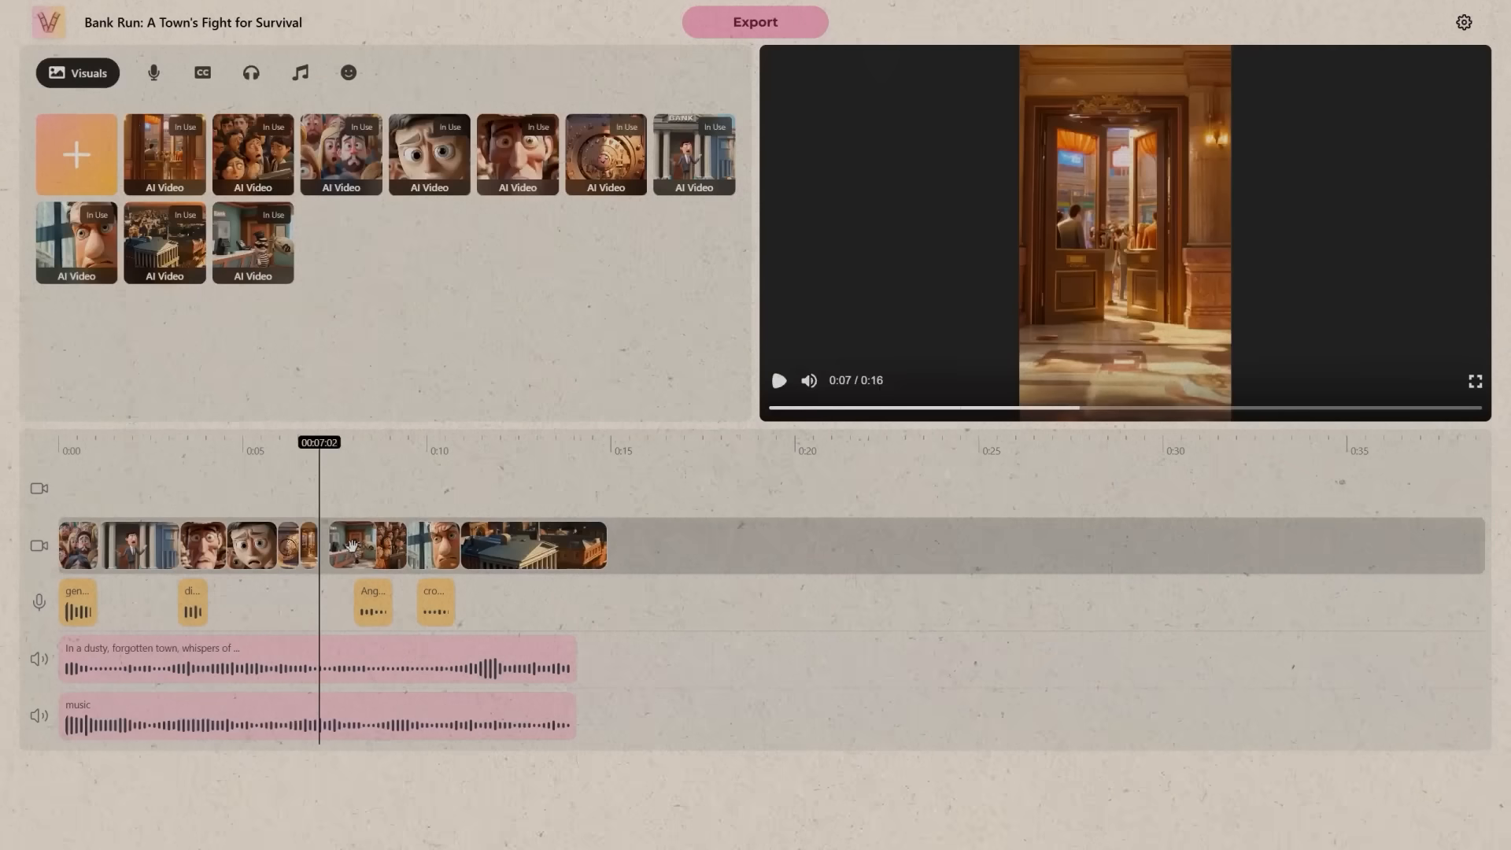
# - Switch to the aivideo.com tab showing the landing page with Sign In and Get Started
pyautogui.click(201, 73)
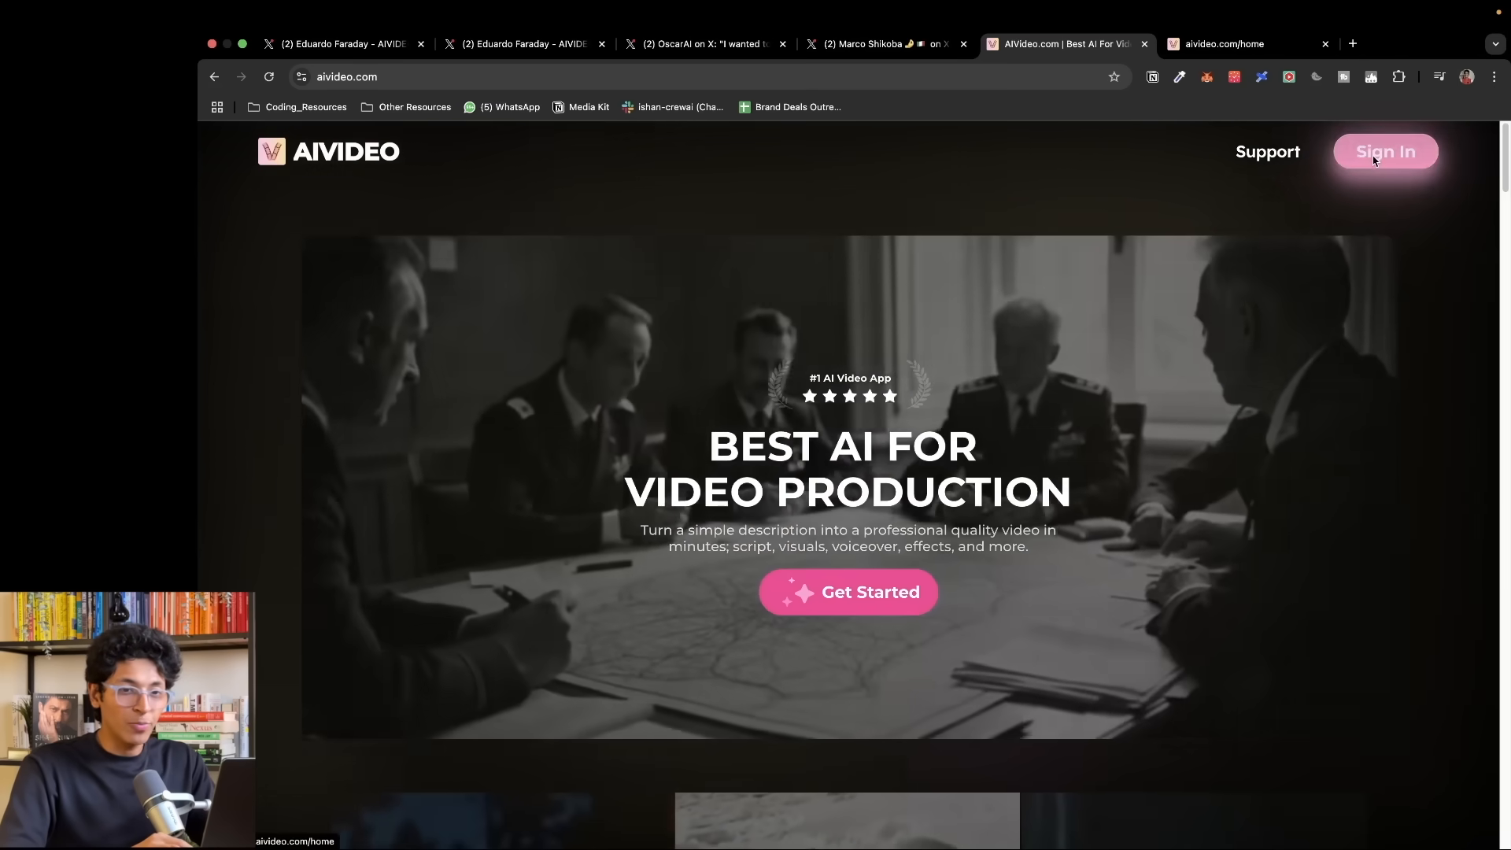
# - Sign in, choose generating a complete video from script or topic, and browse the template gallery
pyautogui.click(1234, 44)
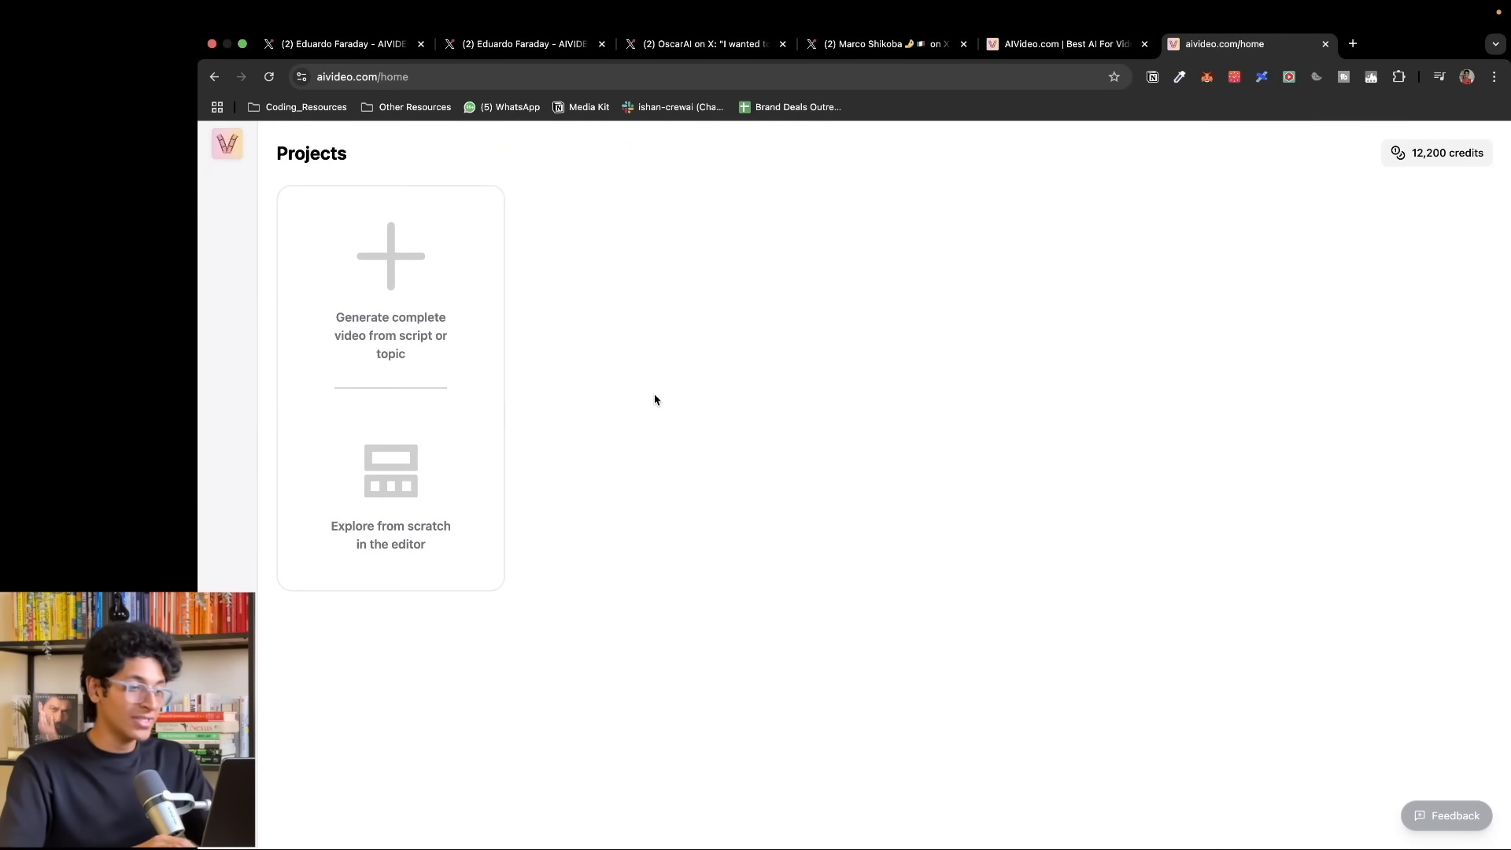
pyautogui.moveTo(403, 296)
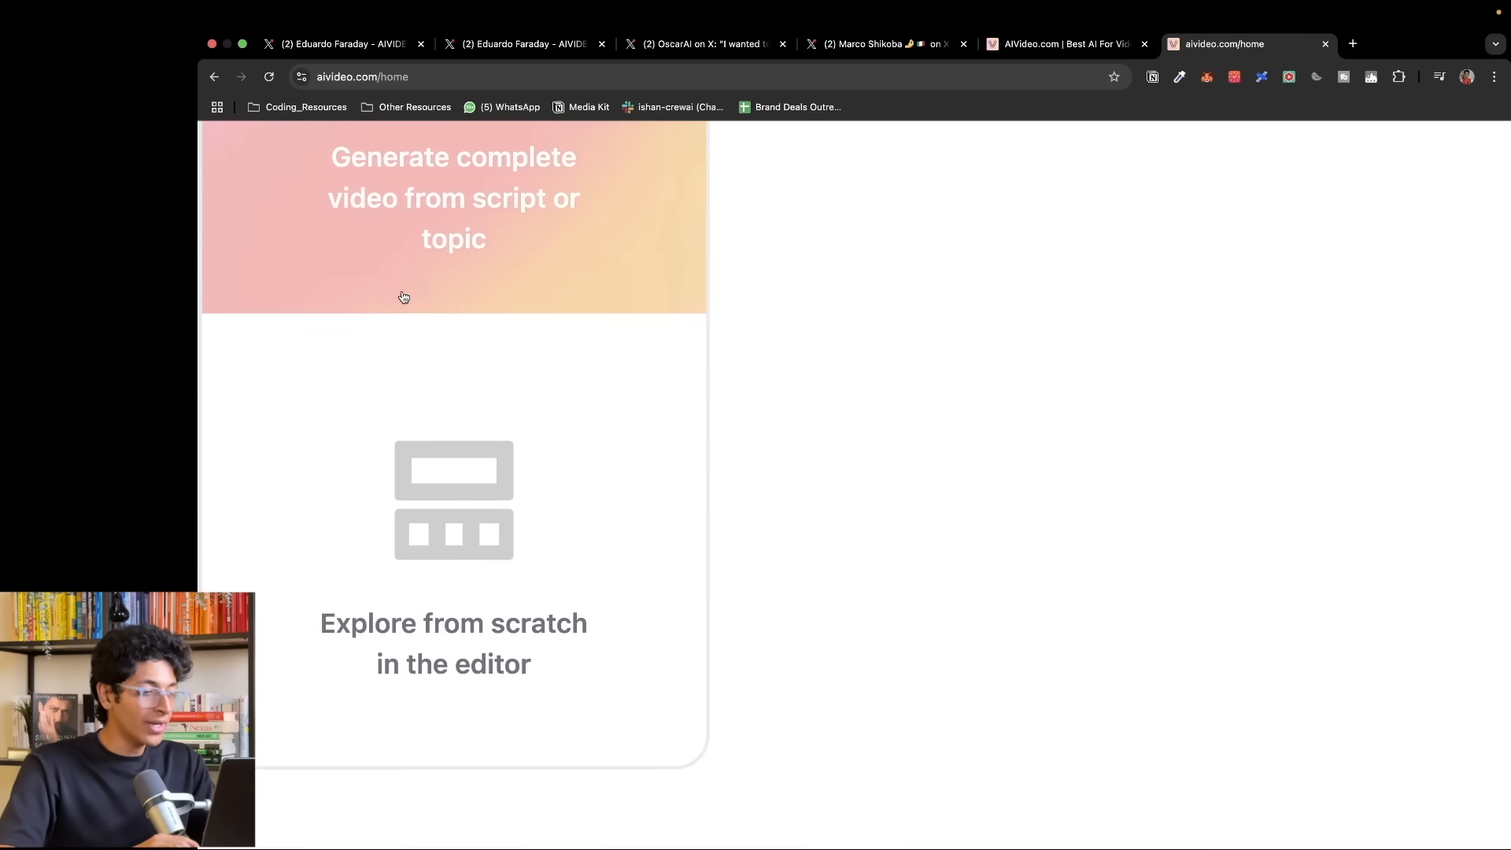
pyautogui.scroll(-3)
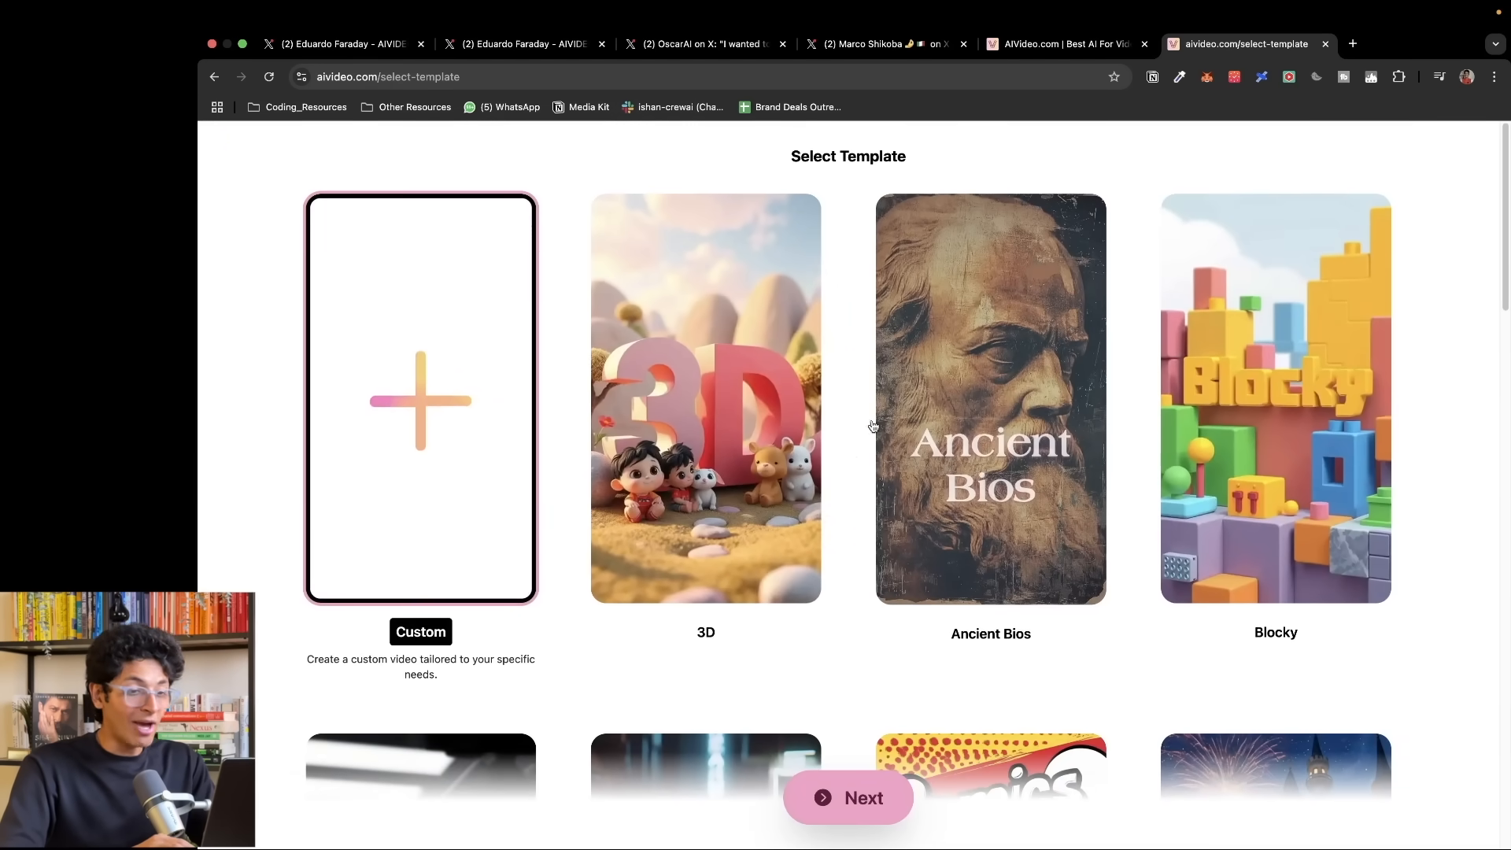
pyautogui.scroll(-3)
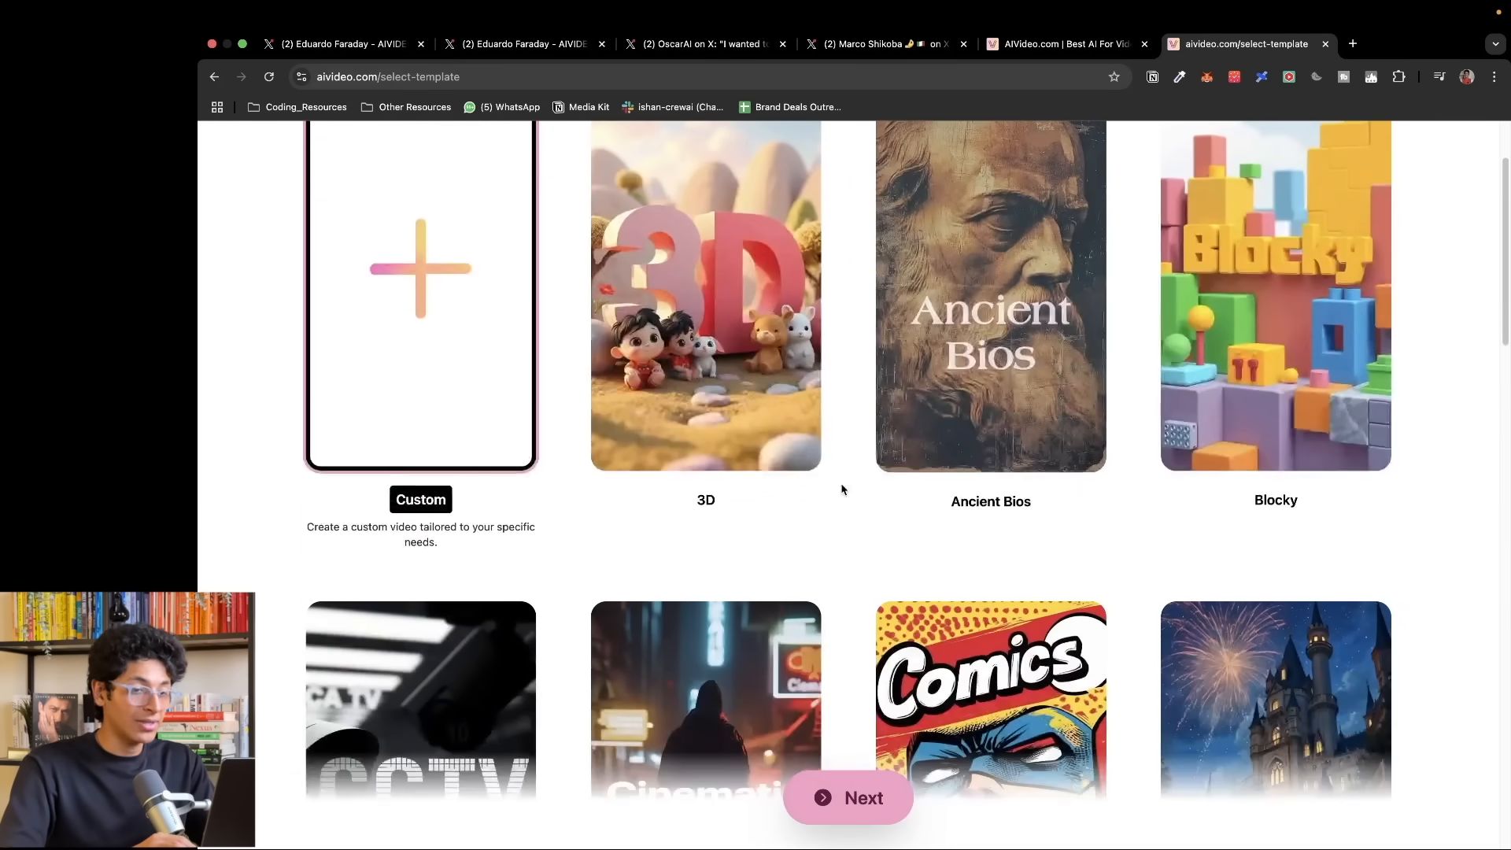
pyautogui.scroll(-3)
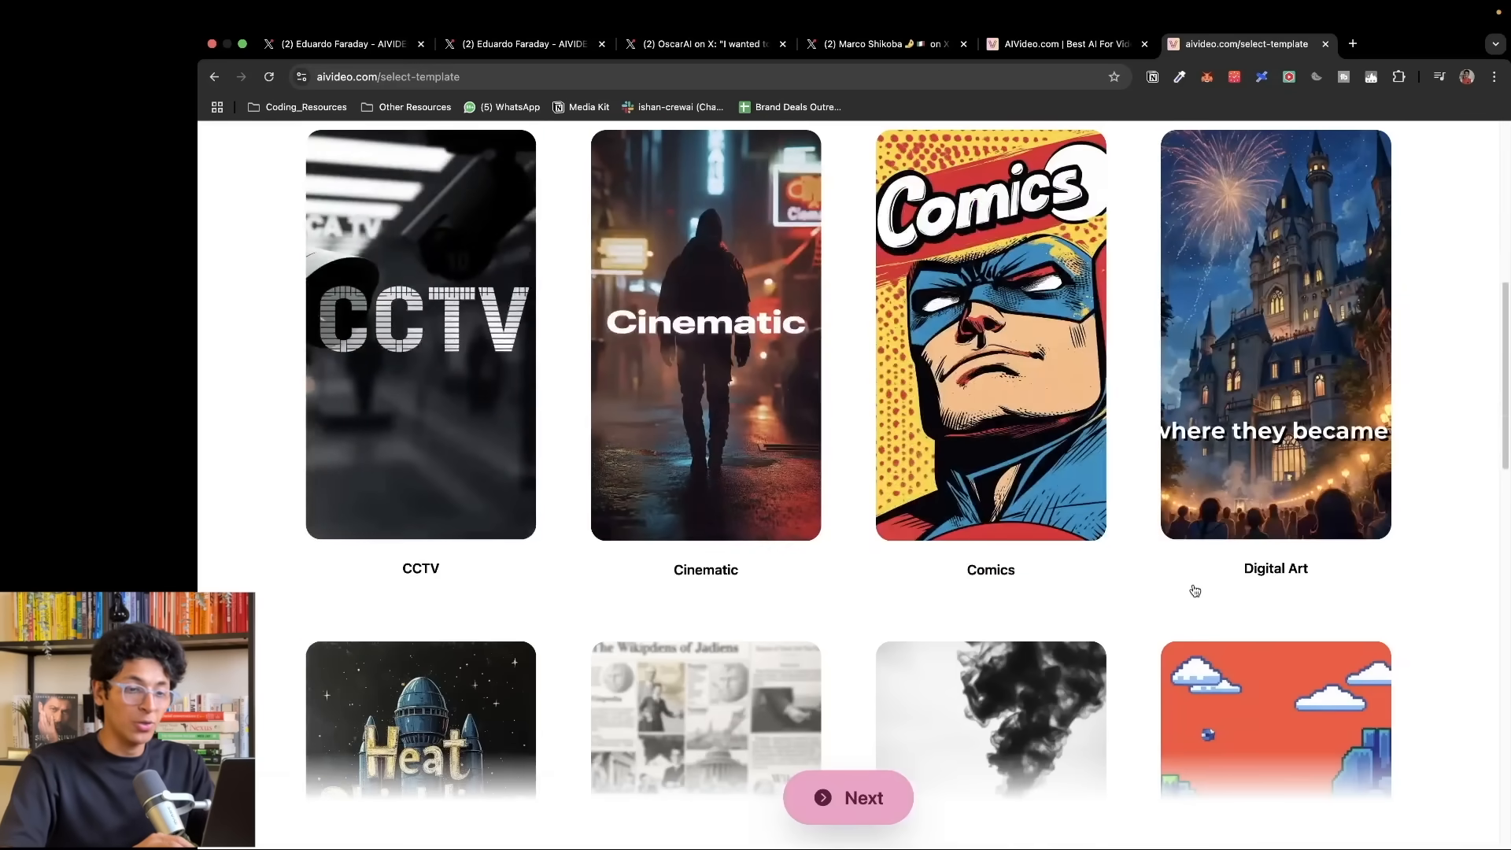
pyautogui.scroll(-3)
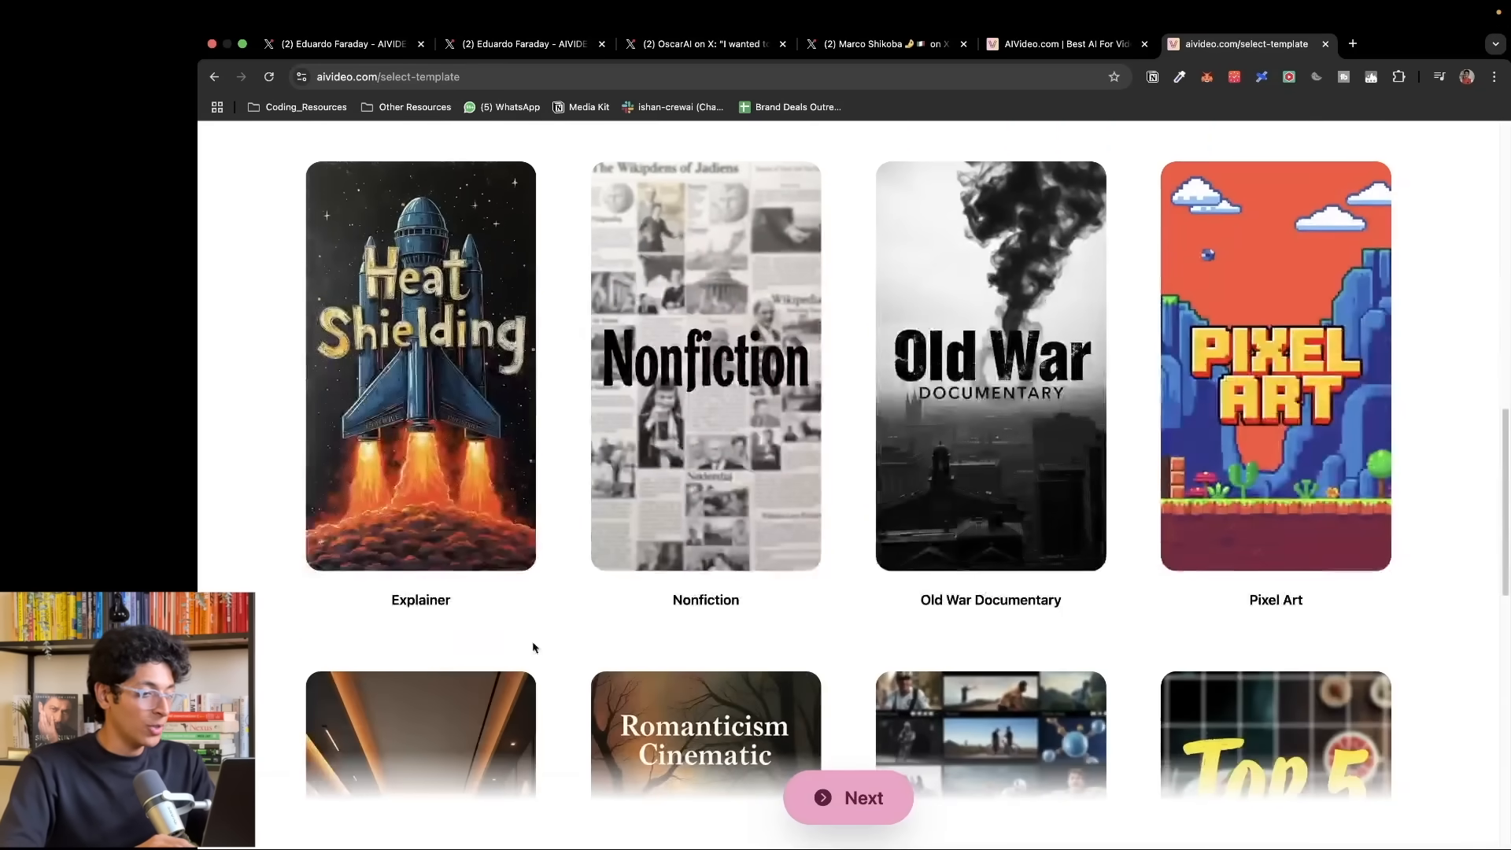
pyautogui.scroll(-3)
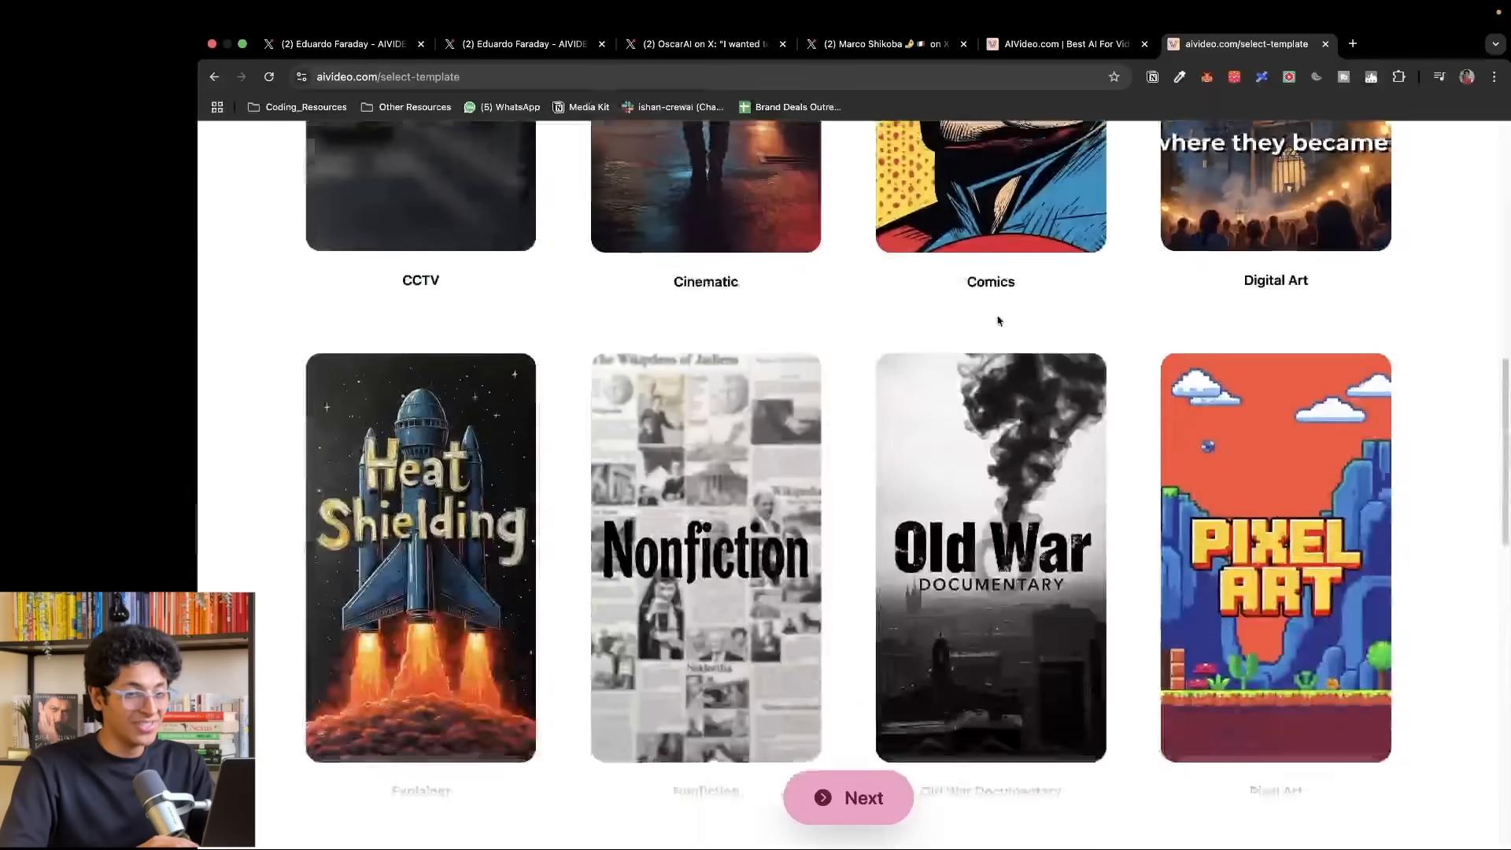
pyautogui.scroll(3)
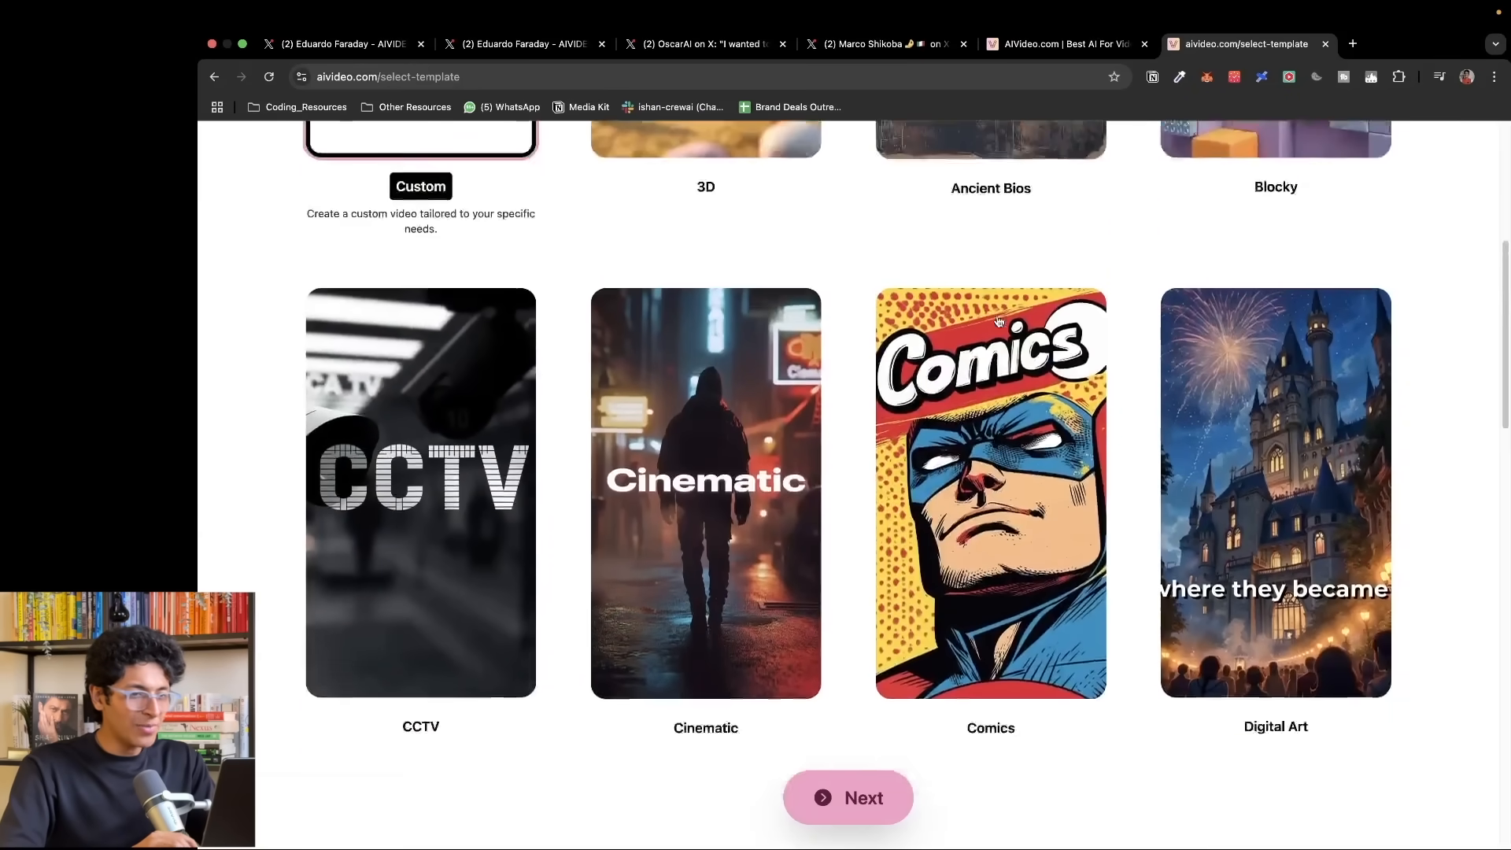
pyautogui.scroll(-3)
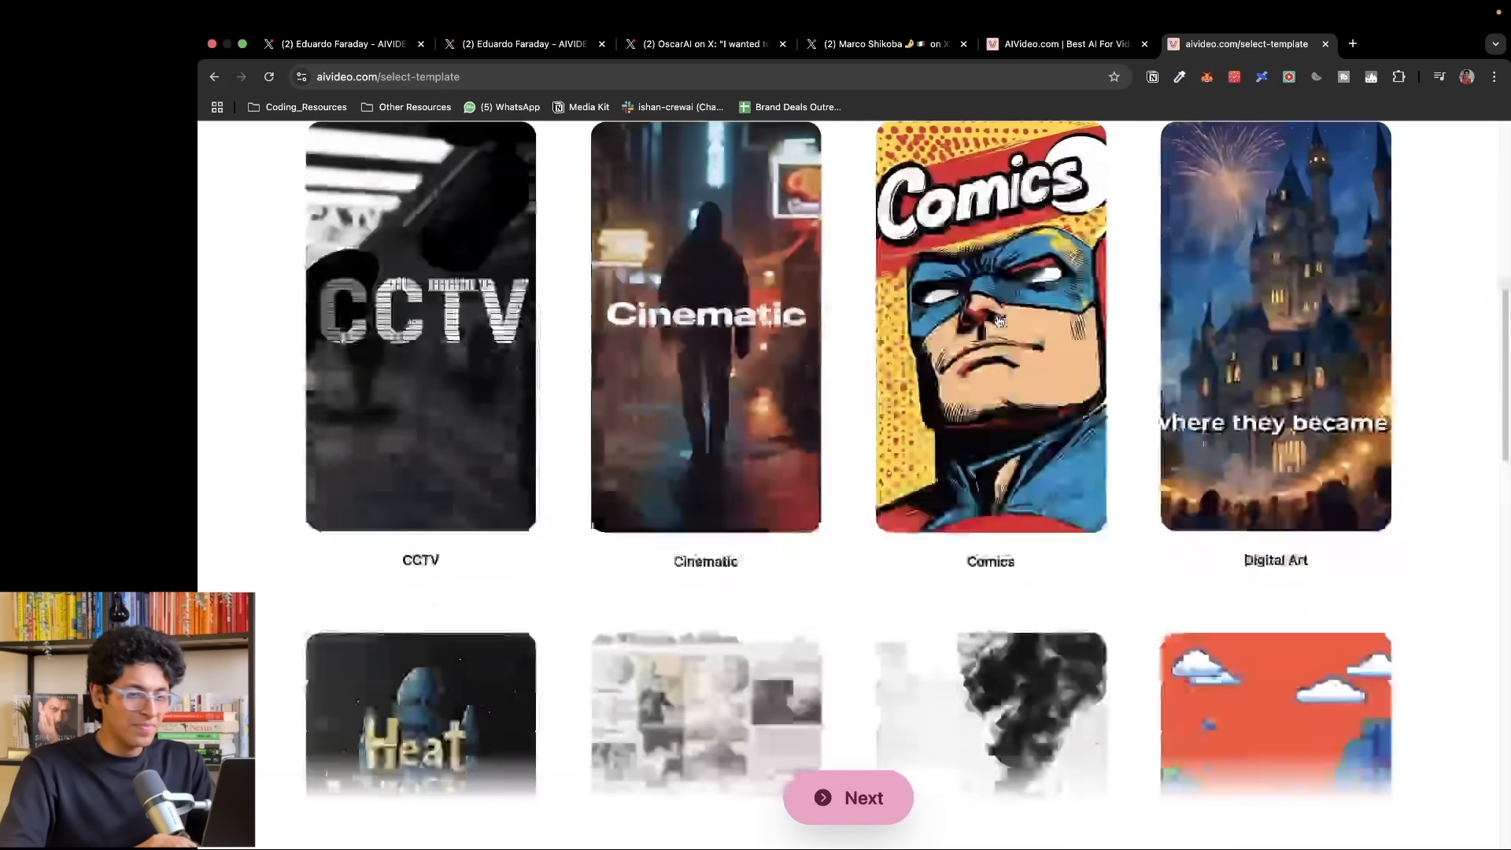
# - Scroll the Pixel Art creation form from the joystick ad prompt down to Visual Style
pyautogui.scroll(-3)
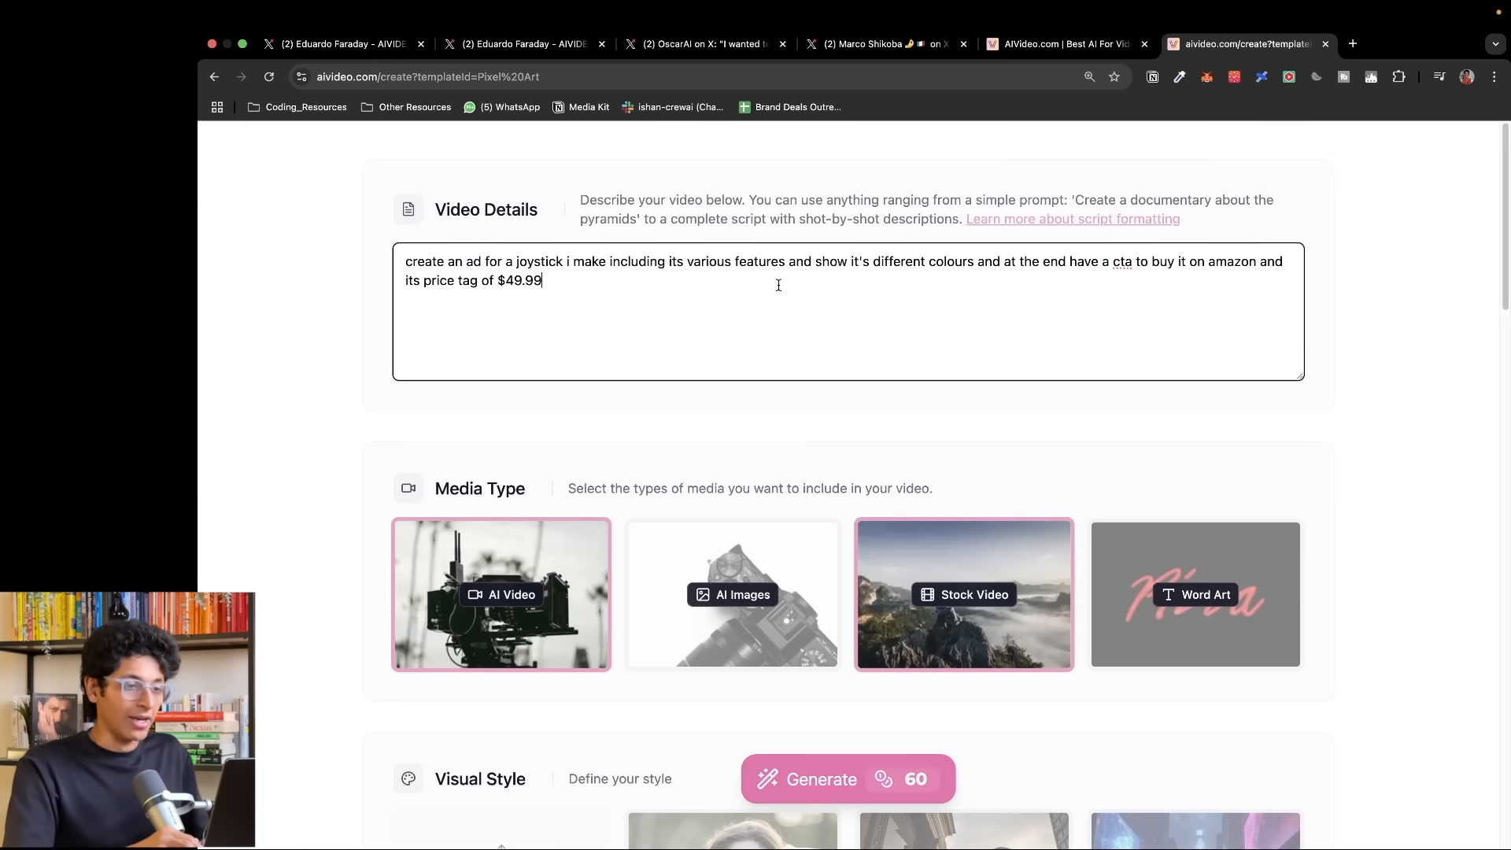
pyautogui.scroll(-3)
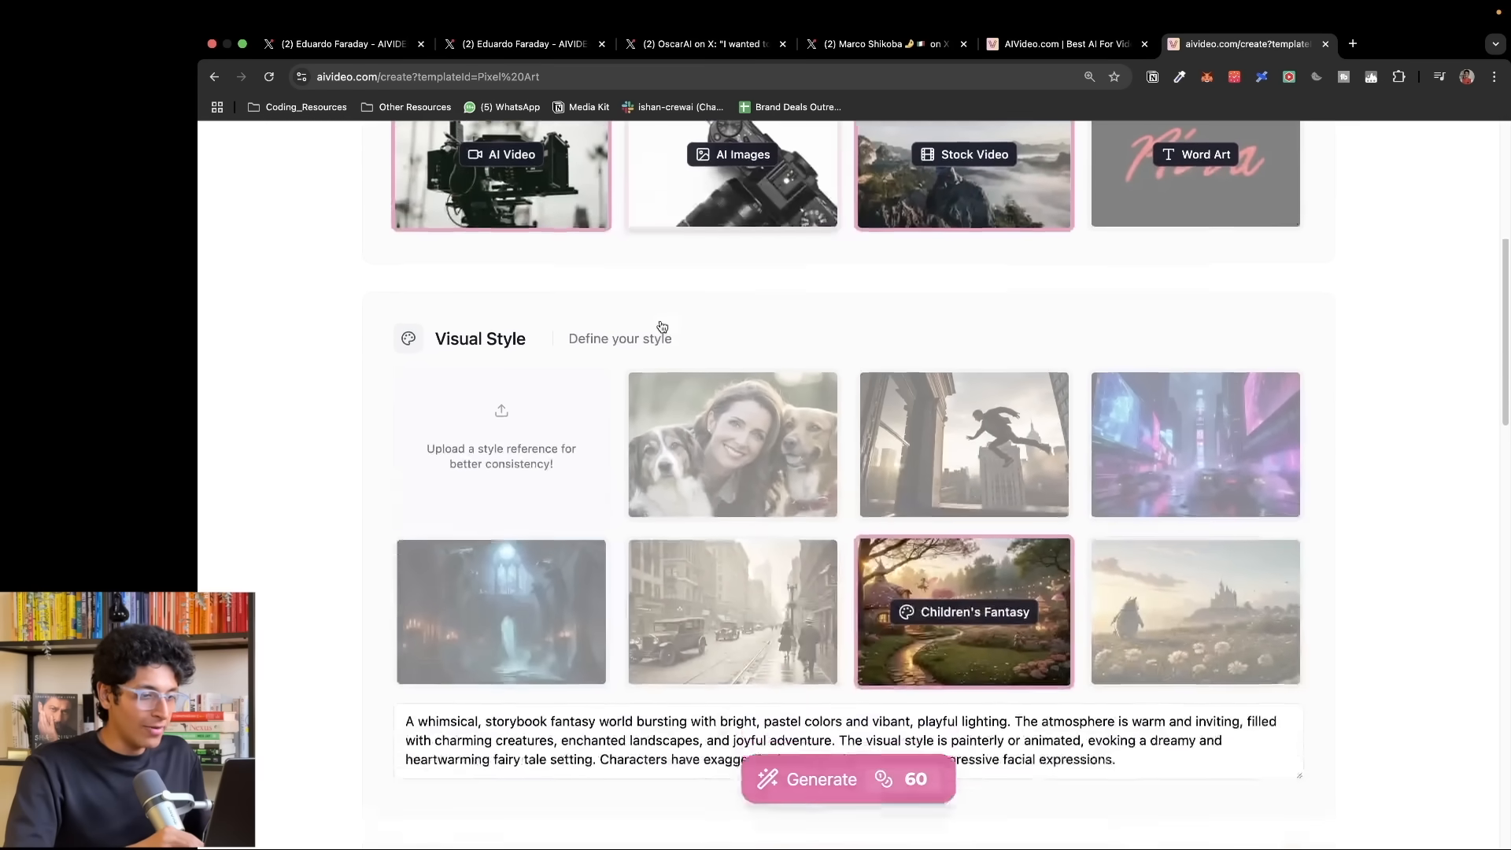
# - Select the Cyberpunk visual style and move down to Product or Character Reference
pyautogui.scroll(-3)
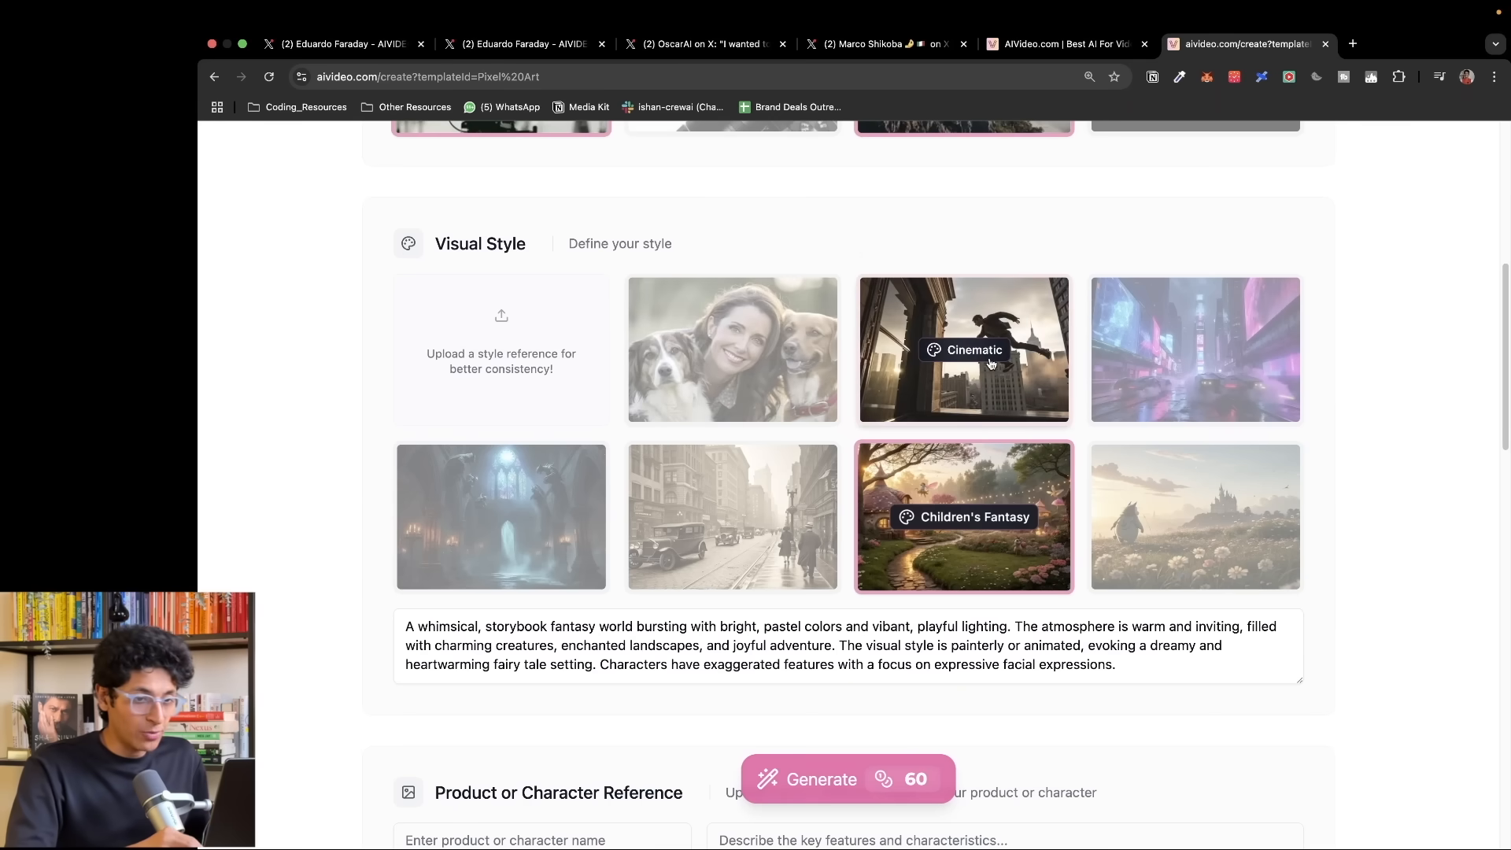
pyautogui.moveTo(1175, 537)
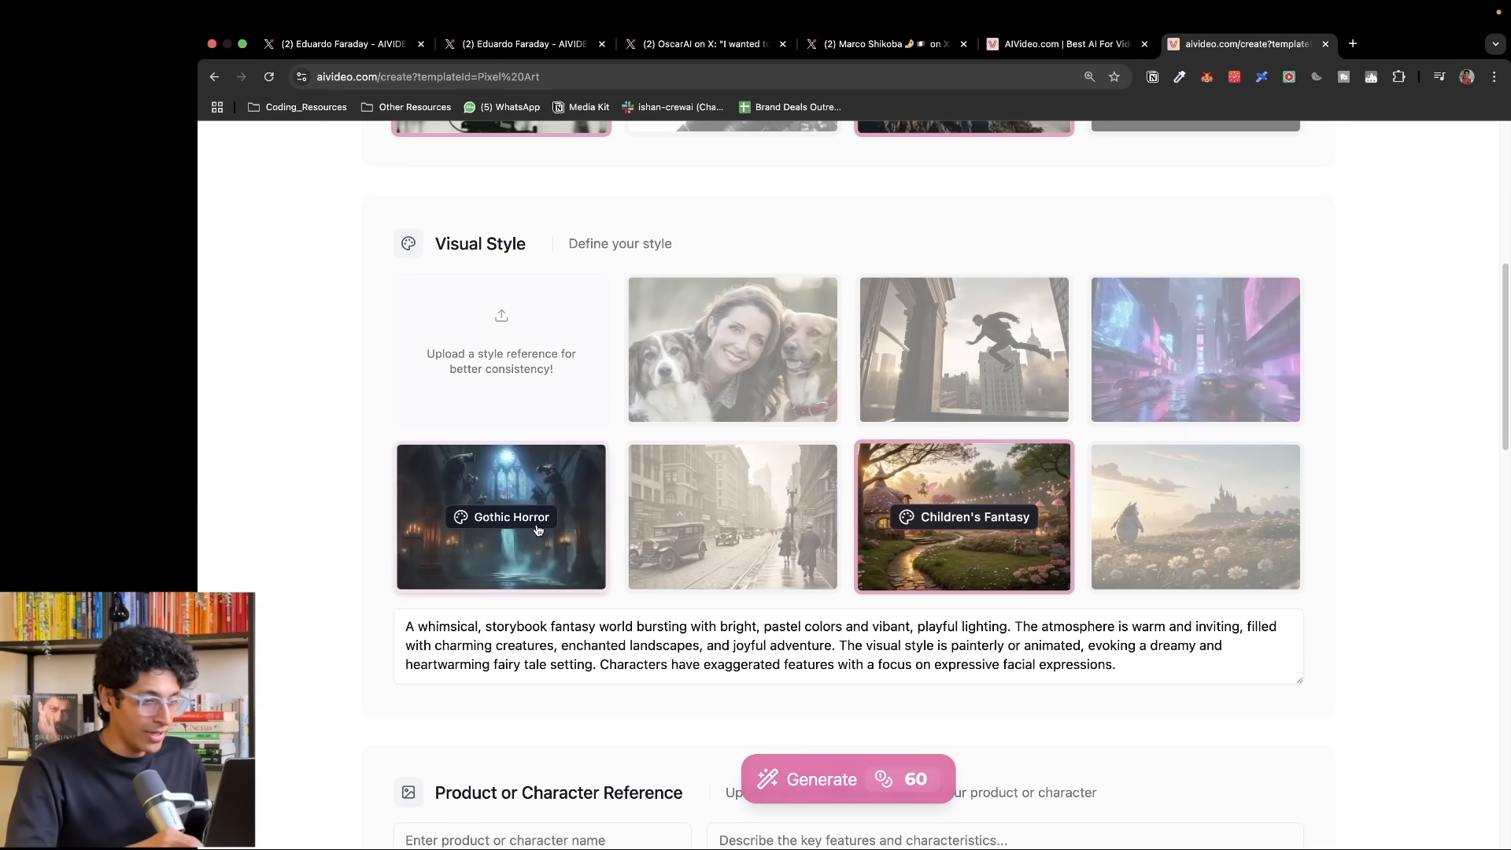
pyautogui.moveTo(984, 362)
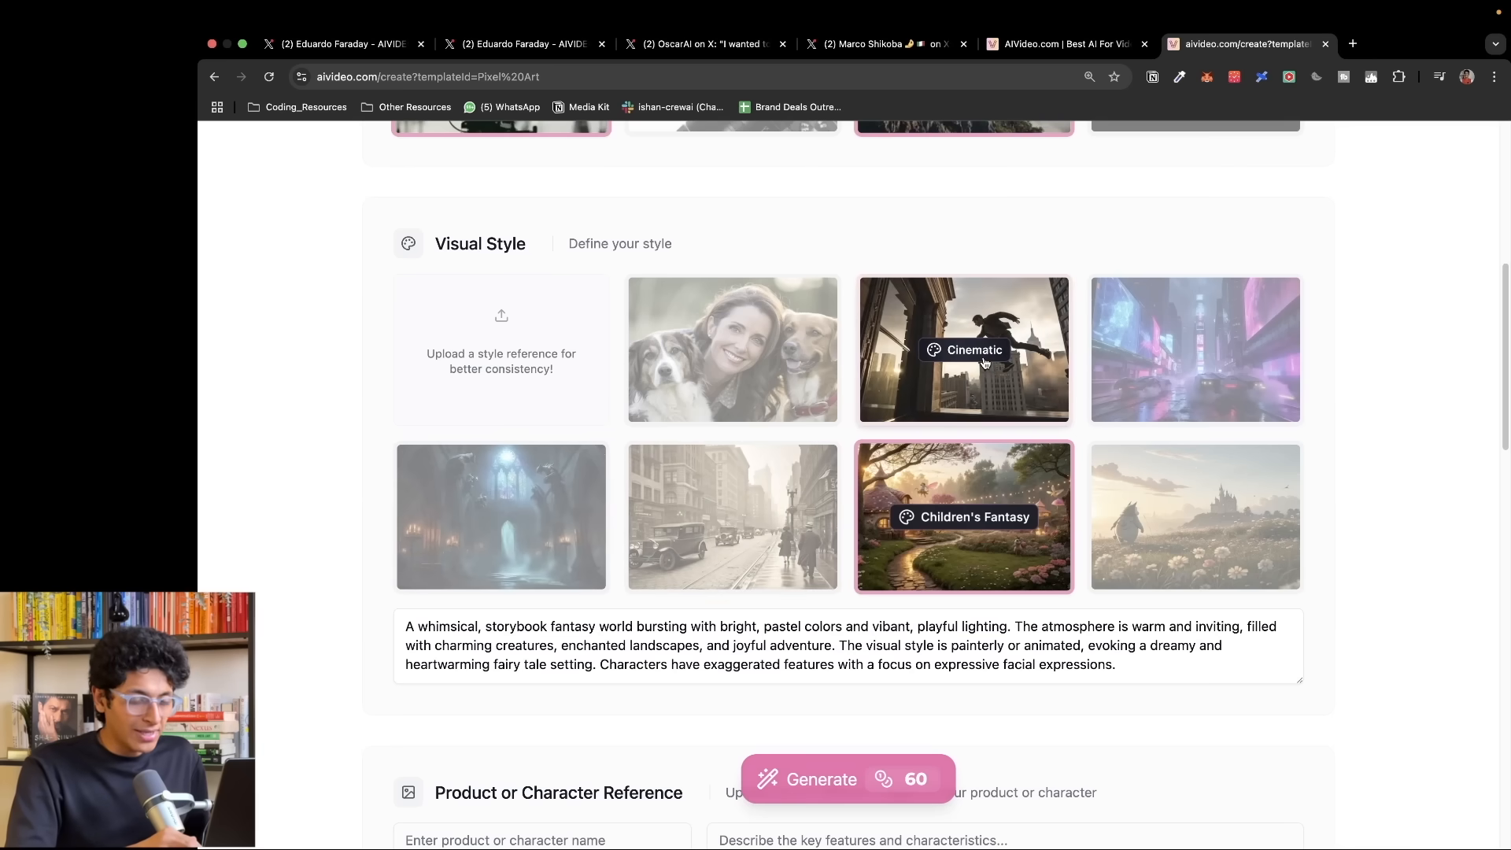
pyautogui.click(1197, 350)
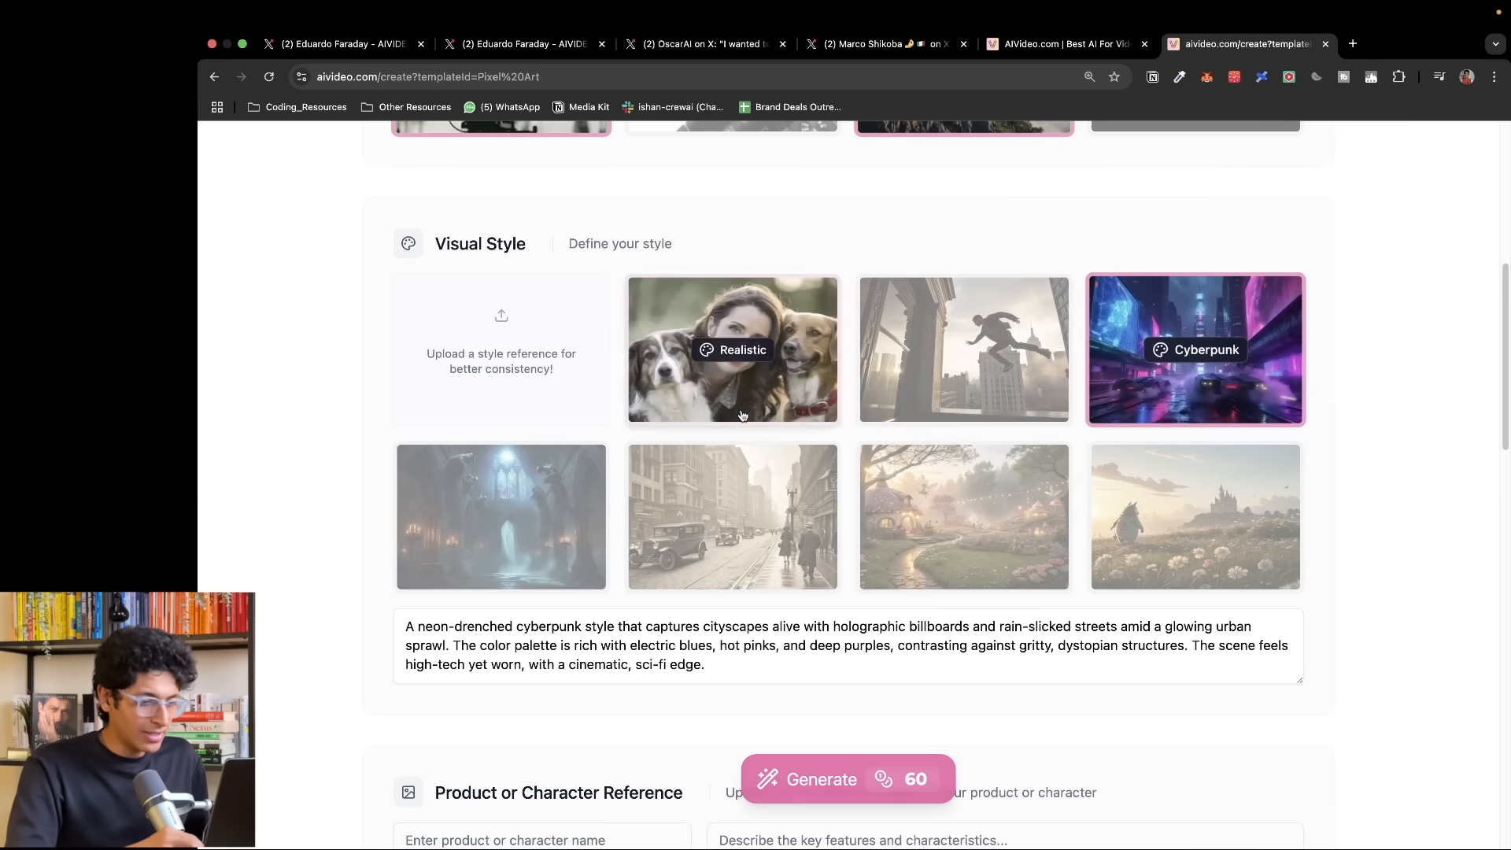
pyautogui.scroll(-3)
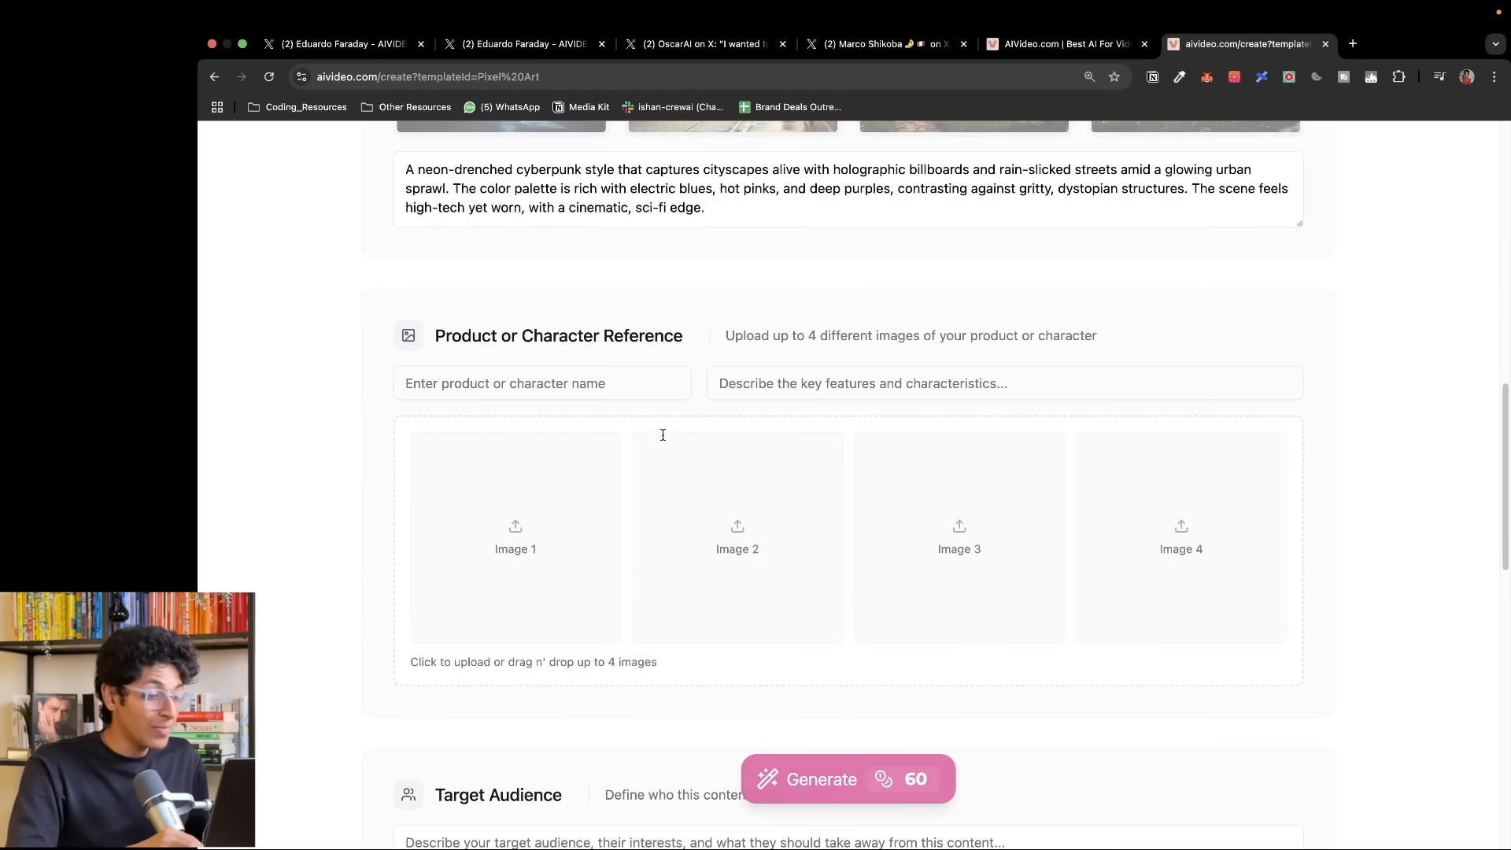
pyautogui.moveTo(735, 494)
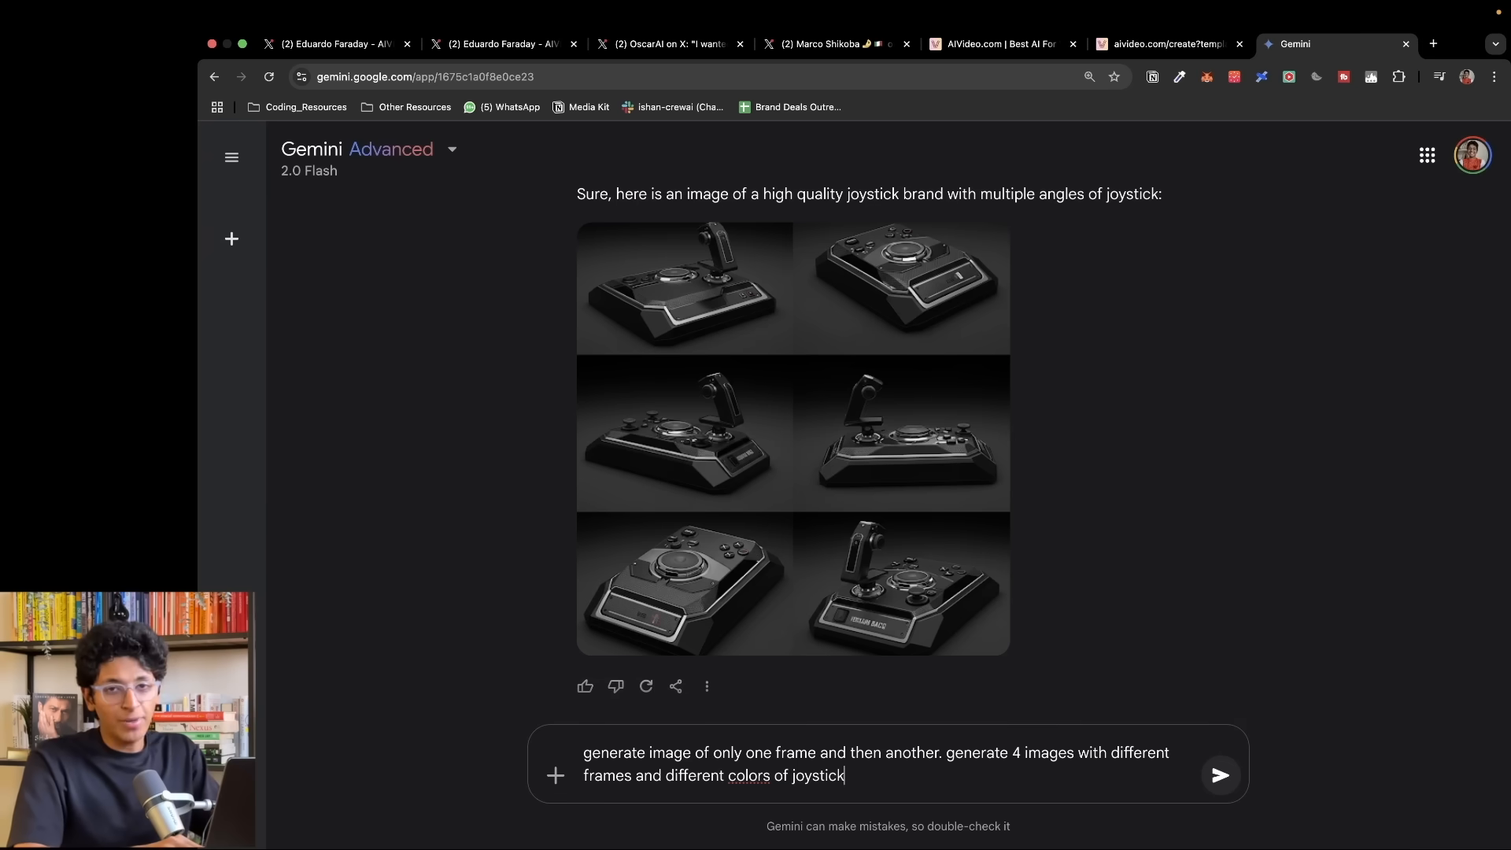
# - Send the request for four joystick images and view the generated black joystick image
pyautogui.click(1220, 774)
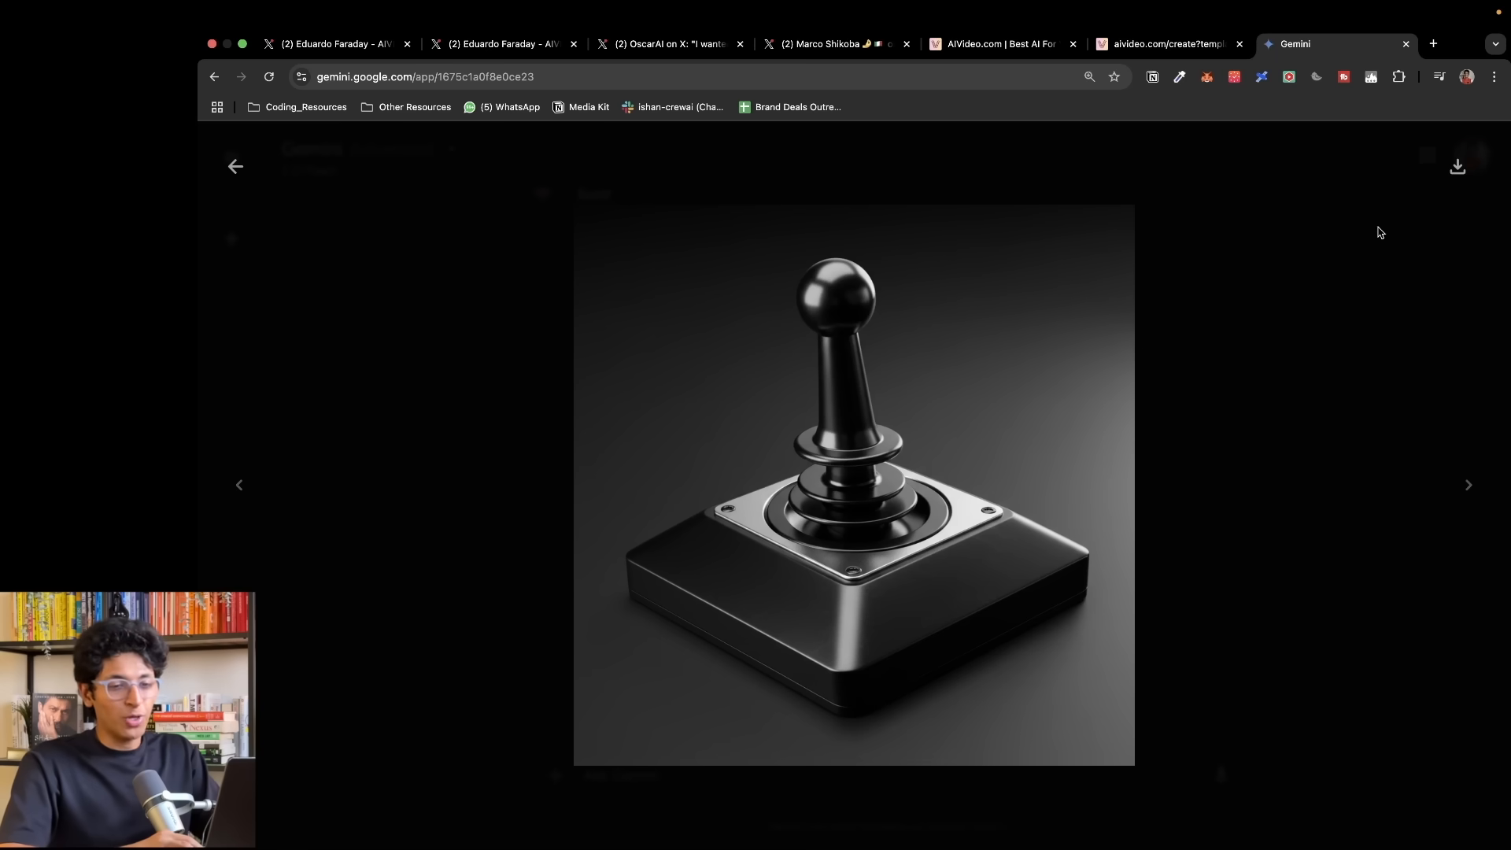
pyautogui.click(1457, 166)
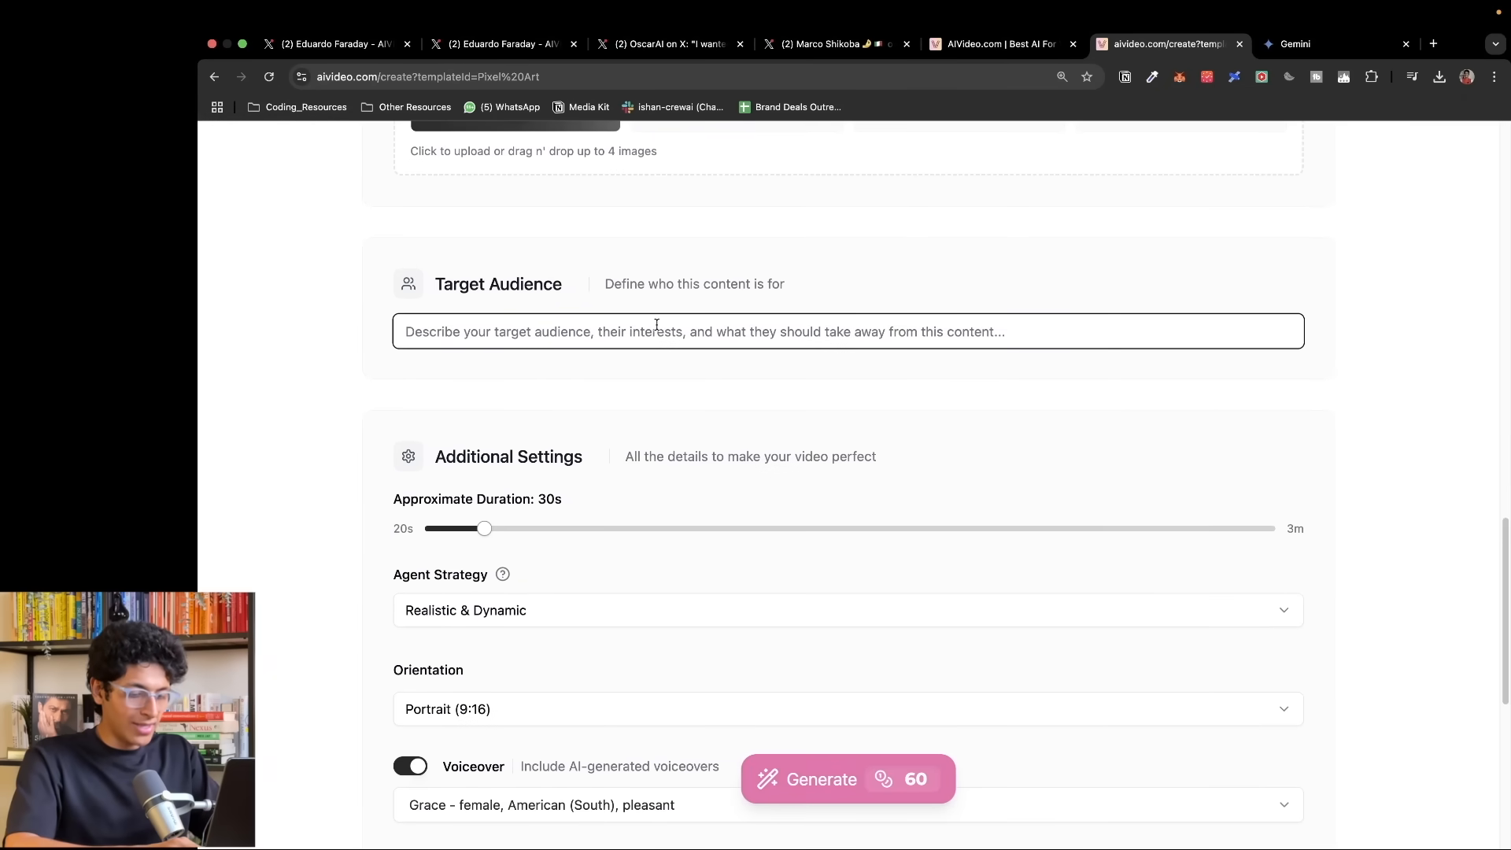
# - Set the target audience to kids aged 16-20 who are avid gamers
pyautogui.write('kids aged')
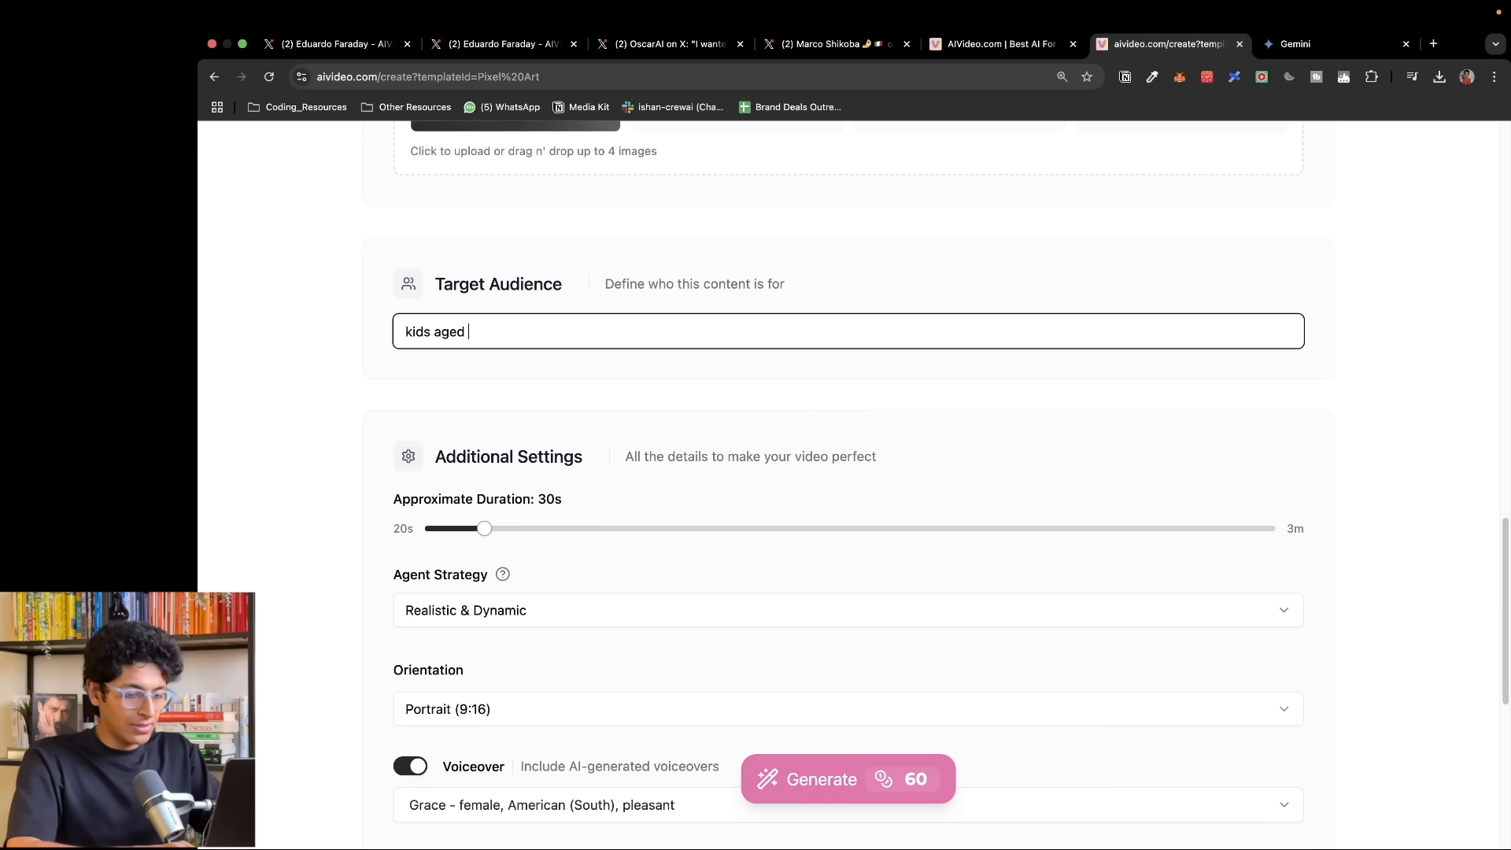
pyautogui.write('16-20')
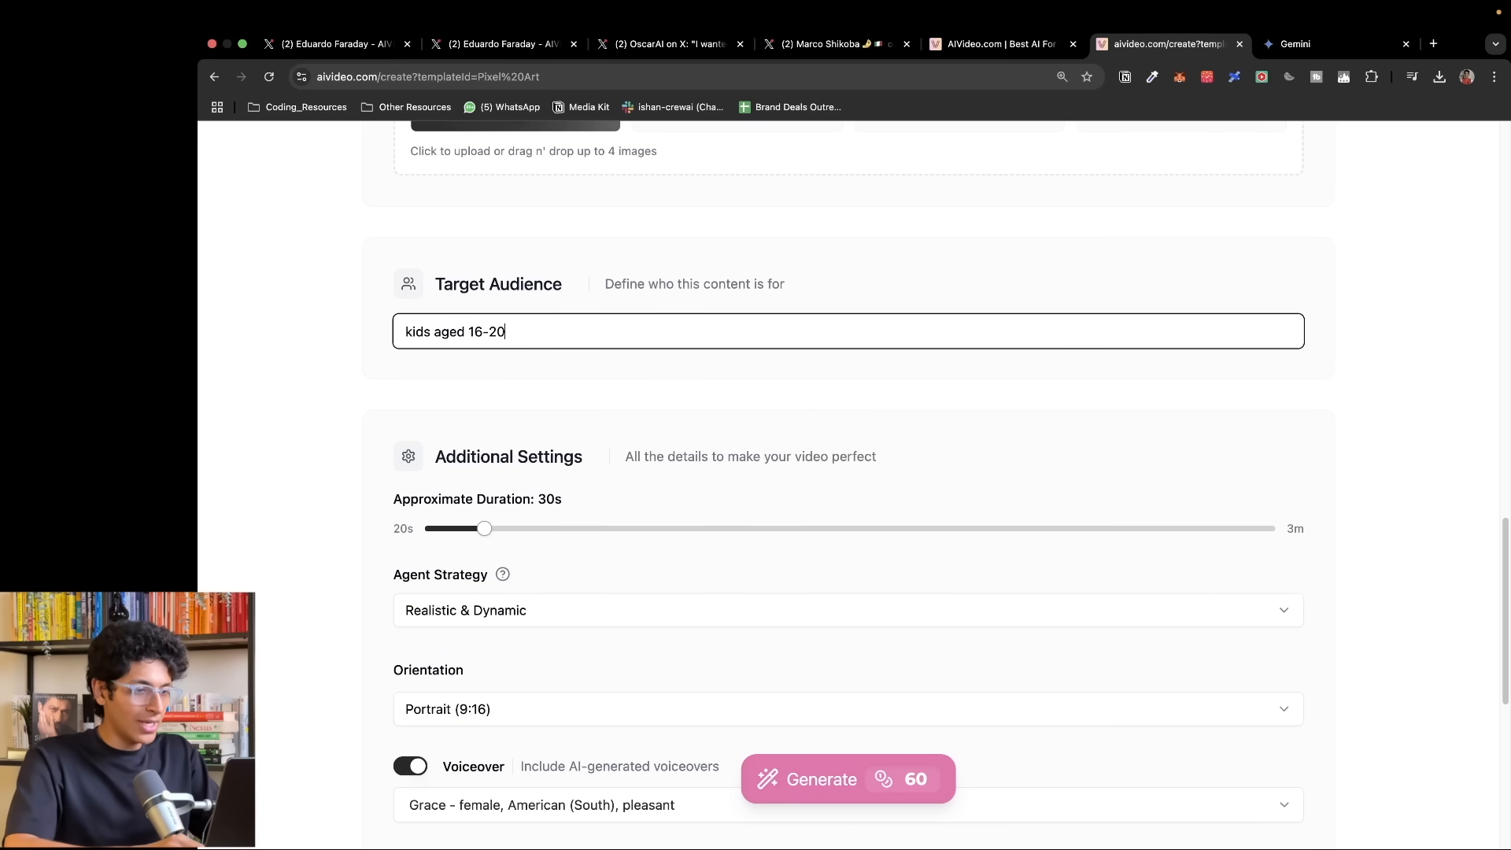
pyautogui.write('who are avid game players')
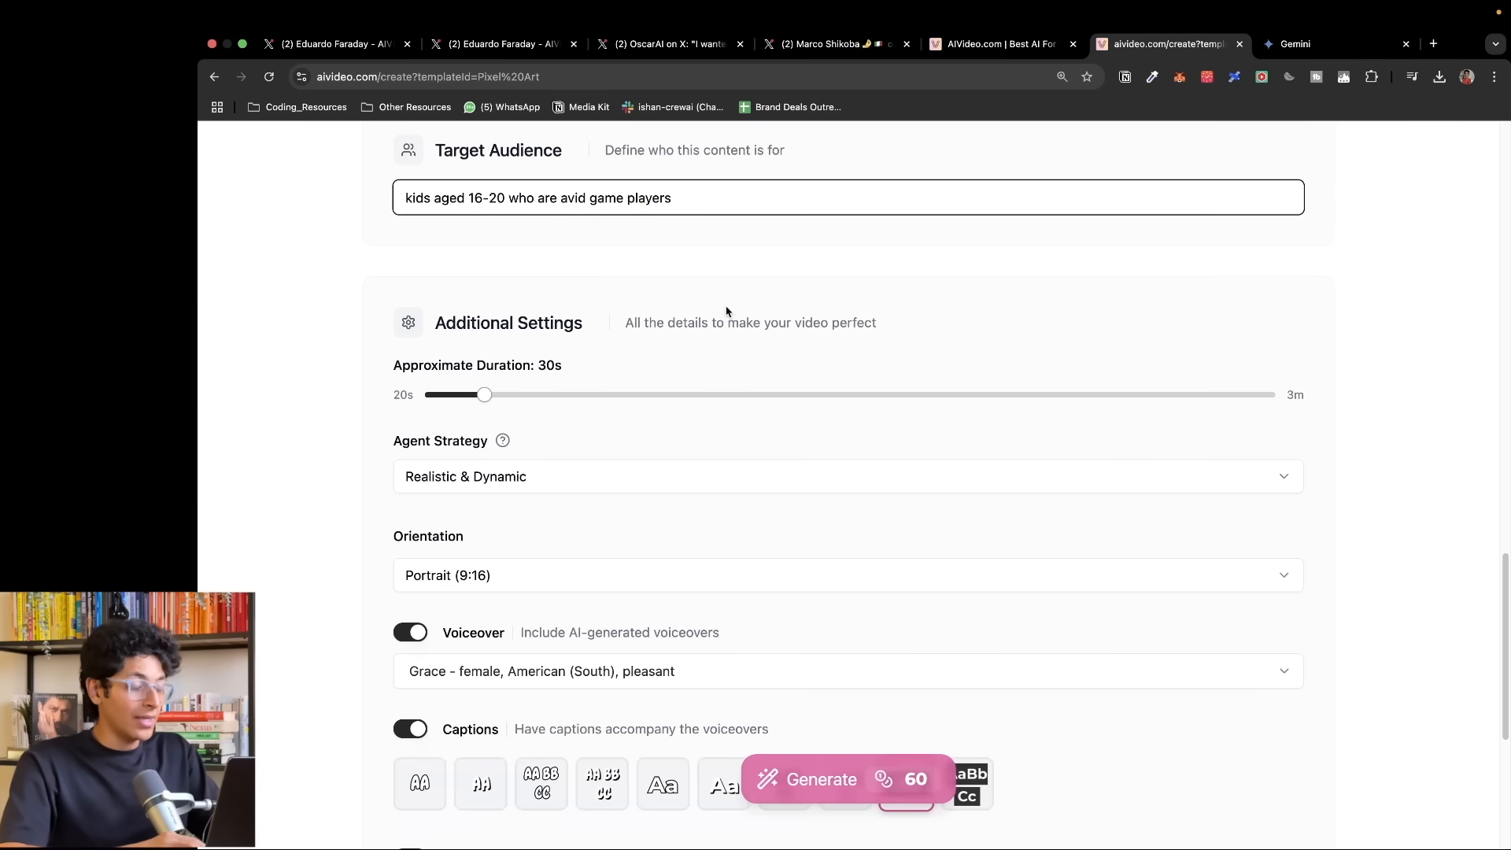
pyautogui.scroll(-3)
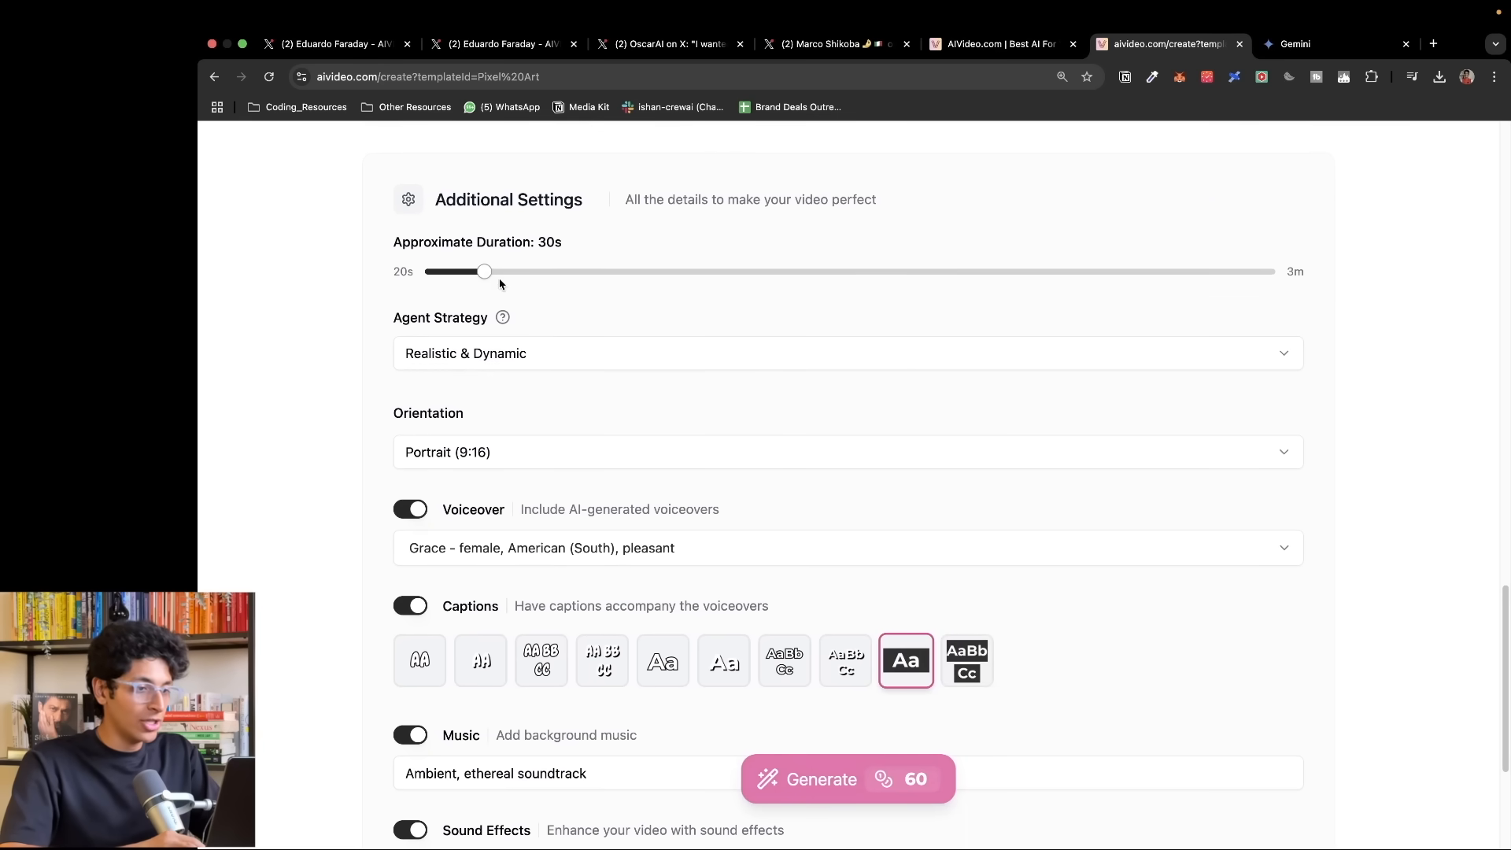
pyautogui.moveTo(497, 327)
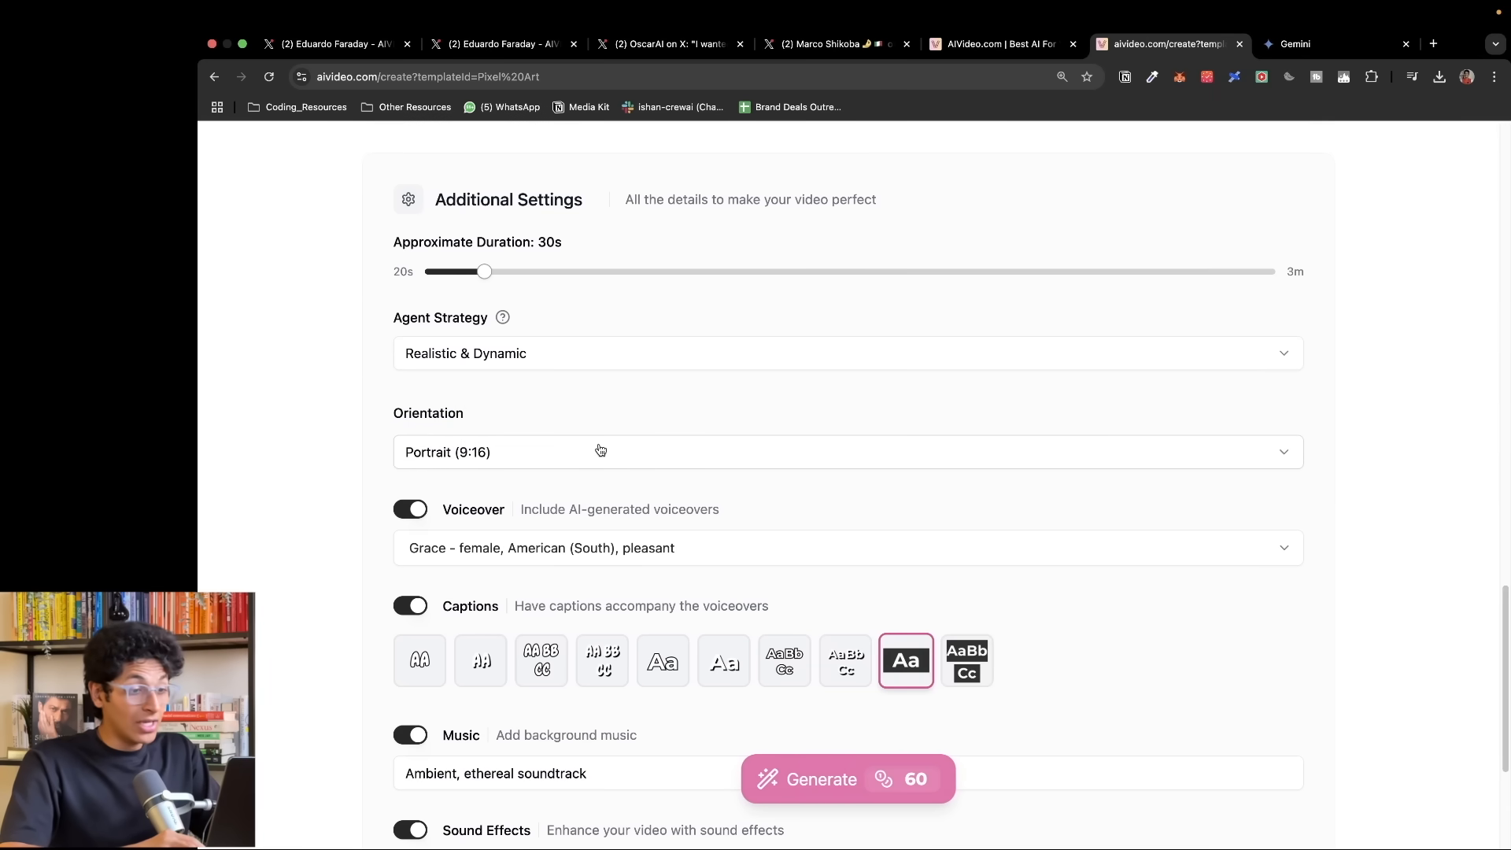
# - Review voiceover, captions, music and sound effects settings and attempt to generate the video
pyautogui.scroll(-3)
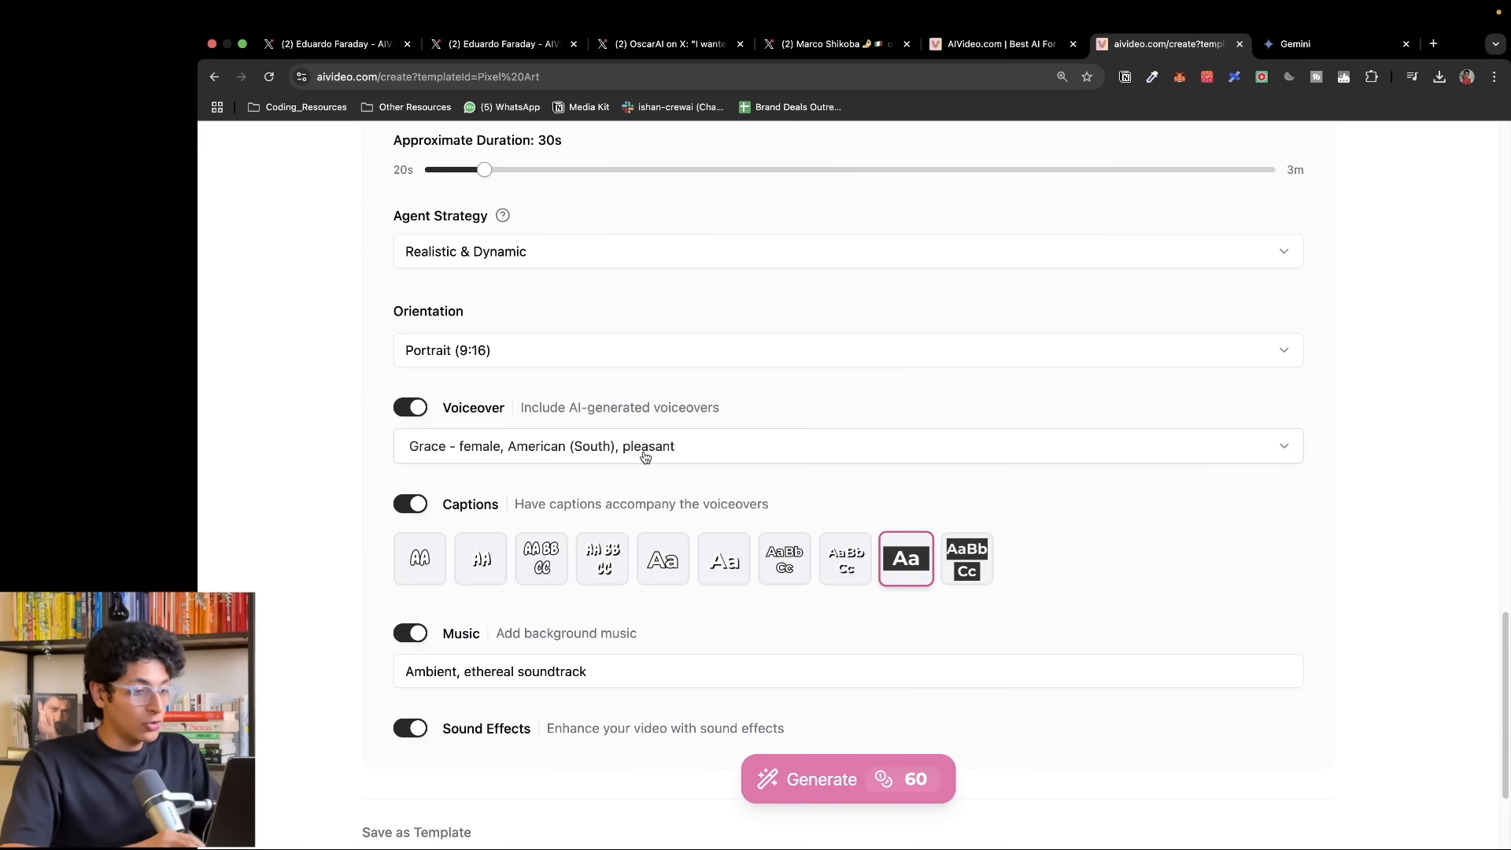
pyautogui.scroll(-3)
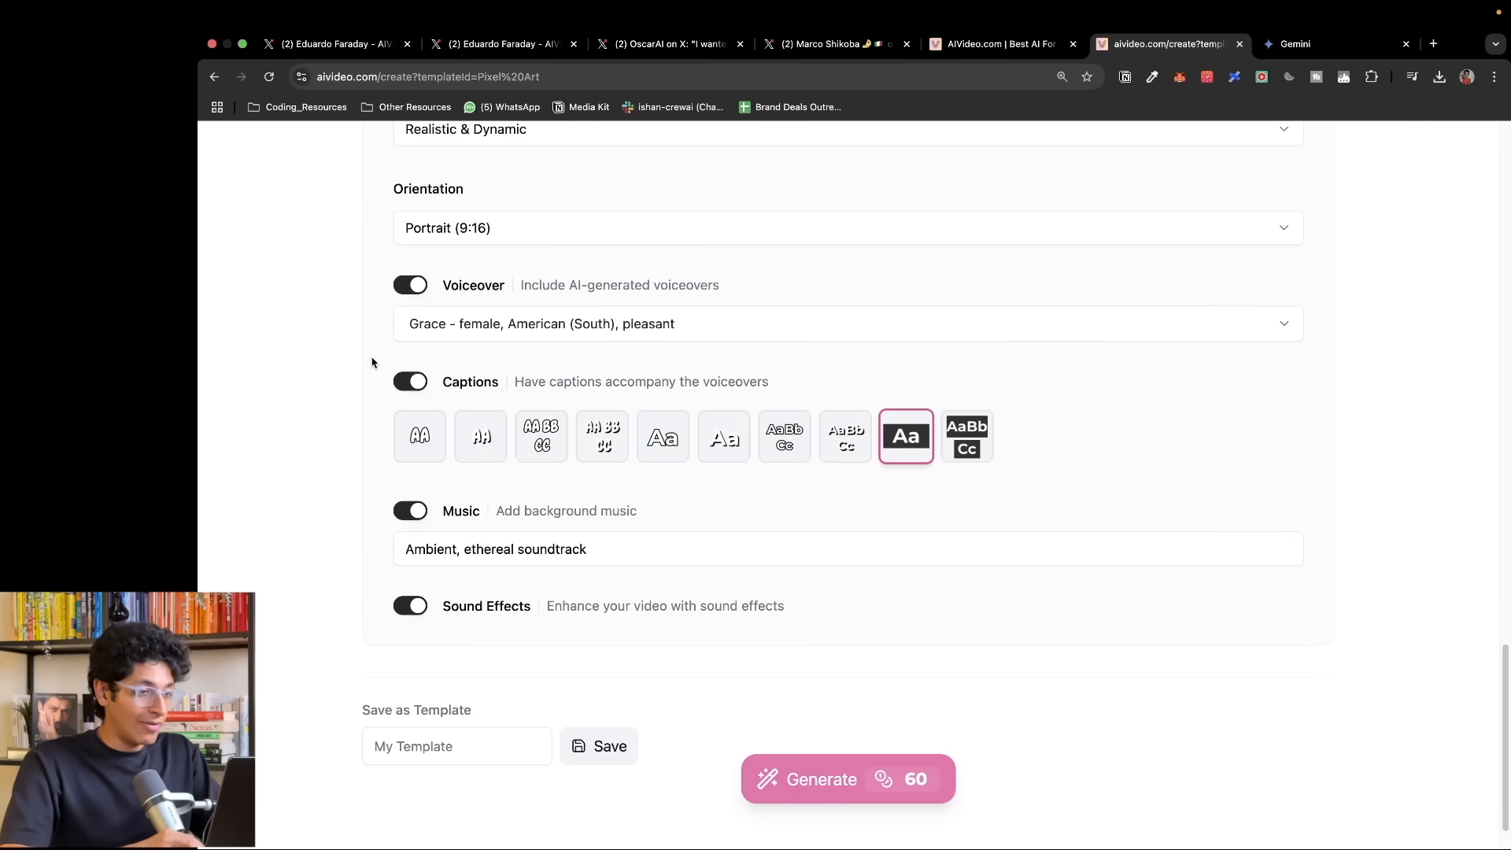
pyautogui.scroll(-3)
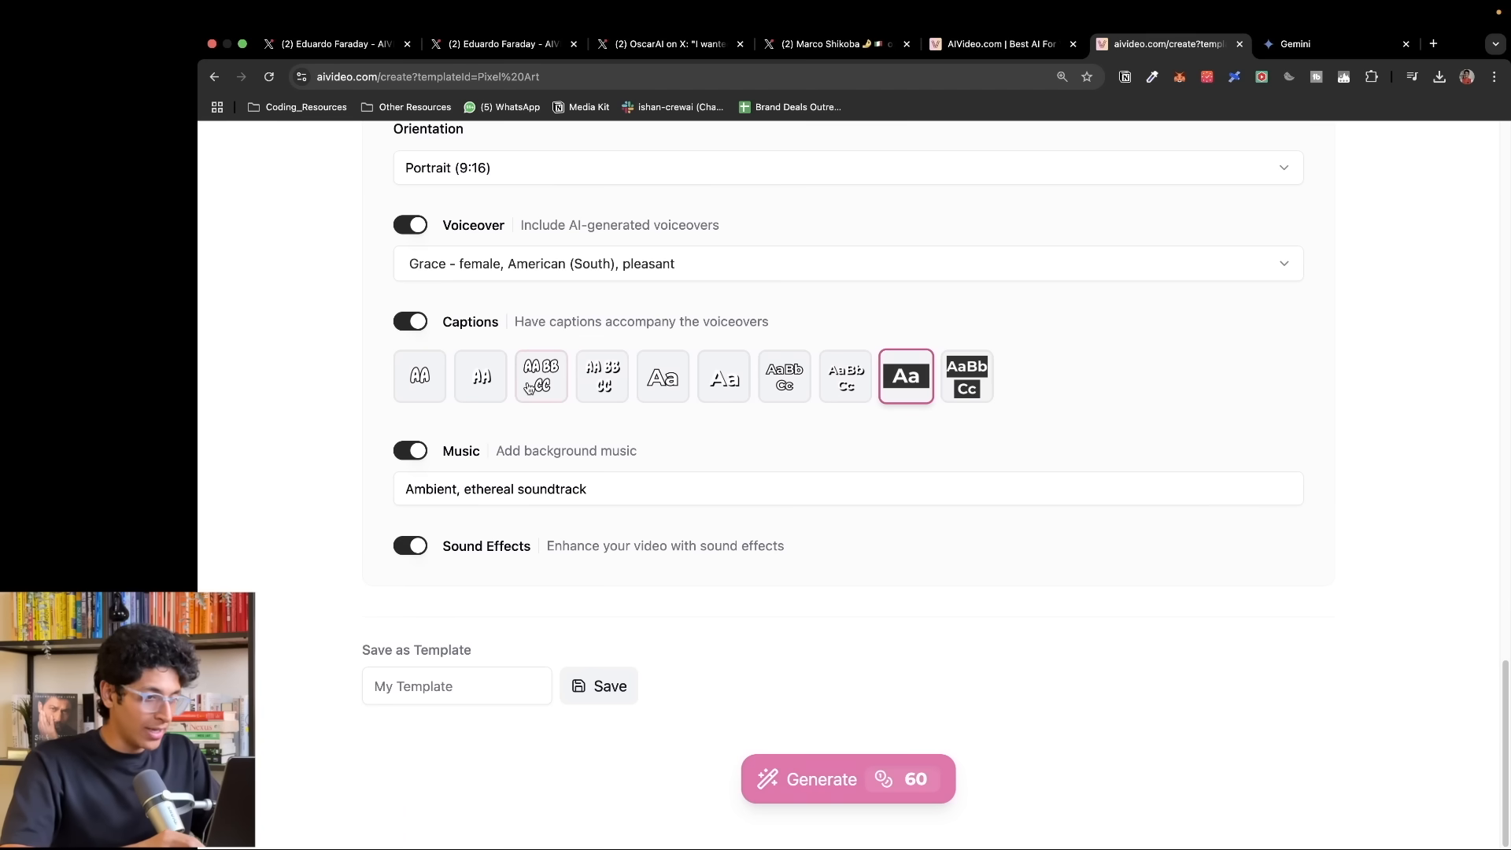
pyautogui.moveTo(573, 397)
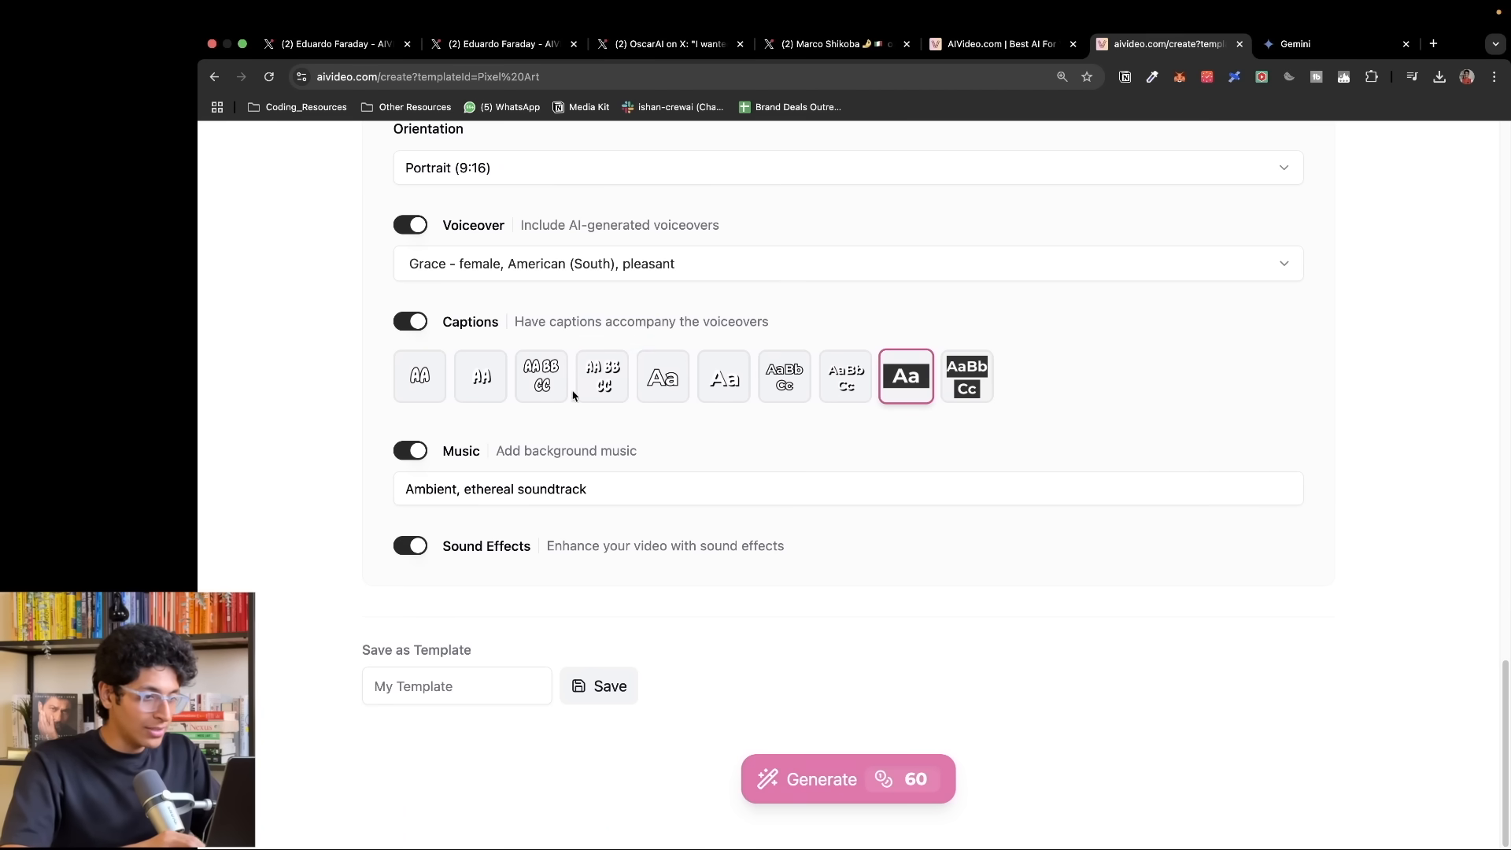
pyautogui.click(418, 376)
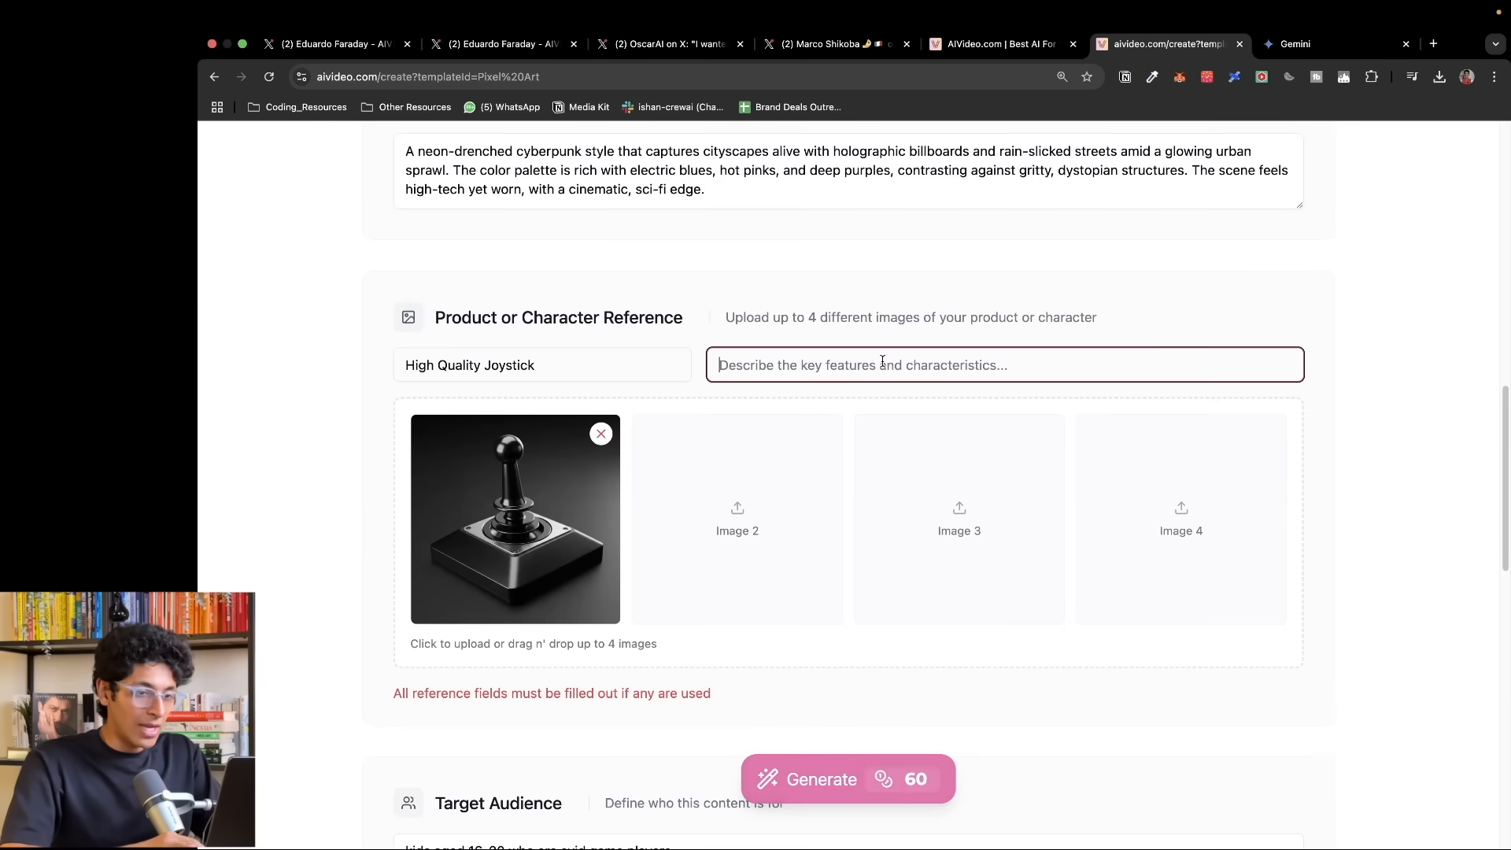
# - Describe the High Quality Joystick product and start generating the Ultimate Gaming Joystick video
pyautogui.write('the jo')
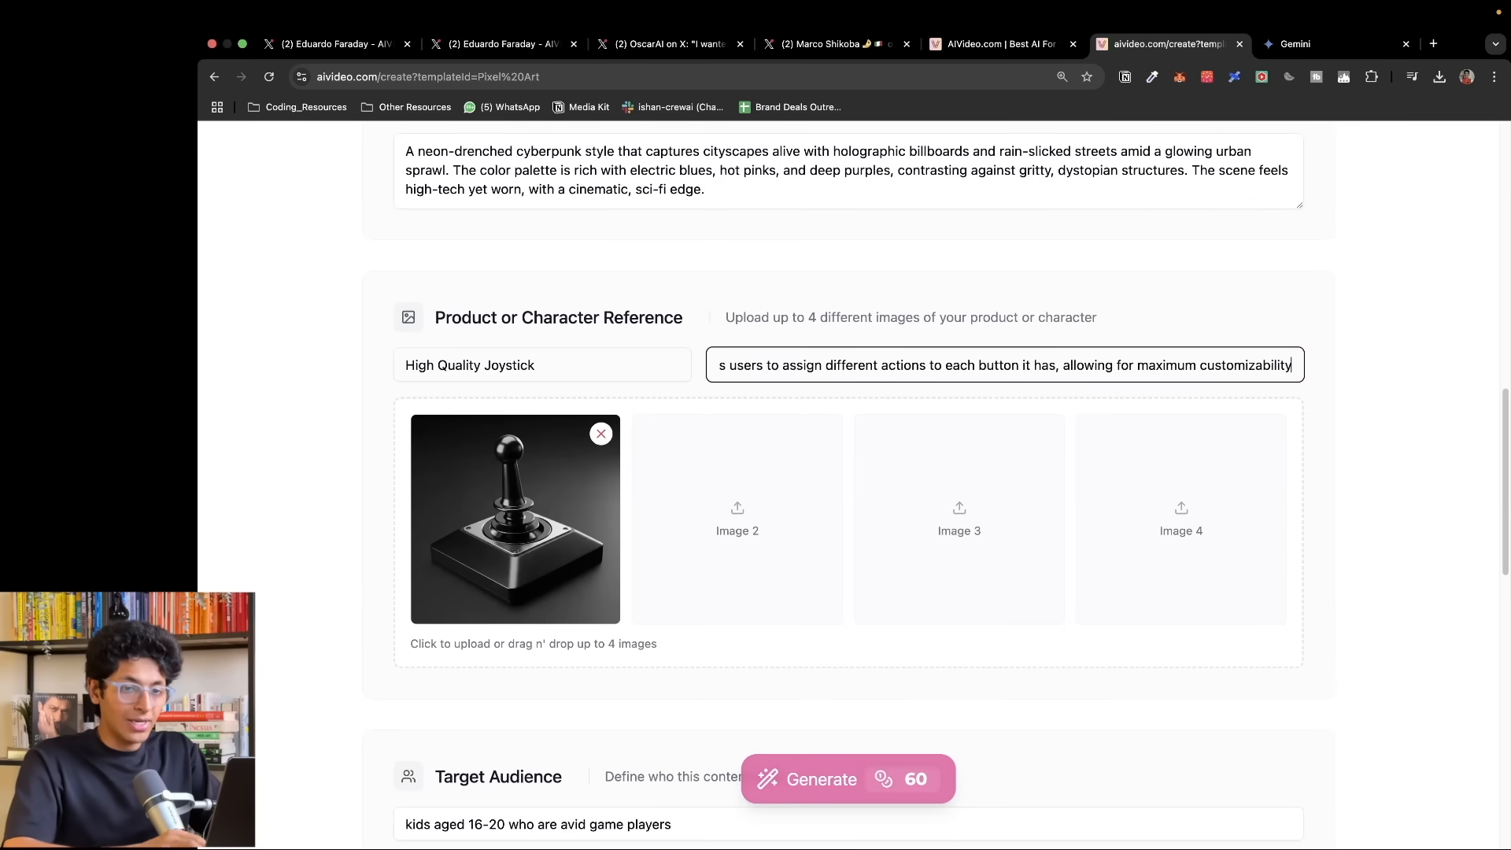
pyautogui.scroll(-3)
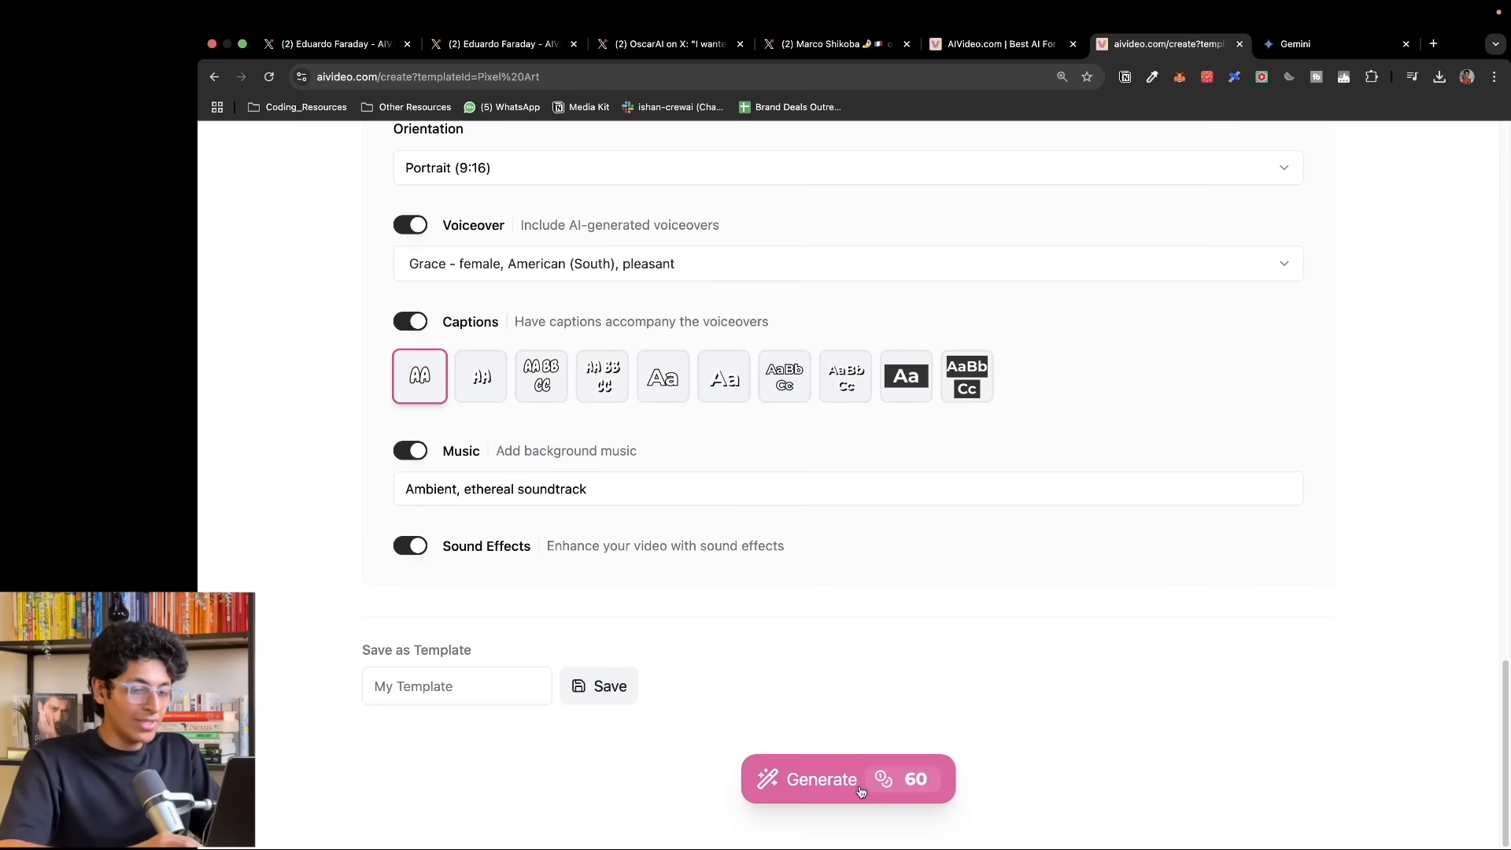
pyautogui.click(861, 790)
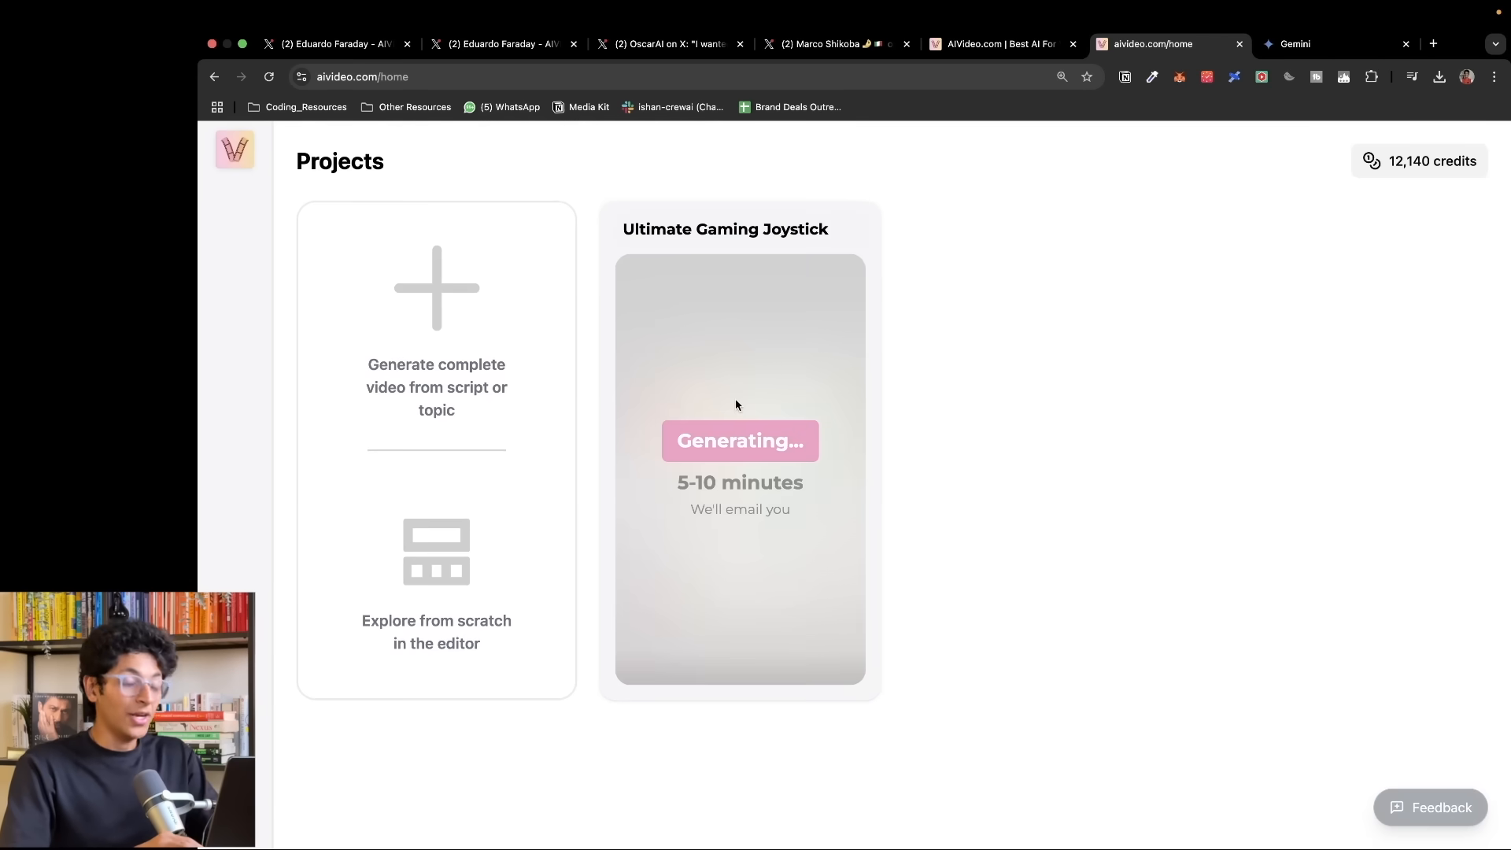
pyautogui.moveTo(474, 564)
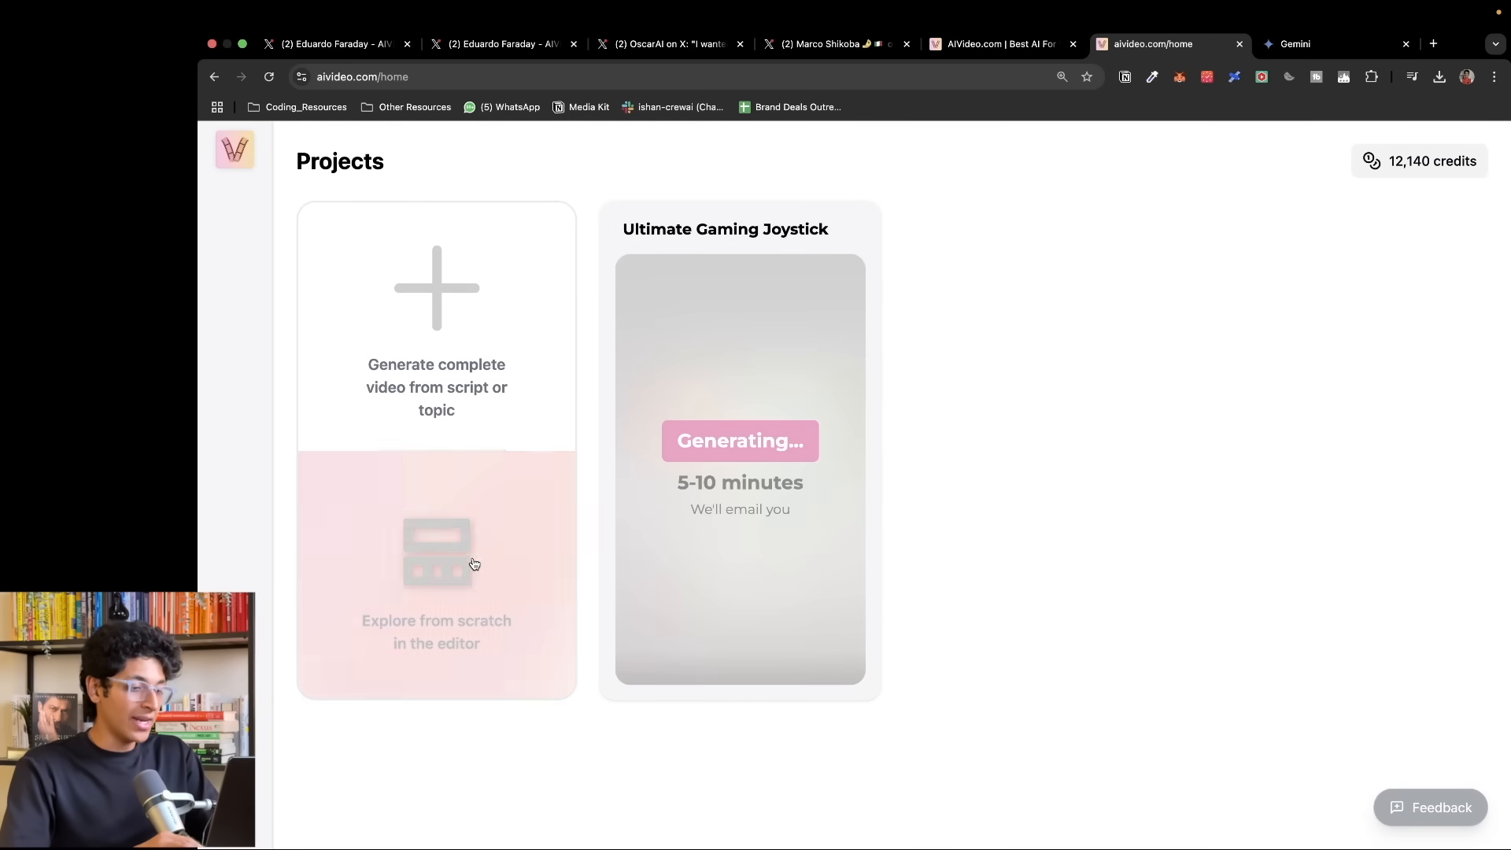
# - Start a blank editor project and survey its Music, Transitions and Visuals panels
pyautogui.click(447, 532)
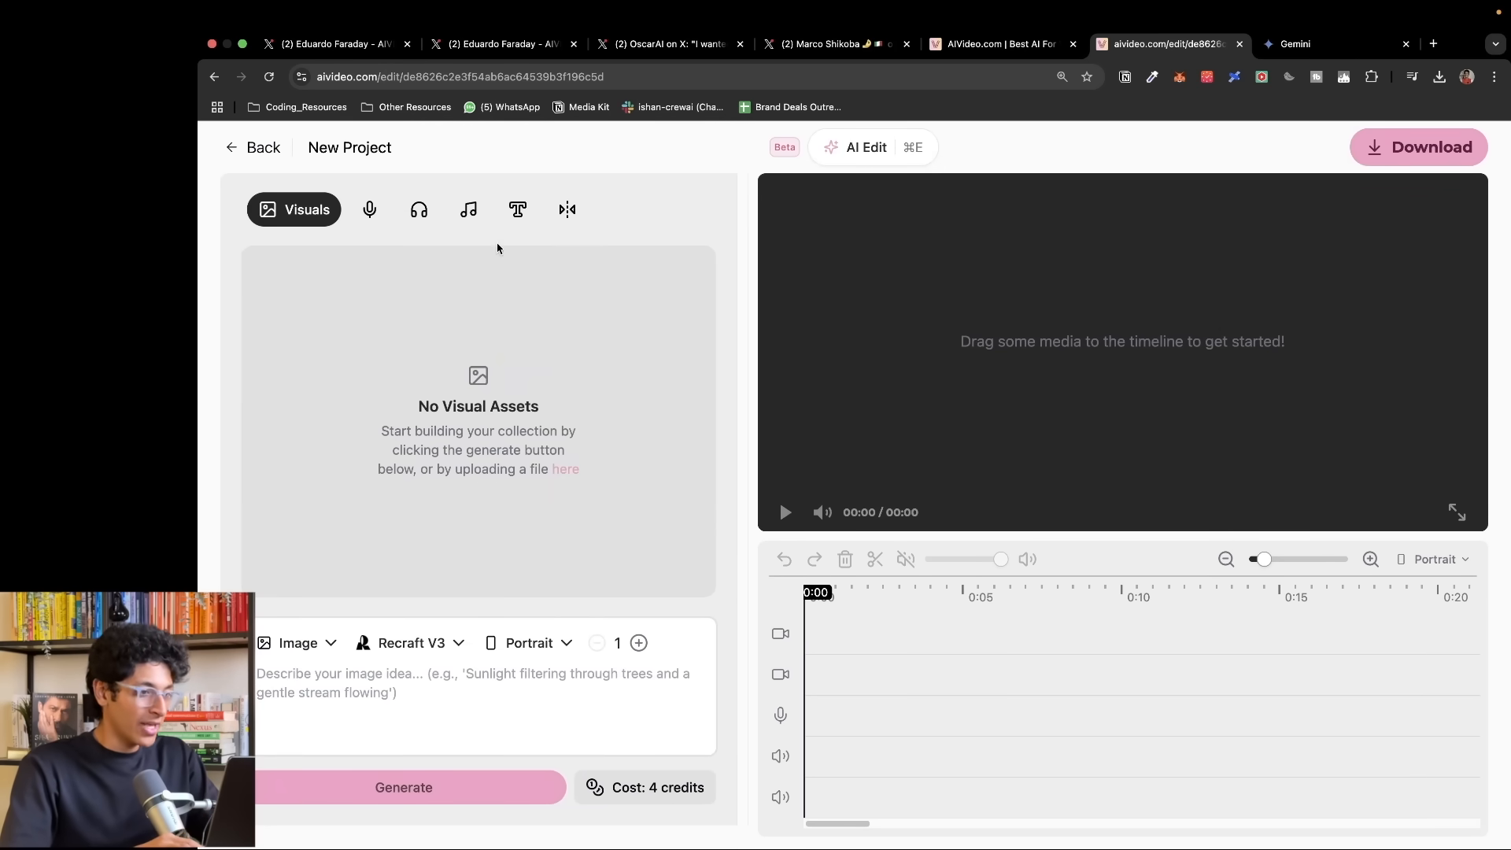
pyautogui.moveTo(831, 347)
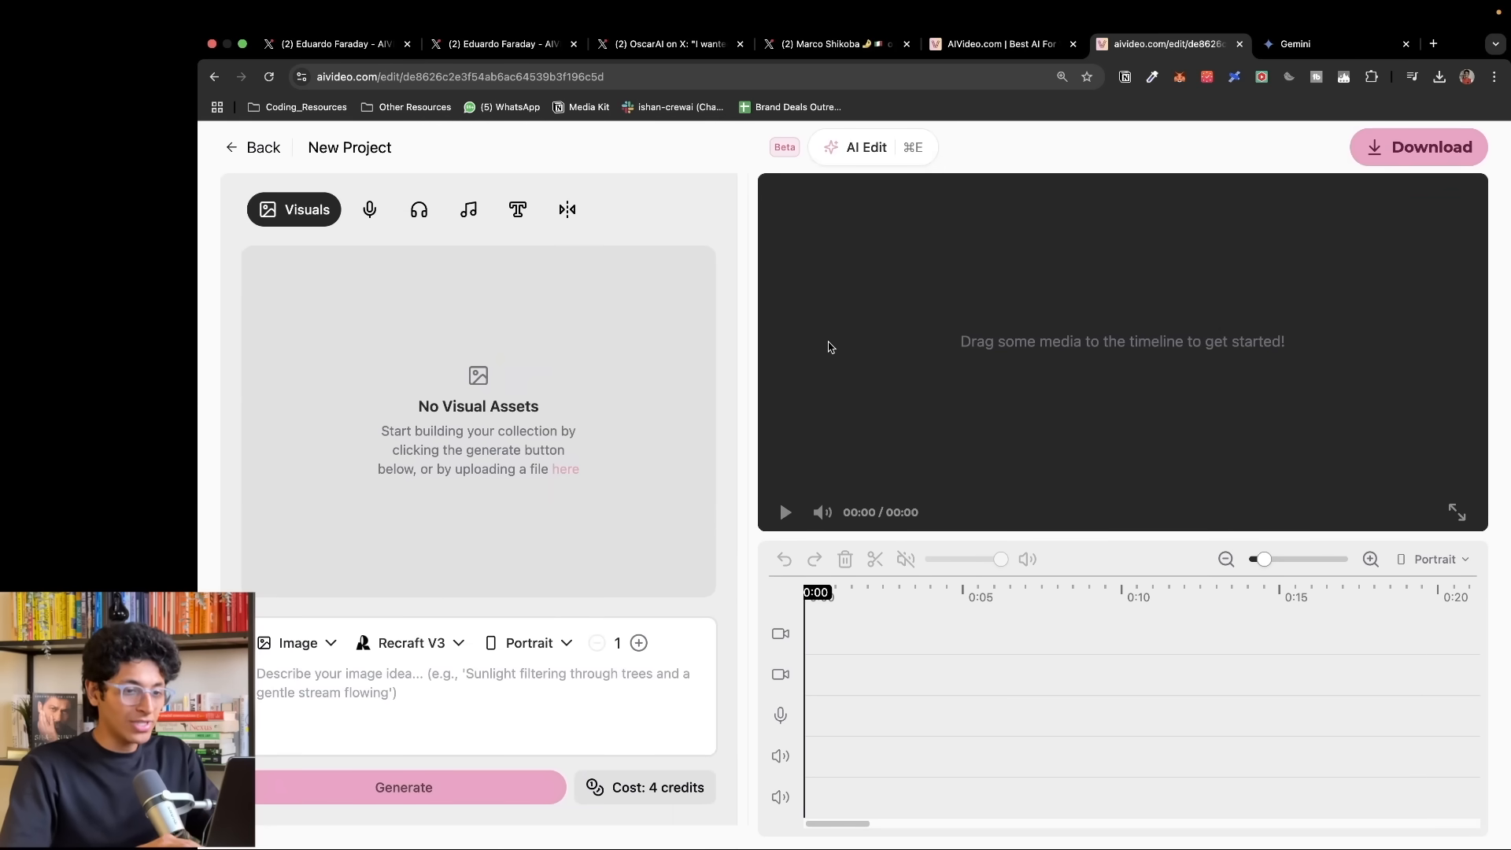
pyautogui.moveTo(937, 315)
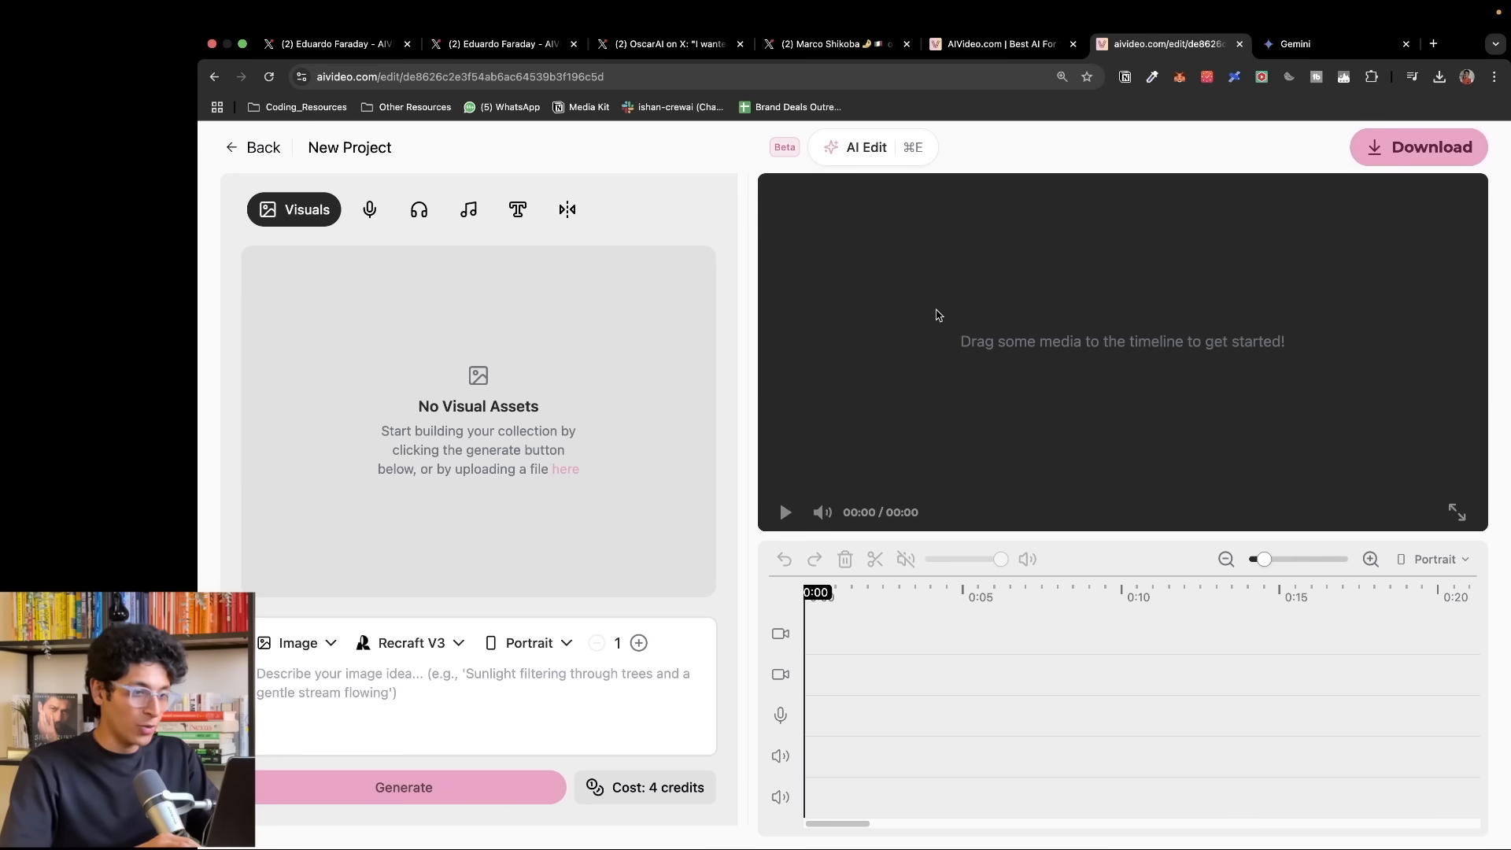
pyautogui.moveTo(875, 561)
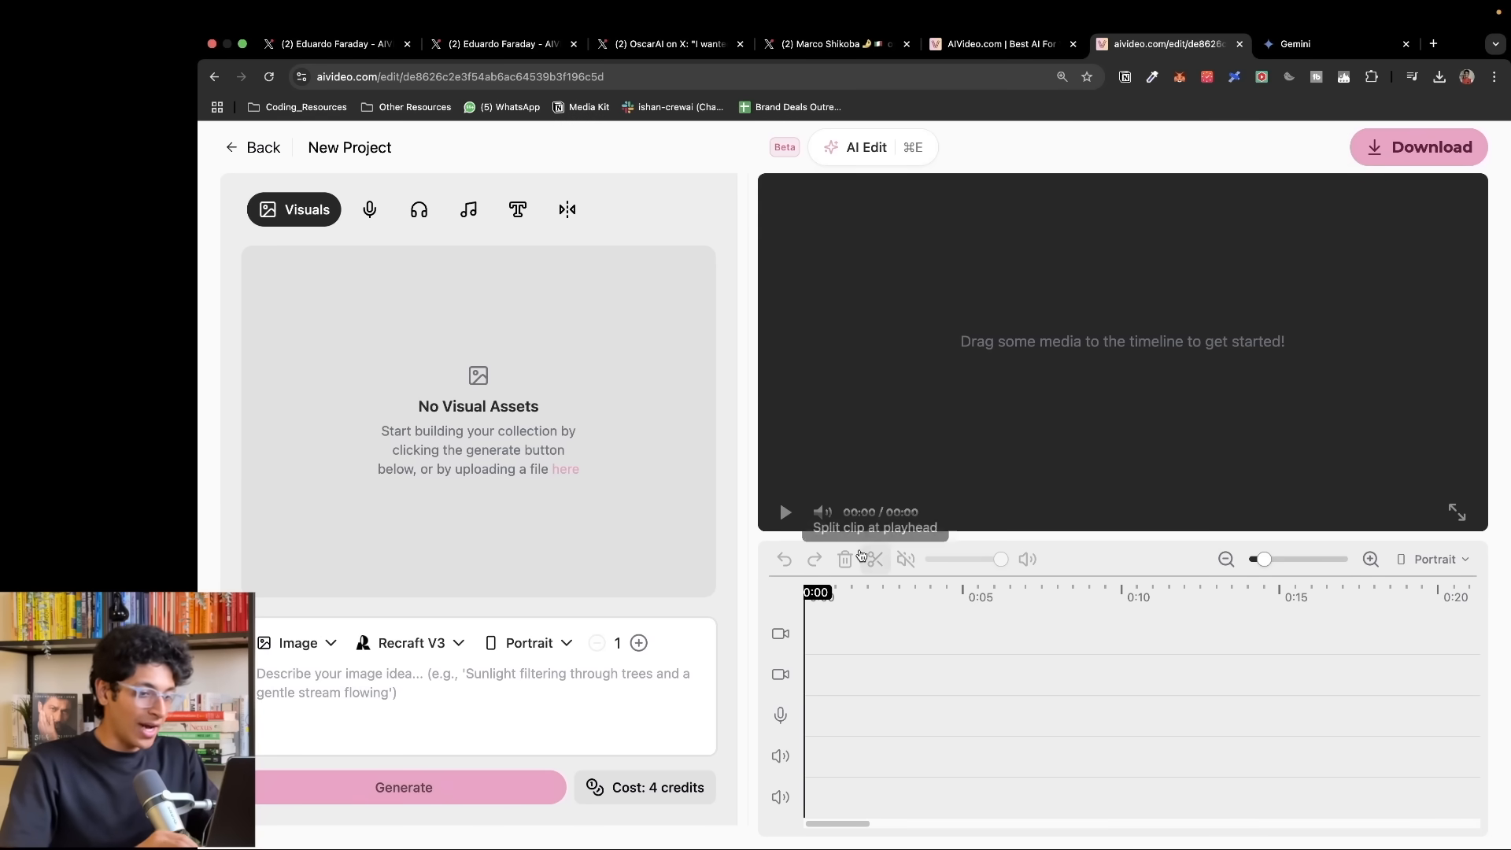
pyautogui.moveTo(935, 636)
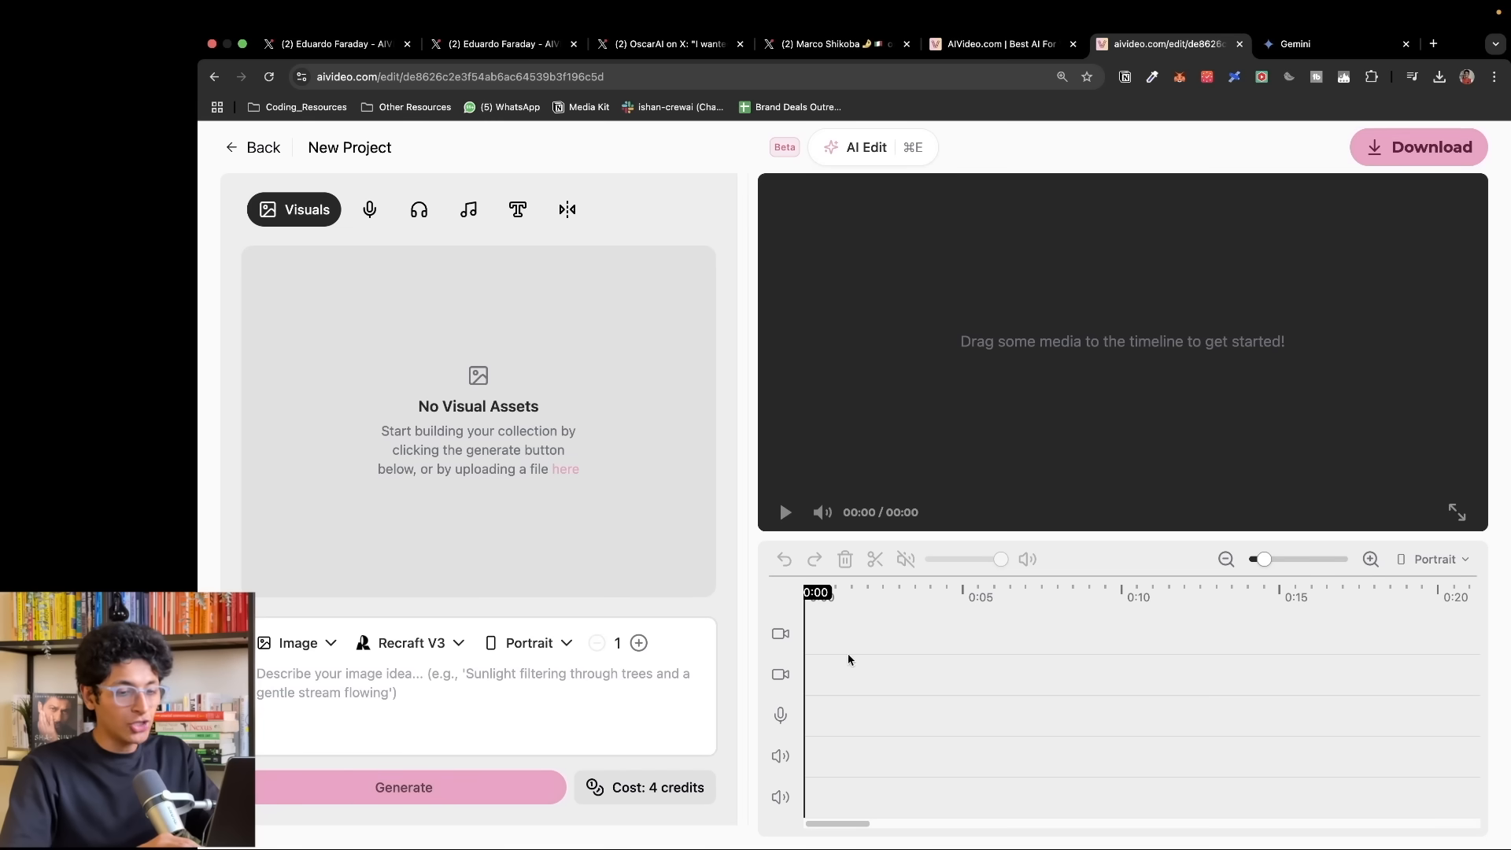
pyautogui.moveTo(896, 651)
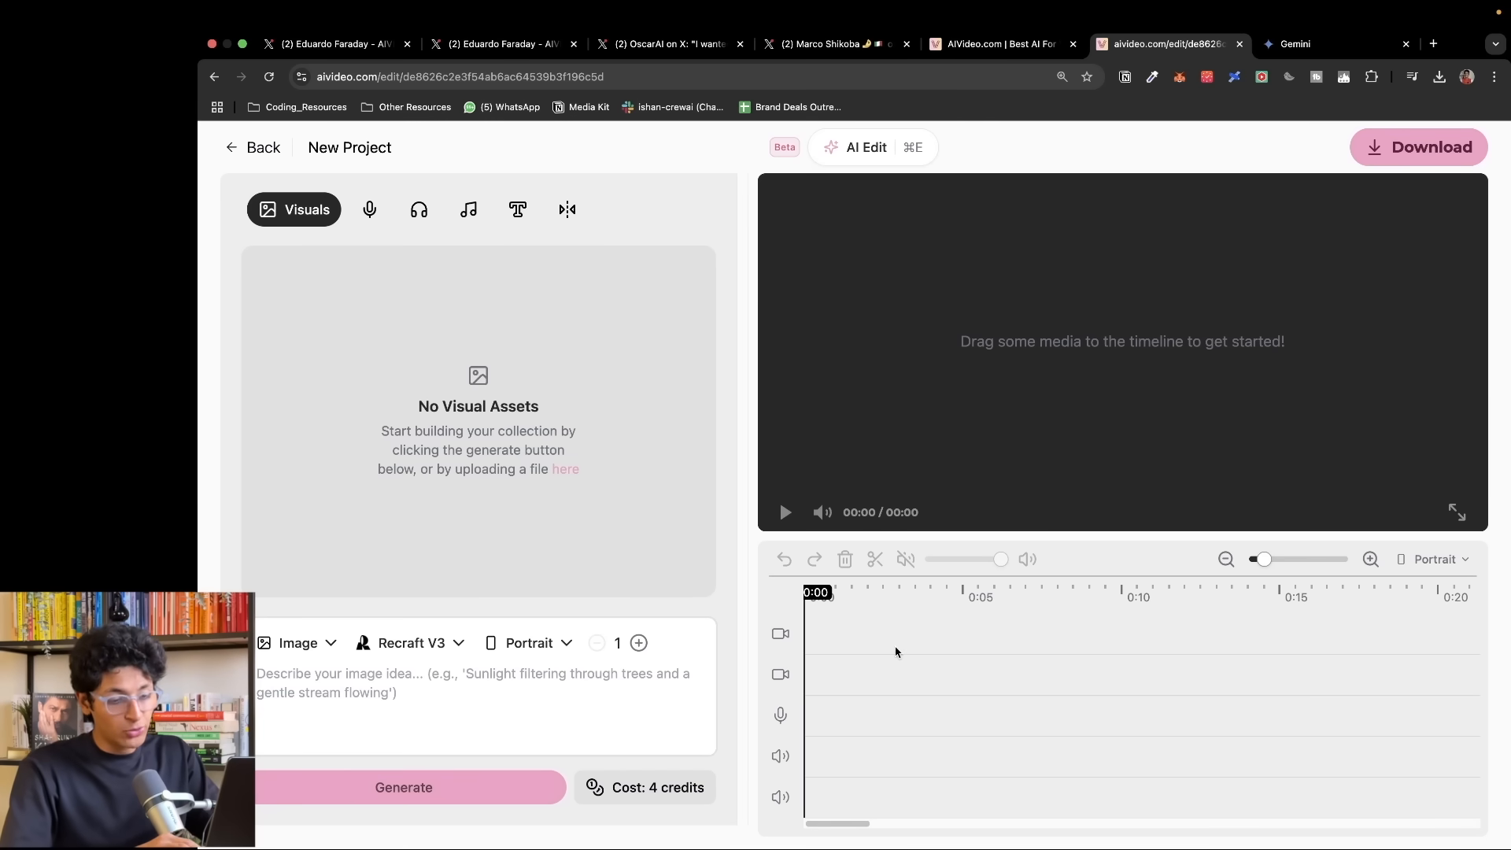
pyautogui.moveTo(848, 756)
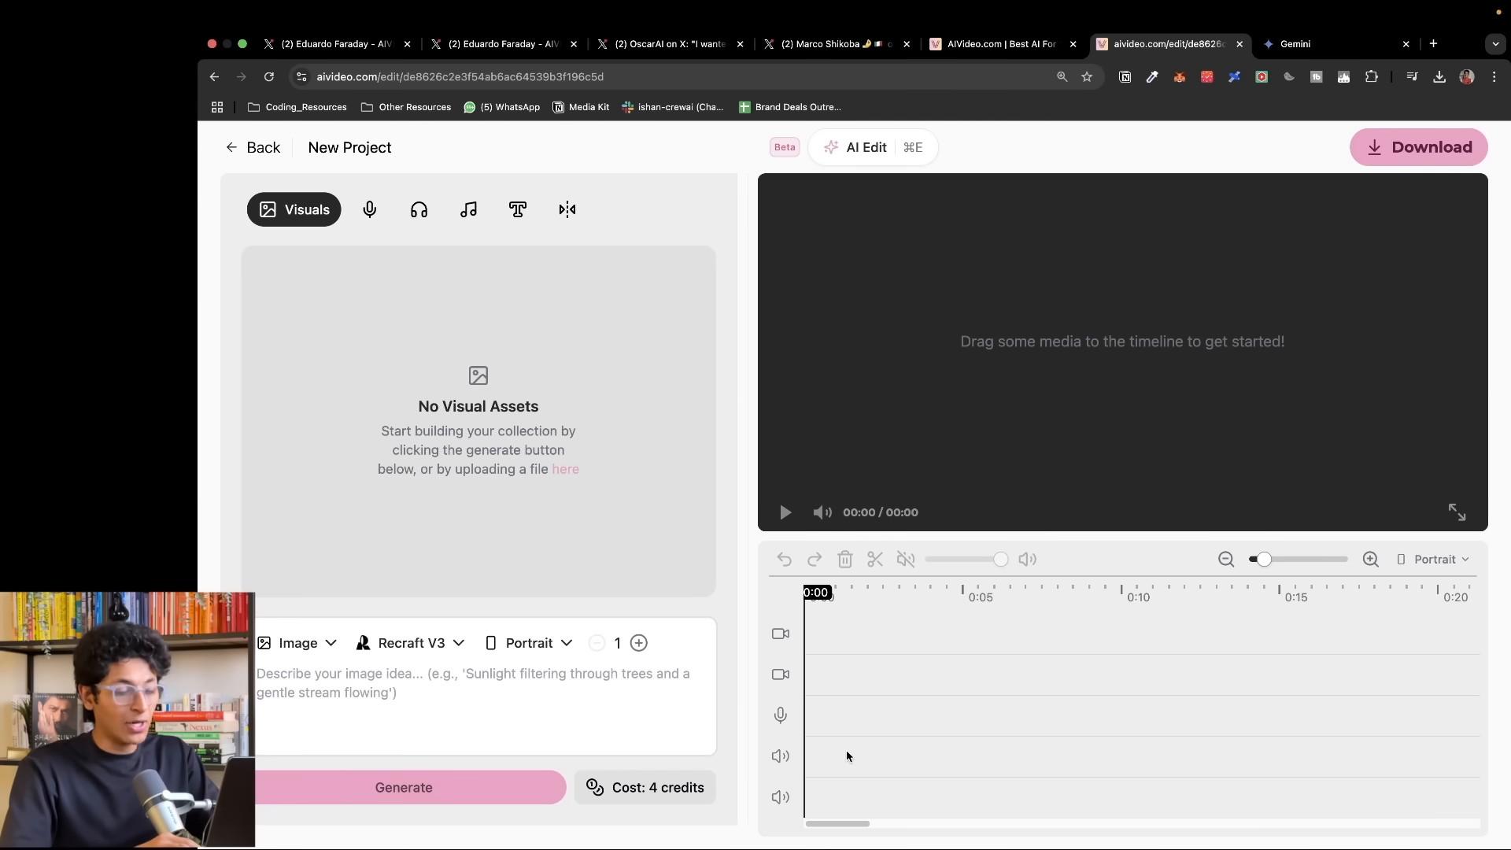
pyautogui.moveTo(853, 784)
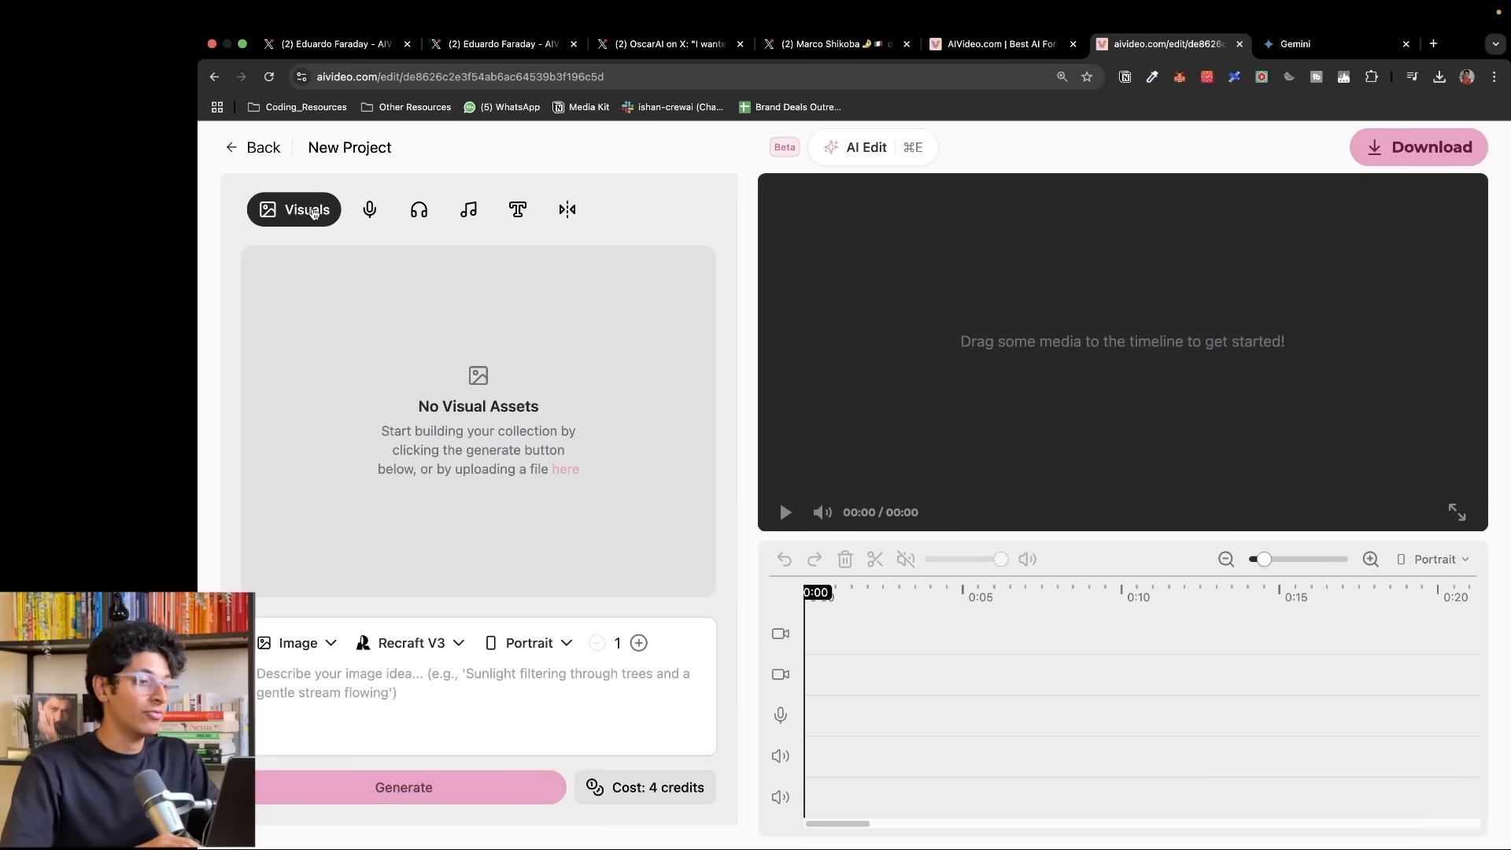
pyautogui.moveTo(558, 450)
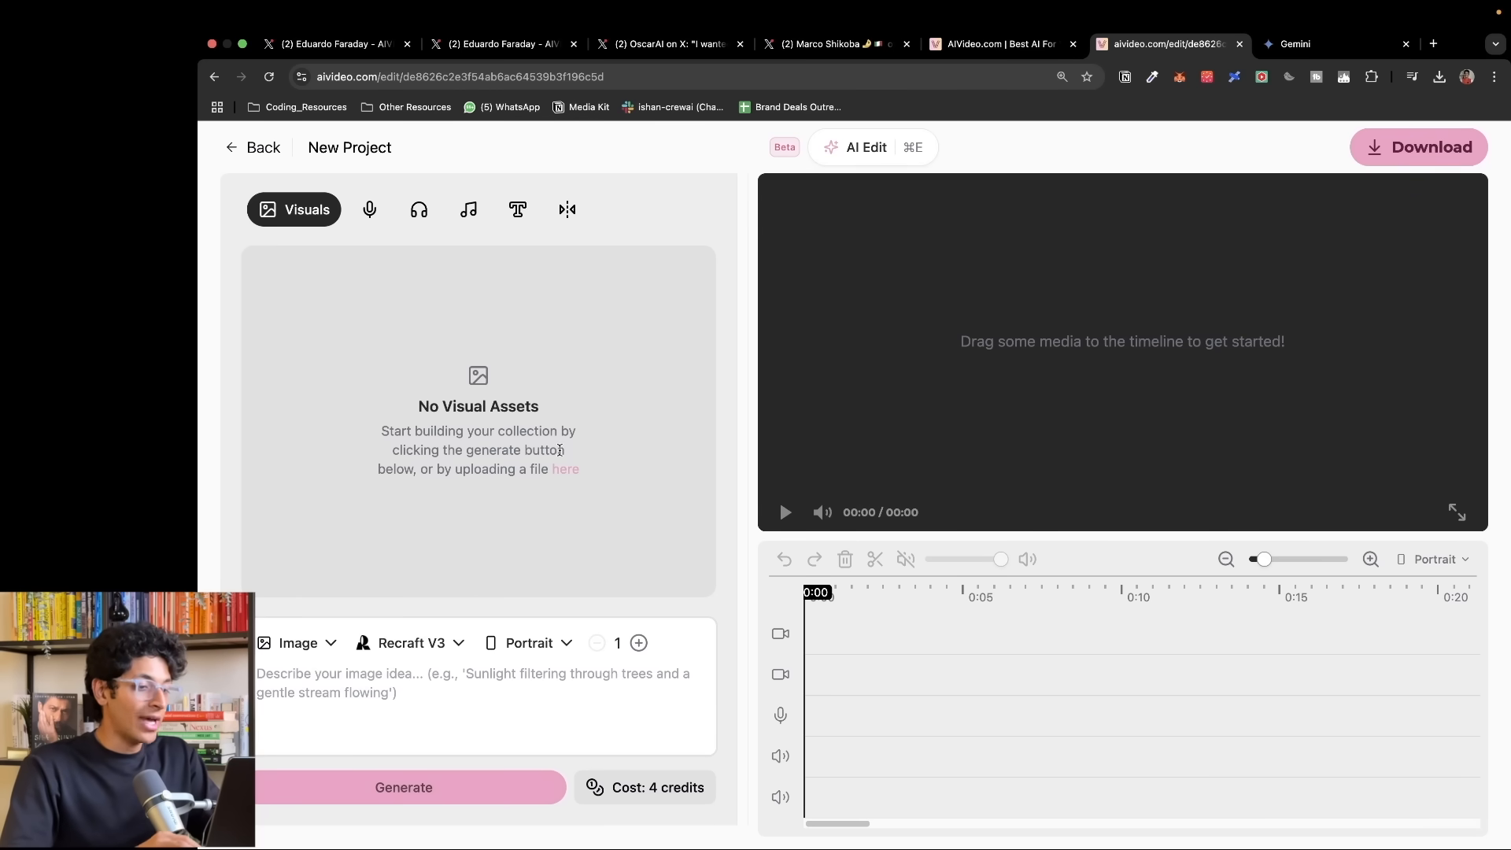
pyautogui.moveTo(368, 209)
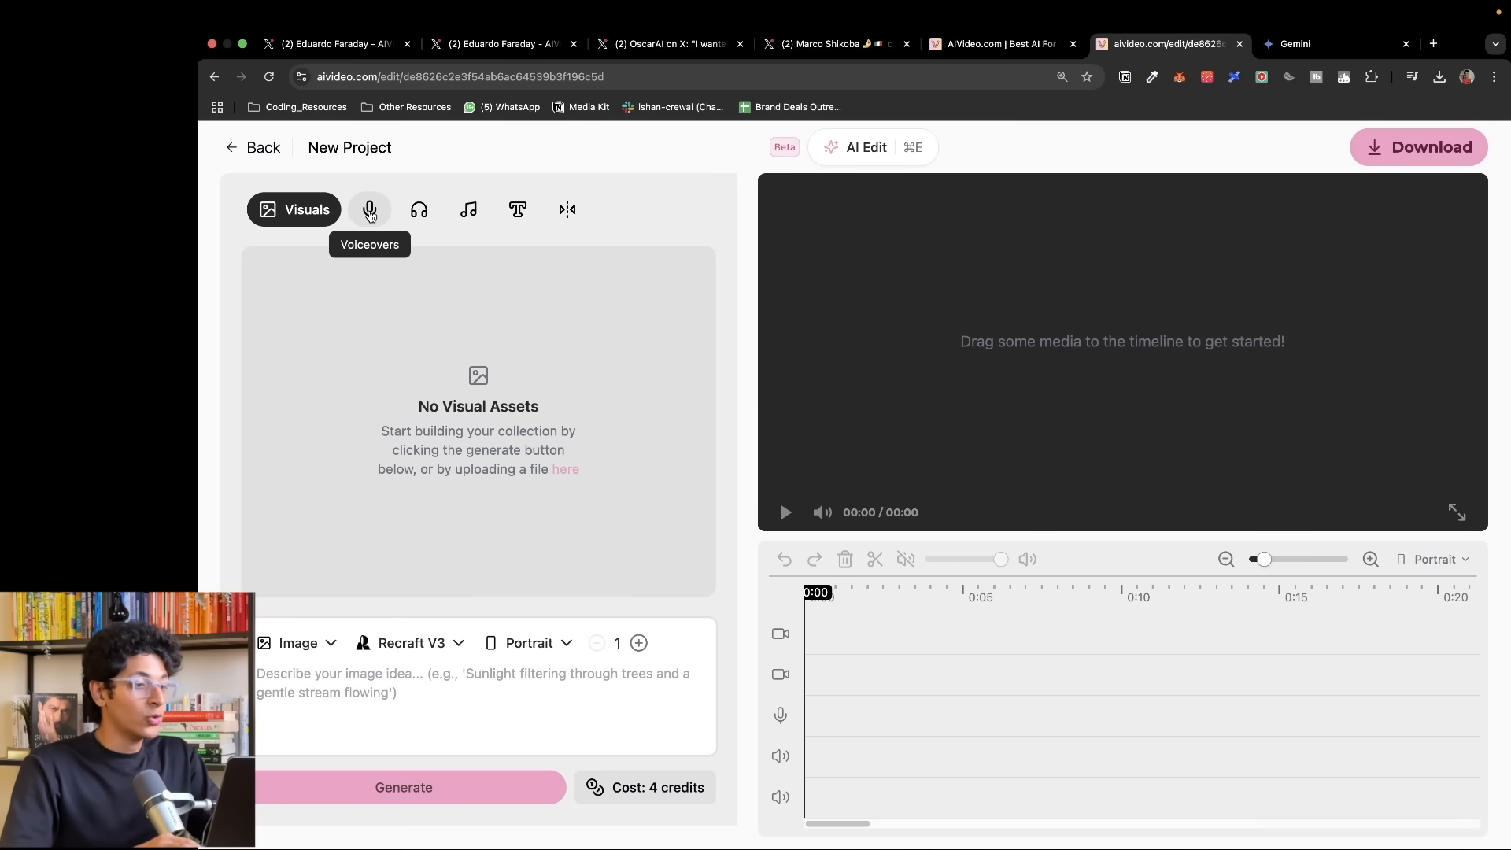
pyautogui.click(419, 210)
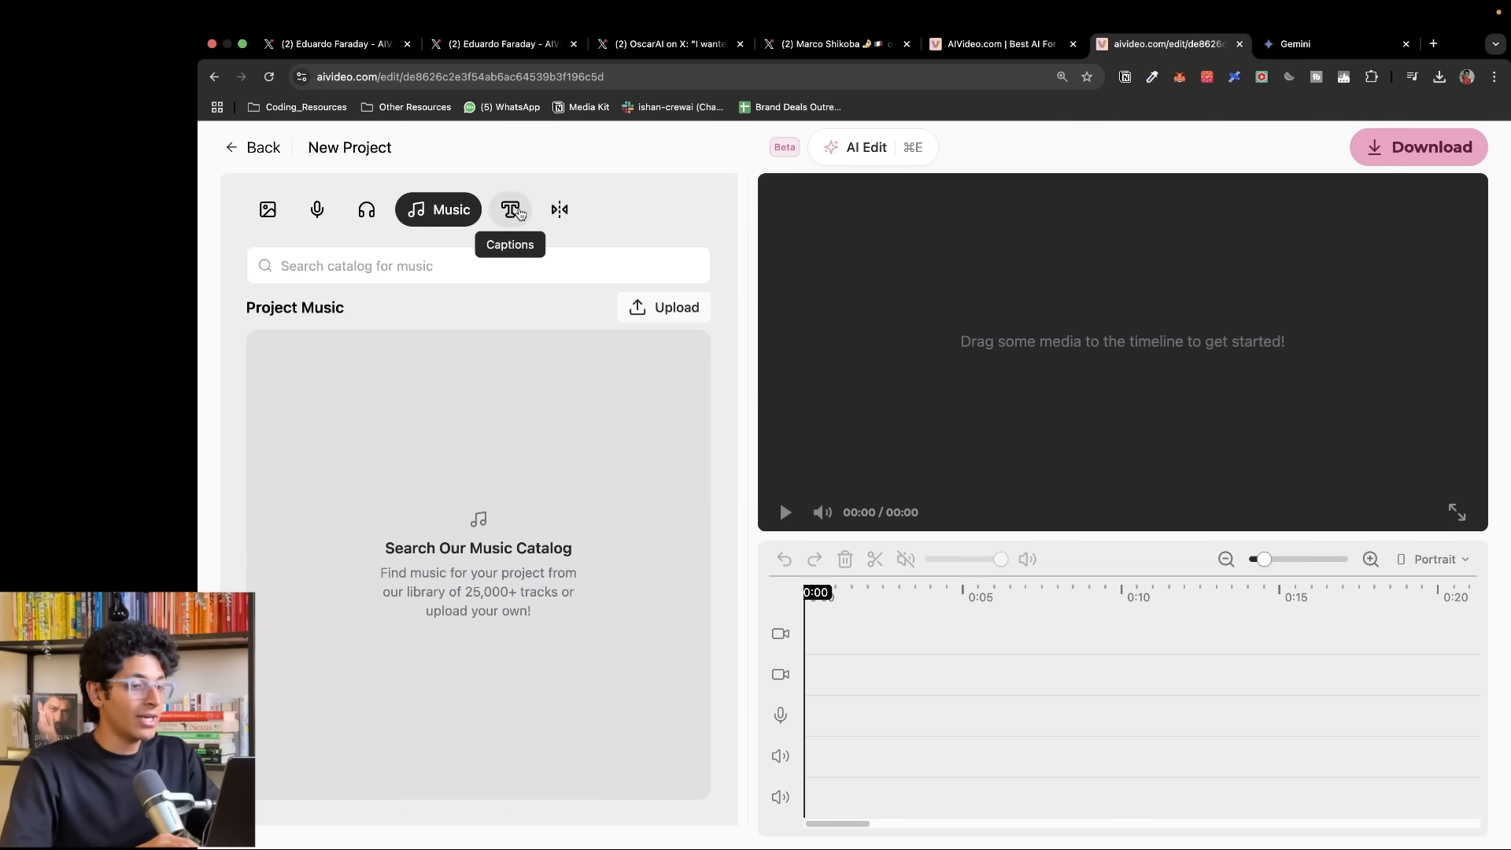
pyautogui.click(560, 209)
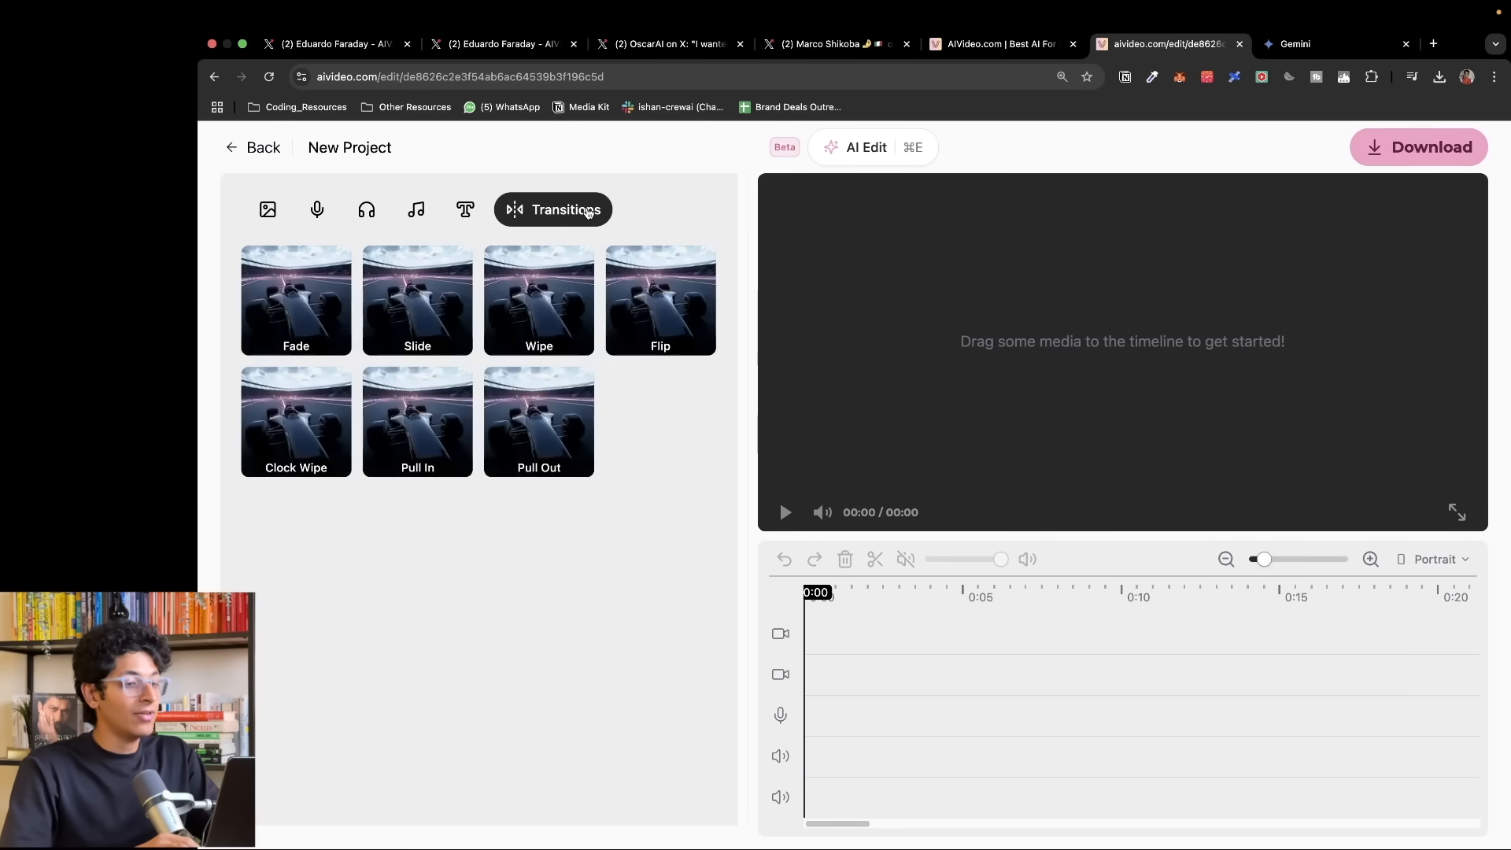
pyautogui.moveTo(267, 209)
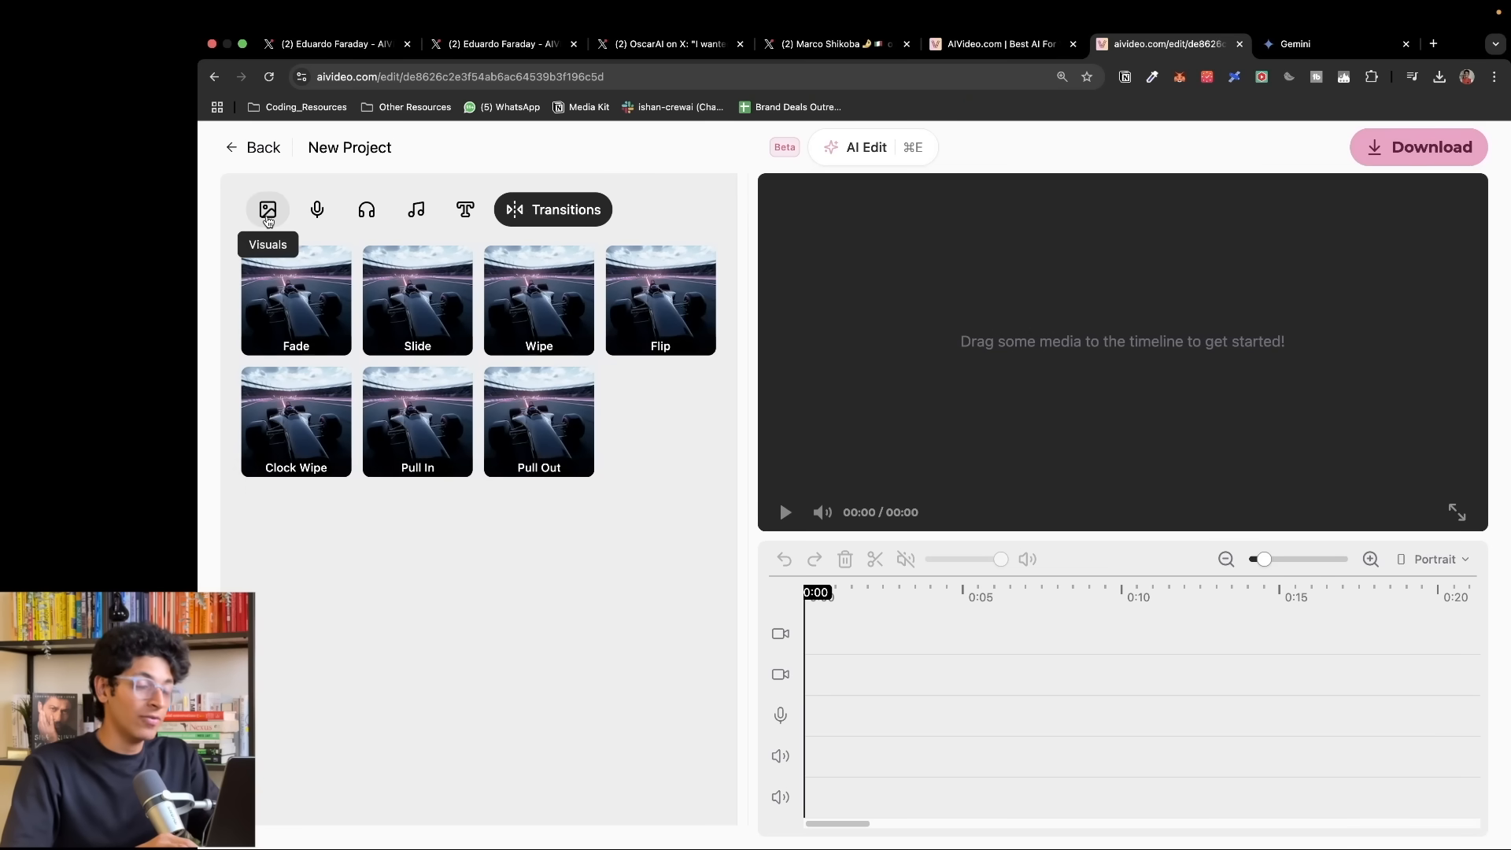
pyautogui.click(267, 209)
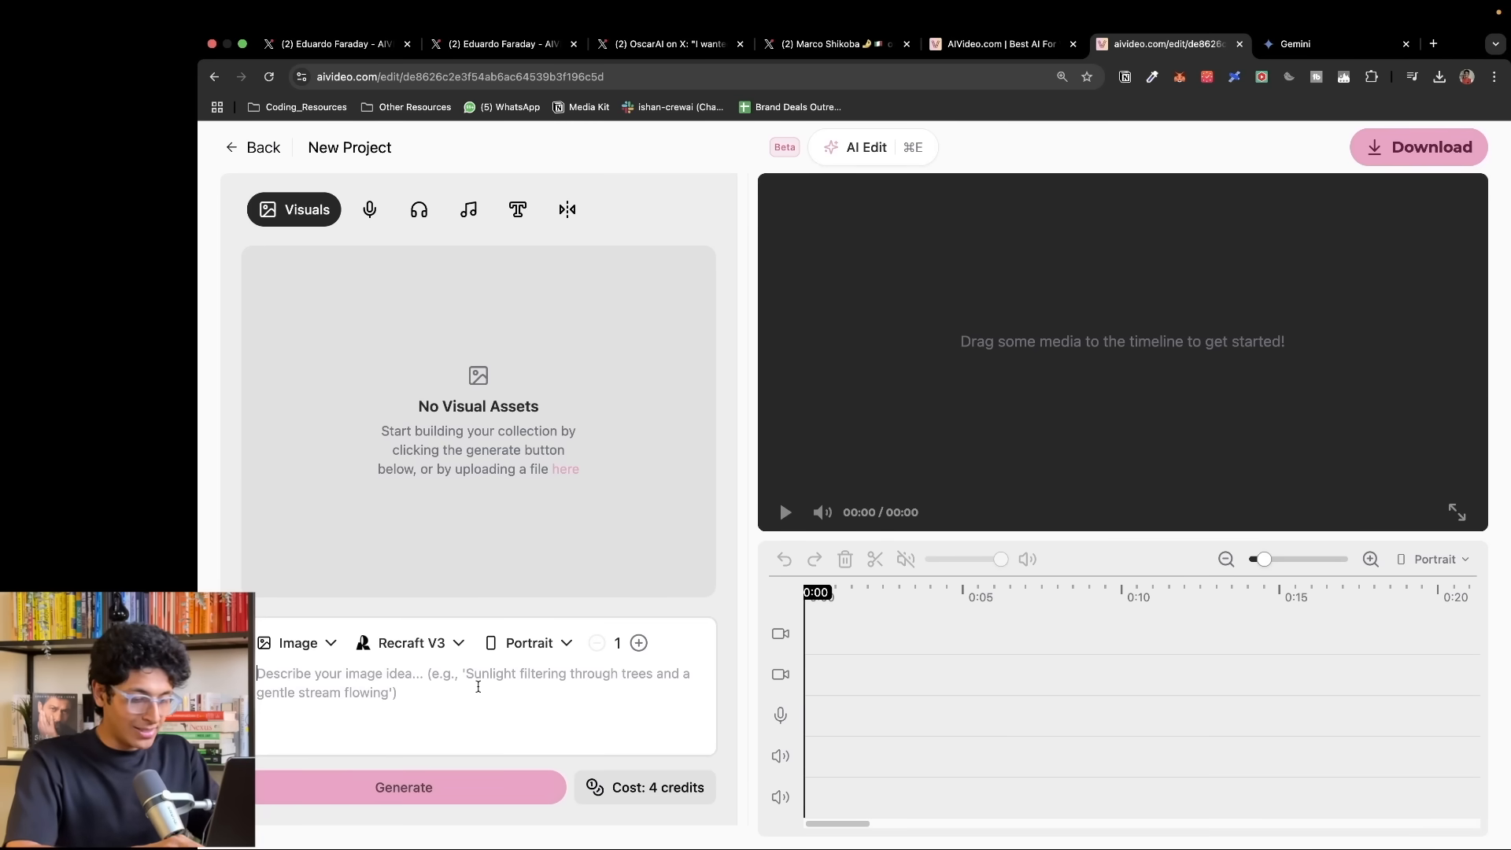
# - Enter the prompt for a floral perfume for young women kept in a spherical case
pyautogui.write('a perfume for')
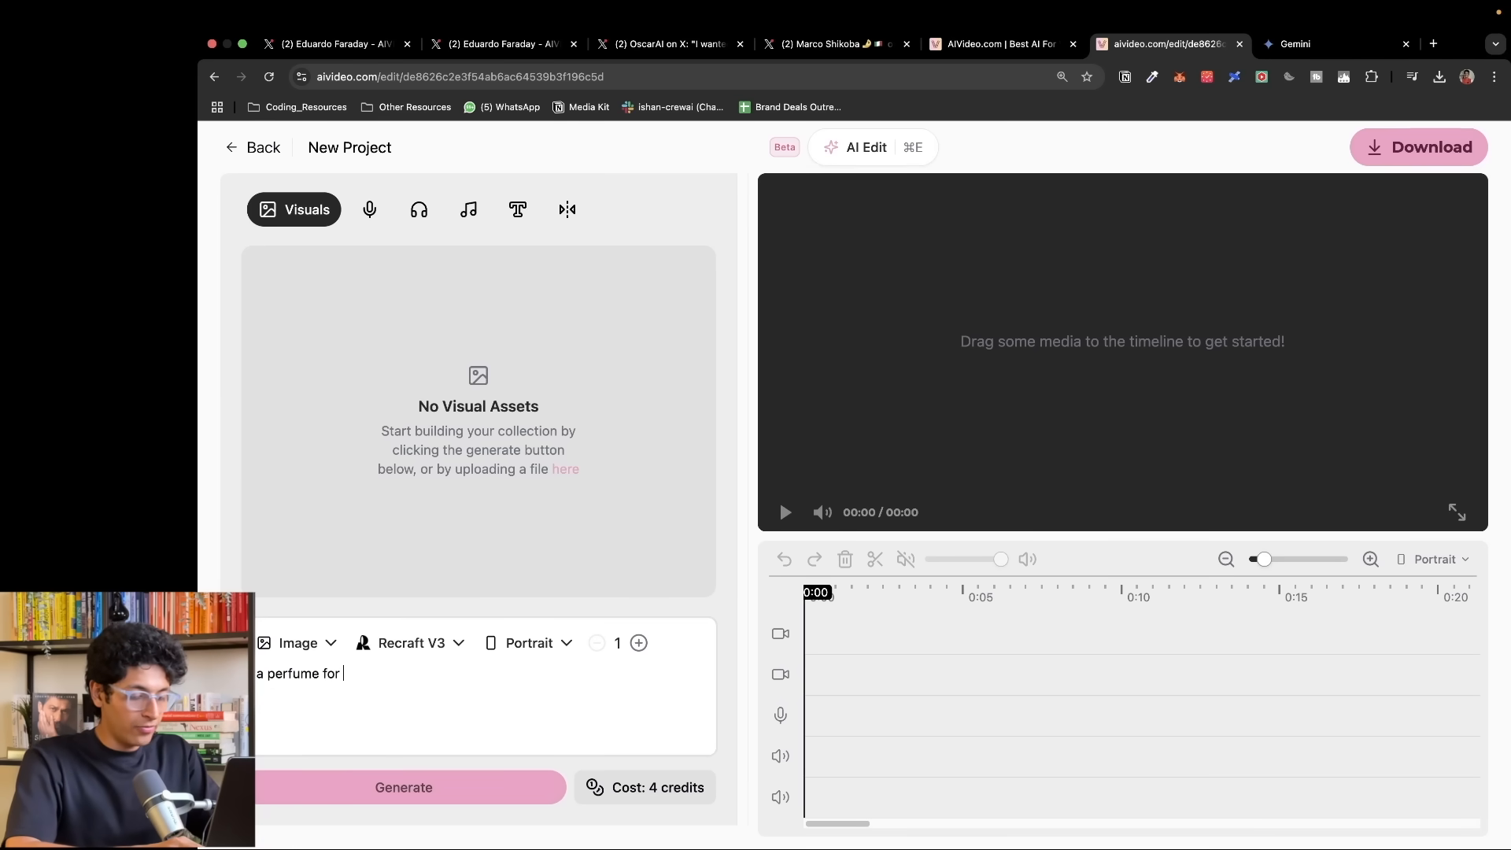
pyautogui.write('young women')
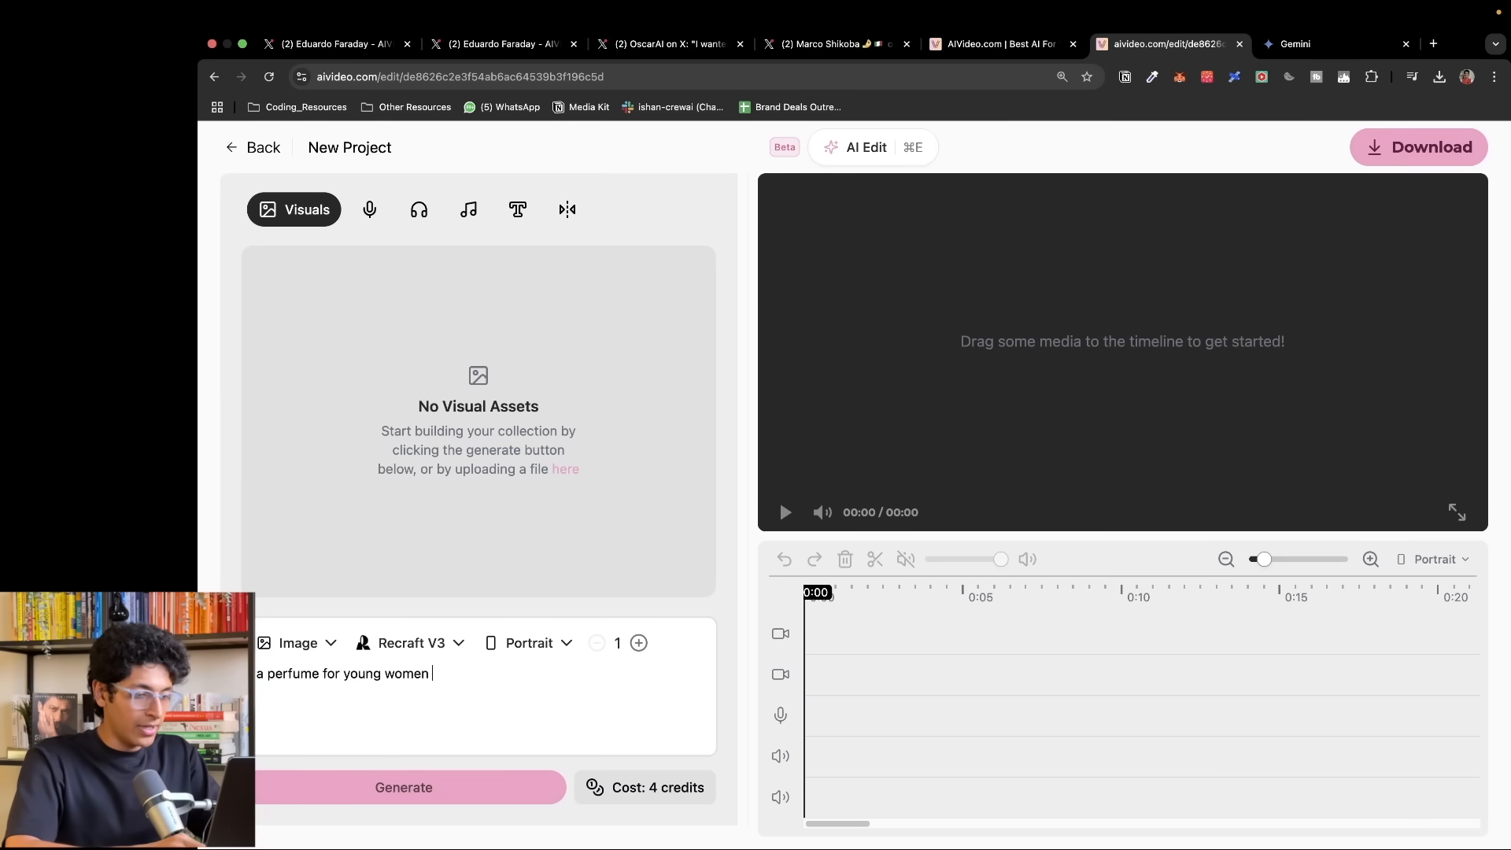
pyautogui.write('with a floral odour to it and a spherical case in which i')
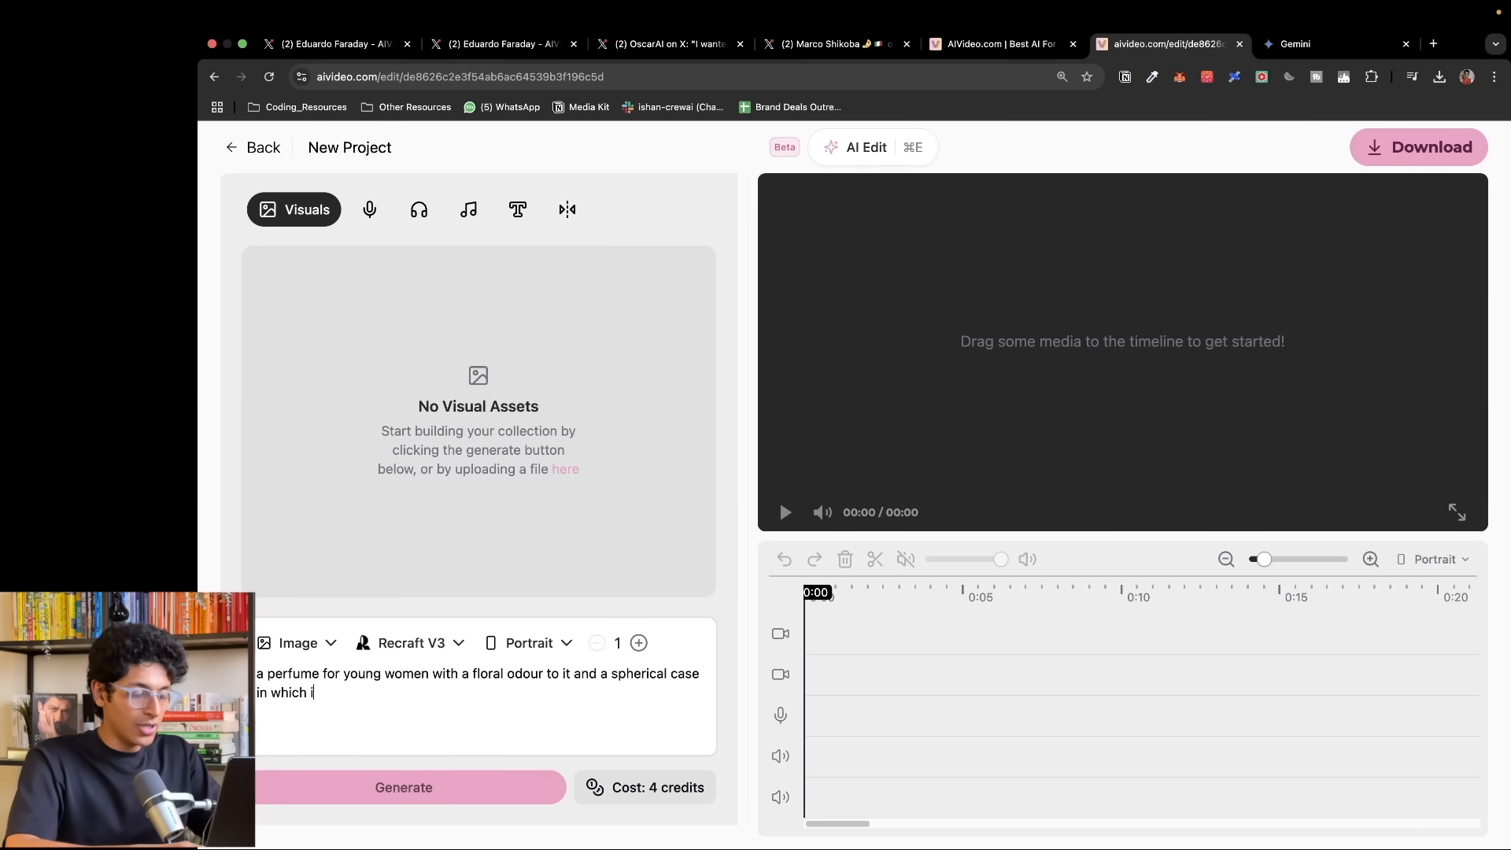
pyautogui.write('t is kept')
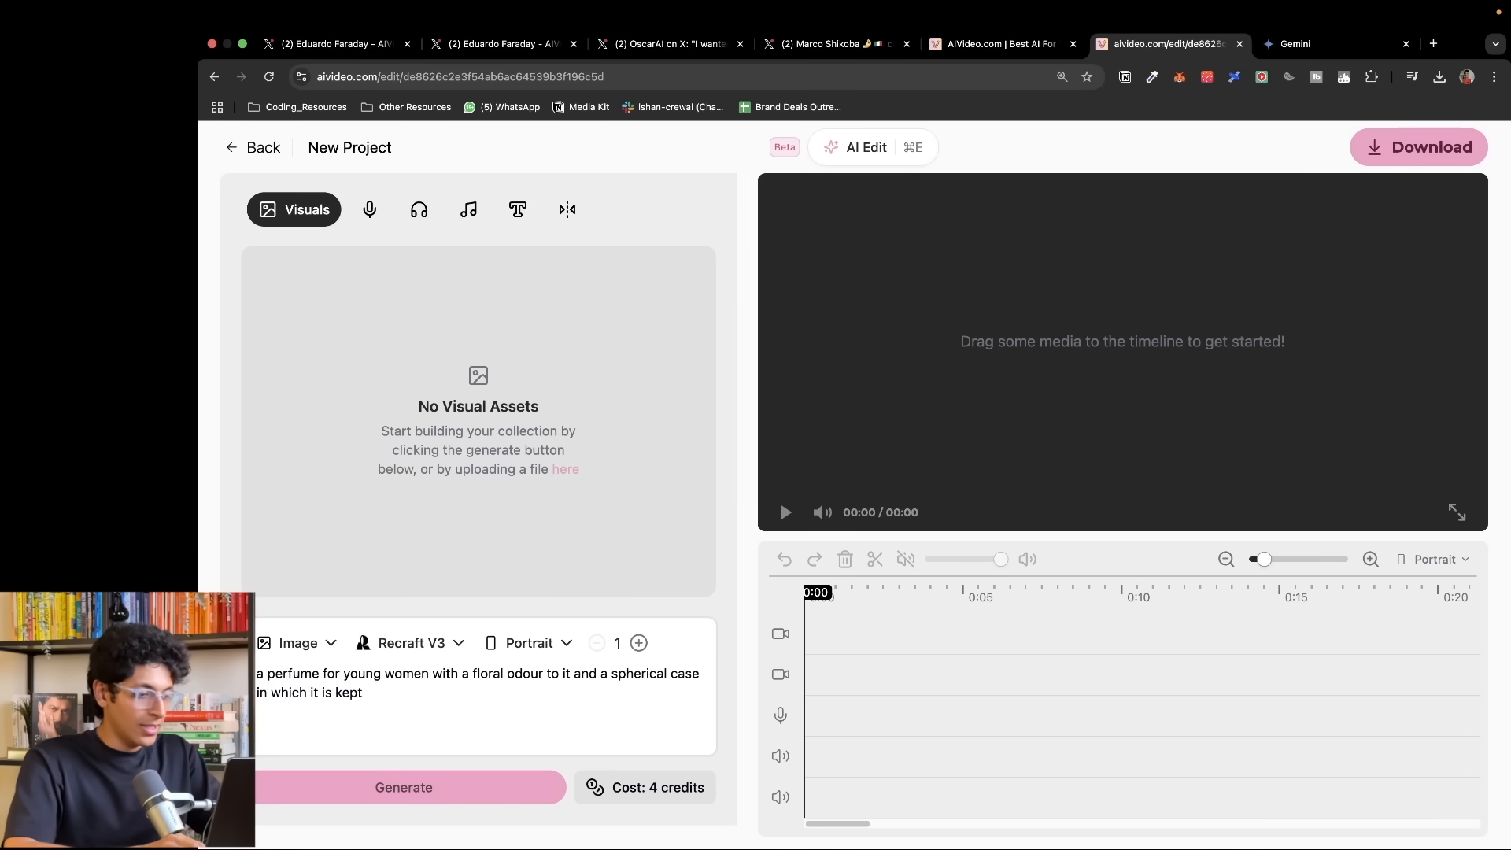
# - Switch generation to a 5-second Kling 1.6 portrait video clip and generate it
pyautogui.click(297, 642)
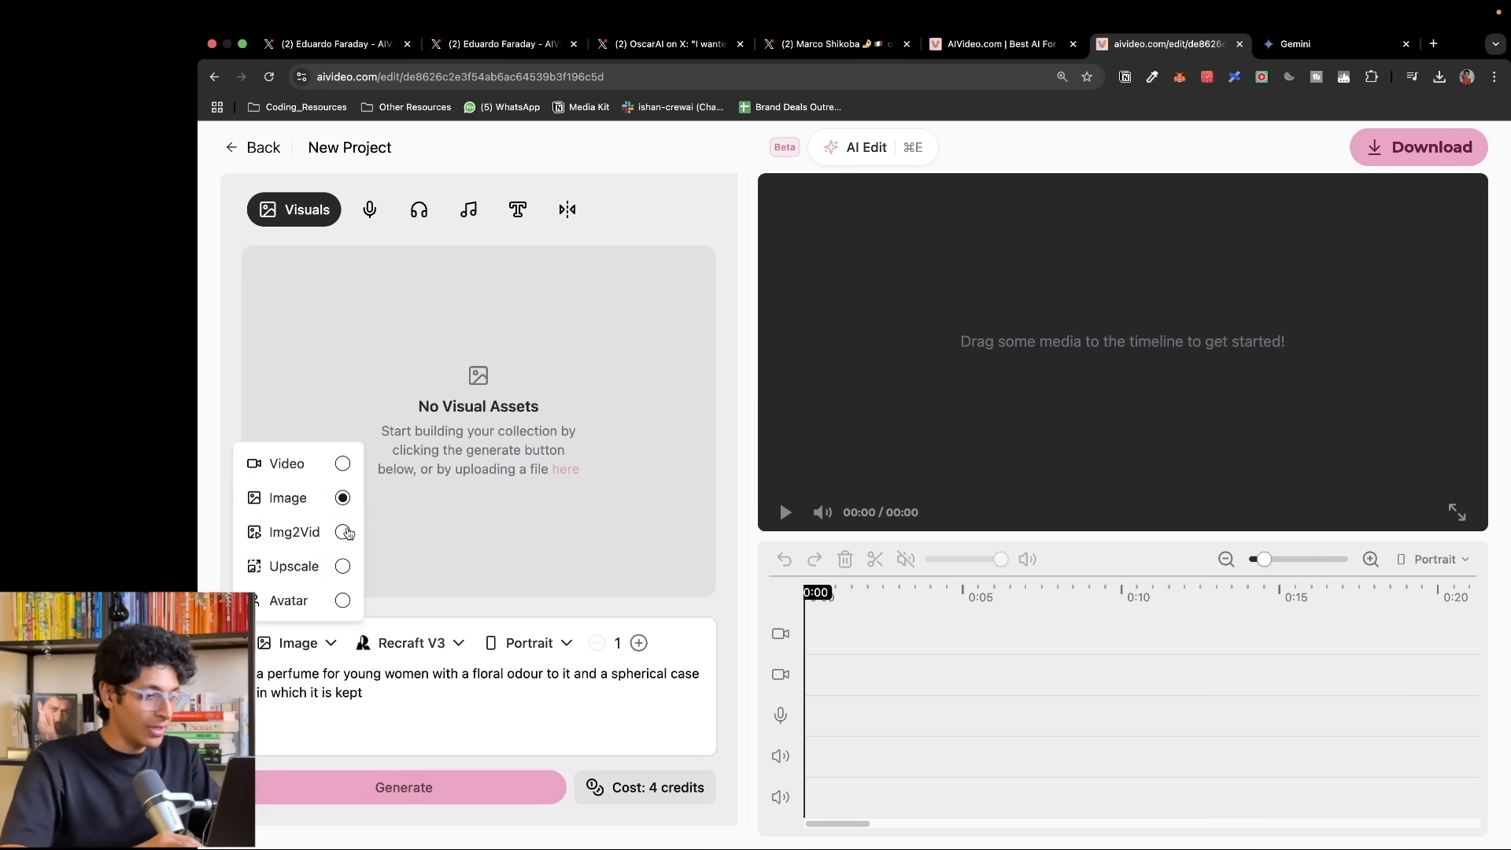
pyautogui.click(286, 463)
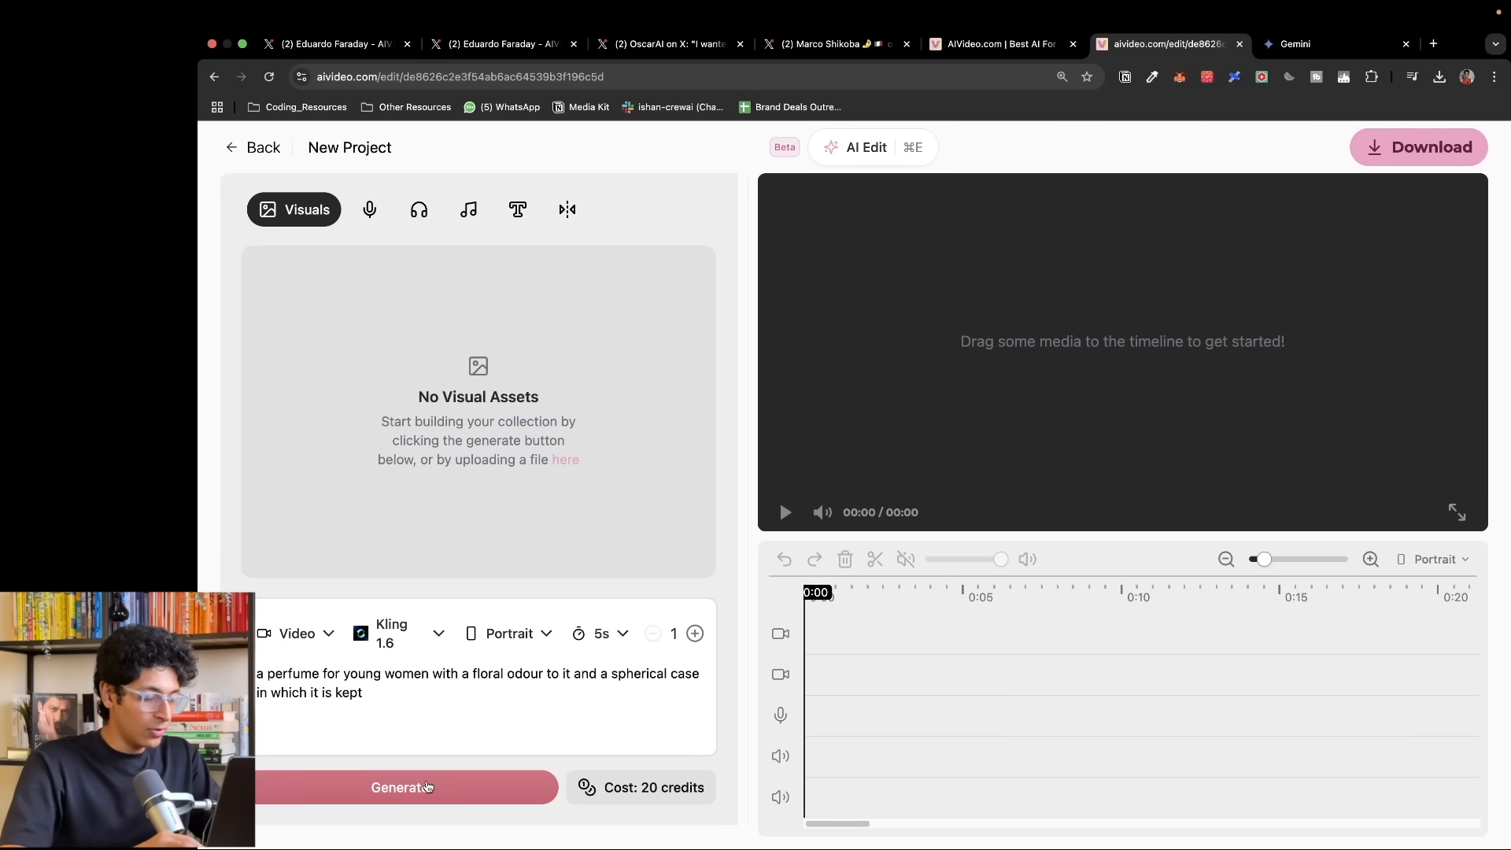
pyautogui.click(401, 787)
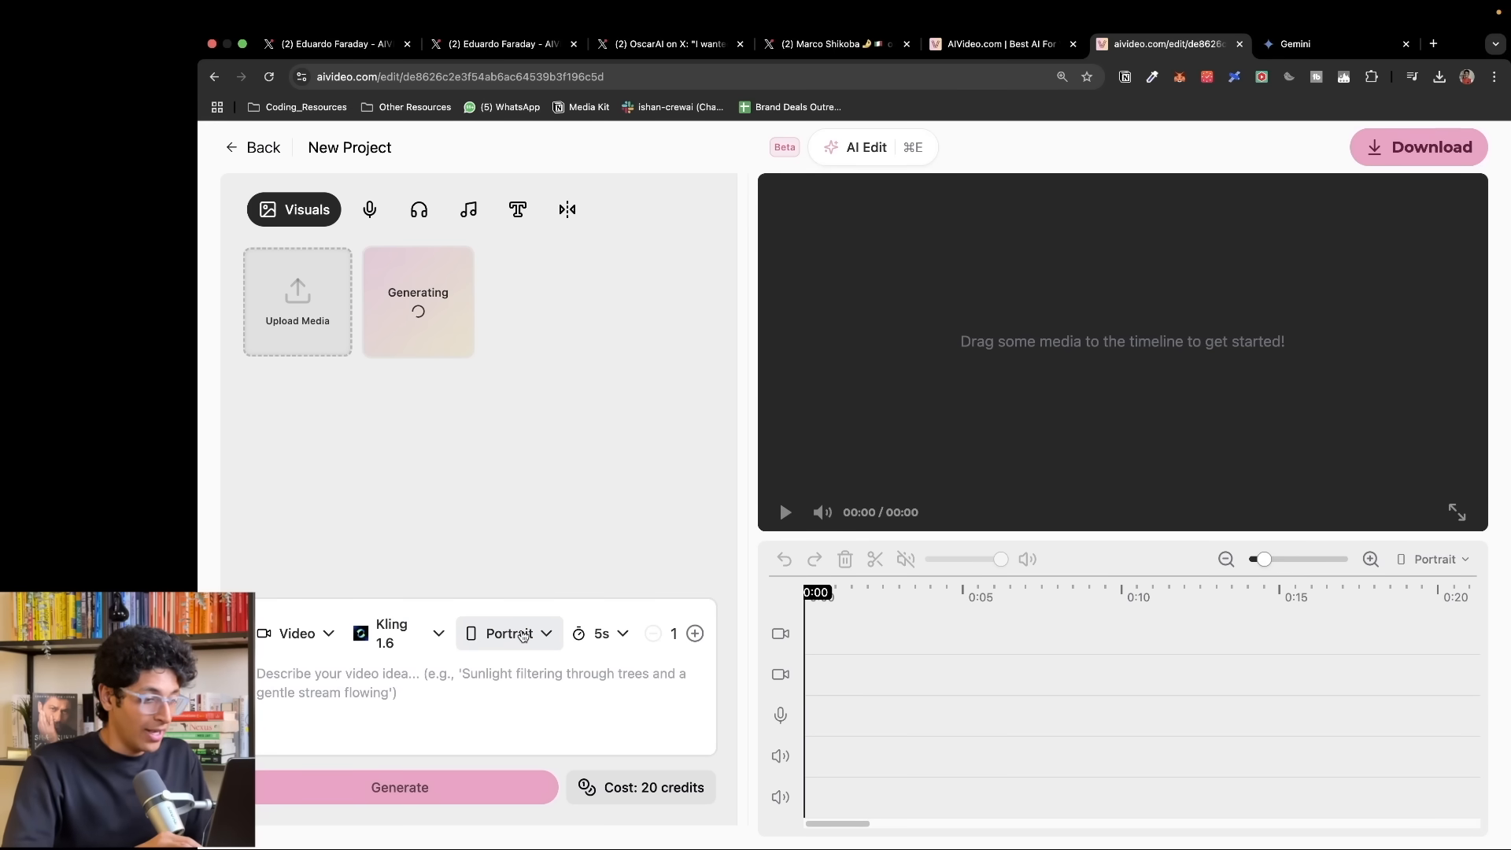
pyautogui.moveTo(529, 639)
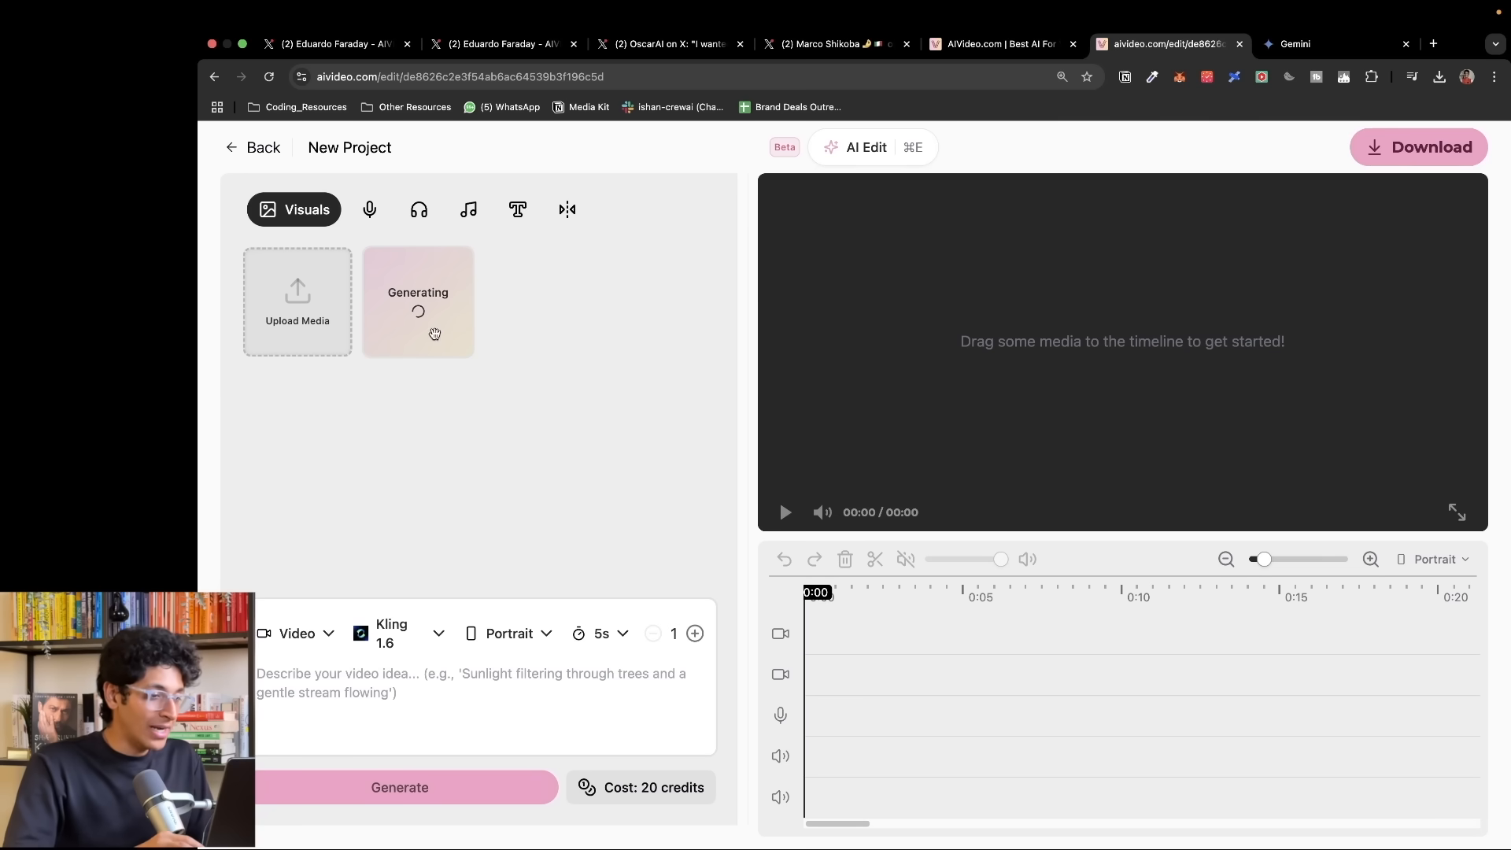
# - Write the voiceover script ending 'every girl wants to know what fragrance is it', keeping the Alice voice
pyautogui.click(368, 209)
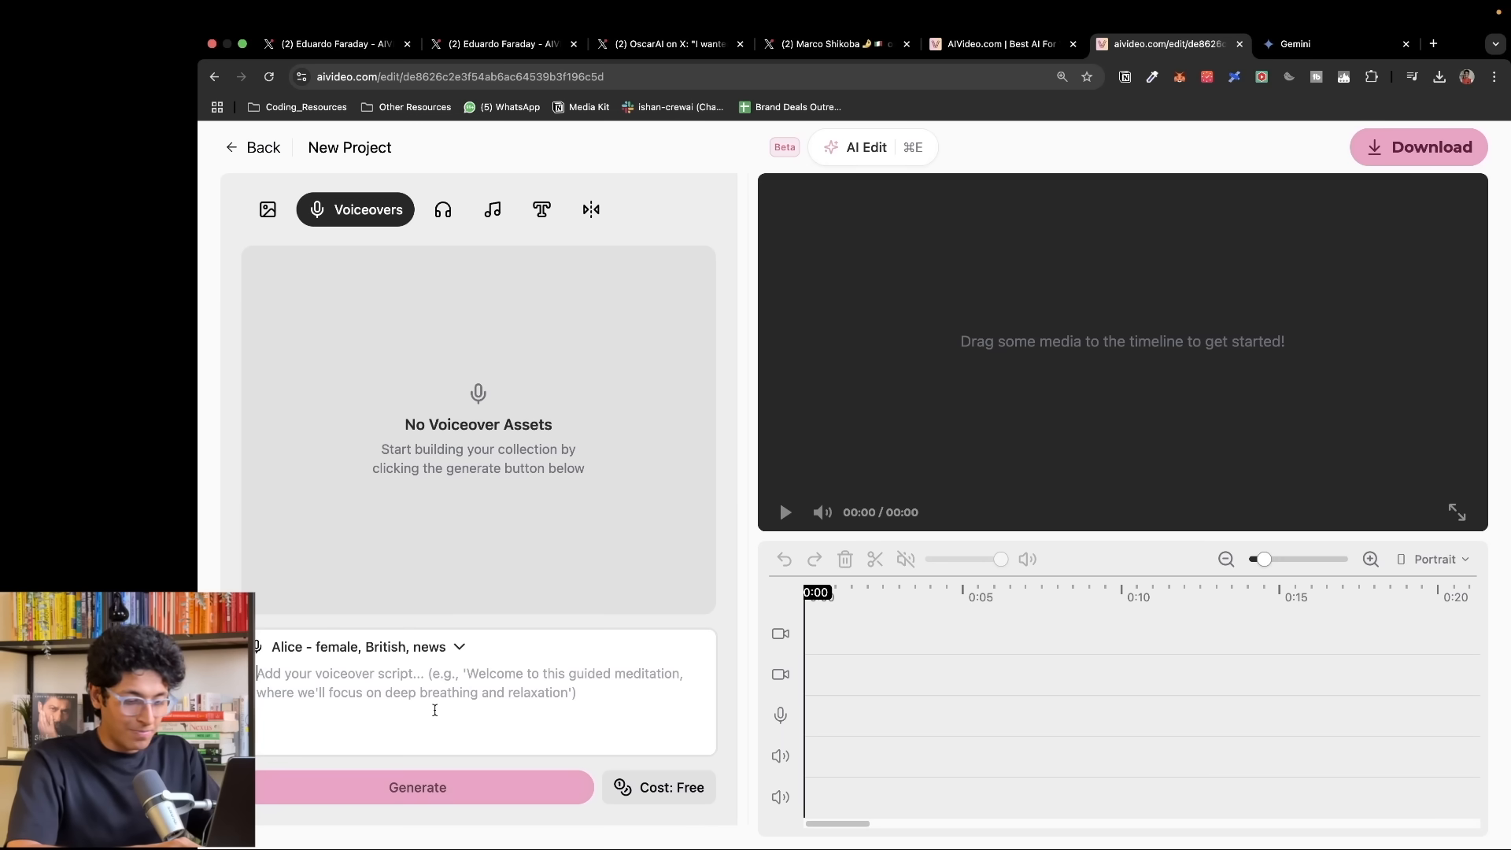
pyautogui.write('smell so good, every')
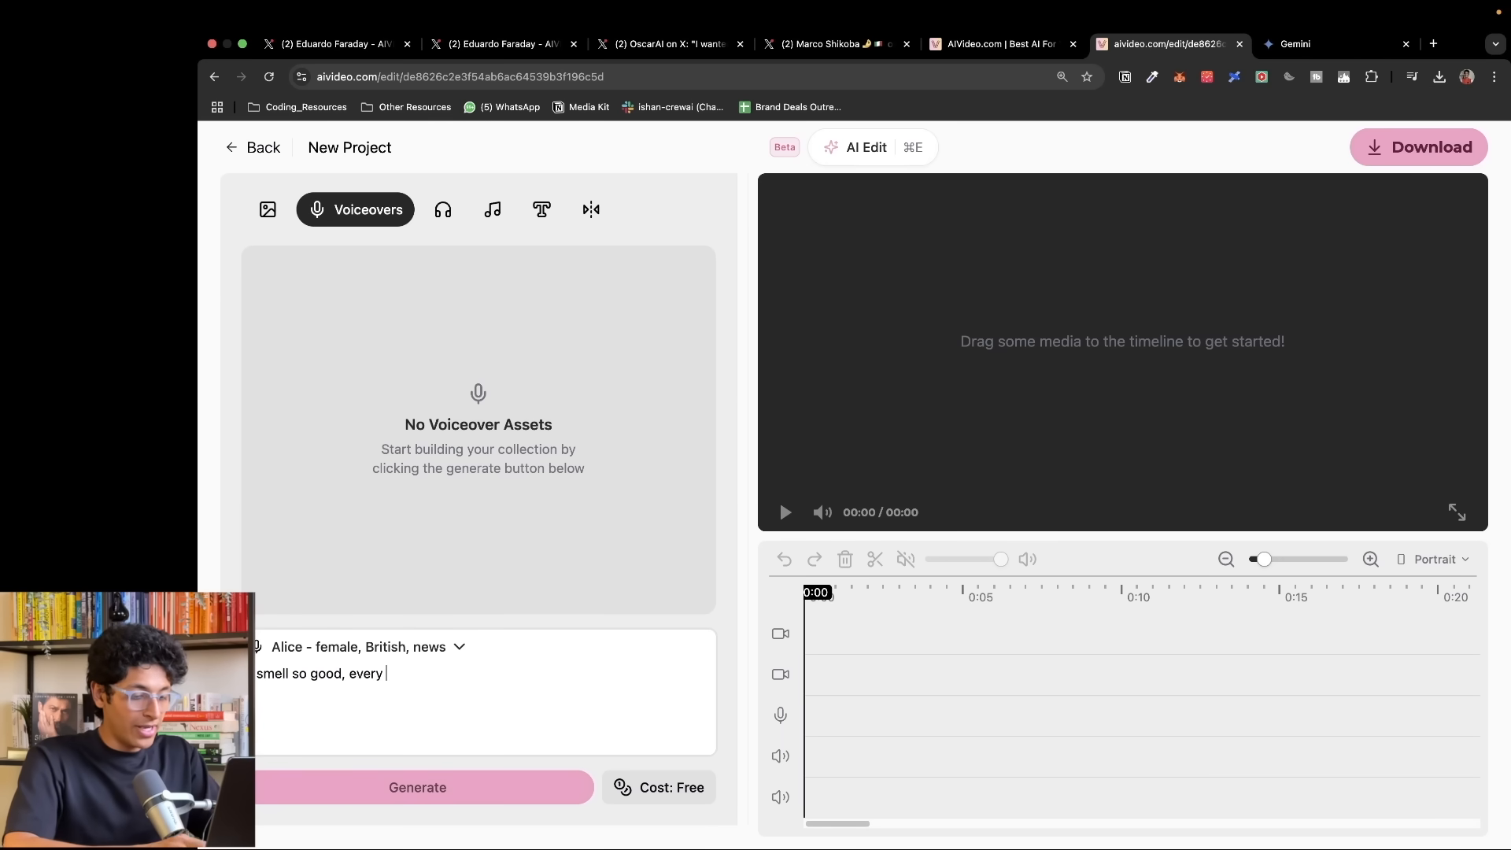
pyautogui.write('girl wants to know')
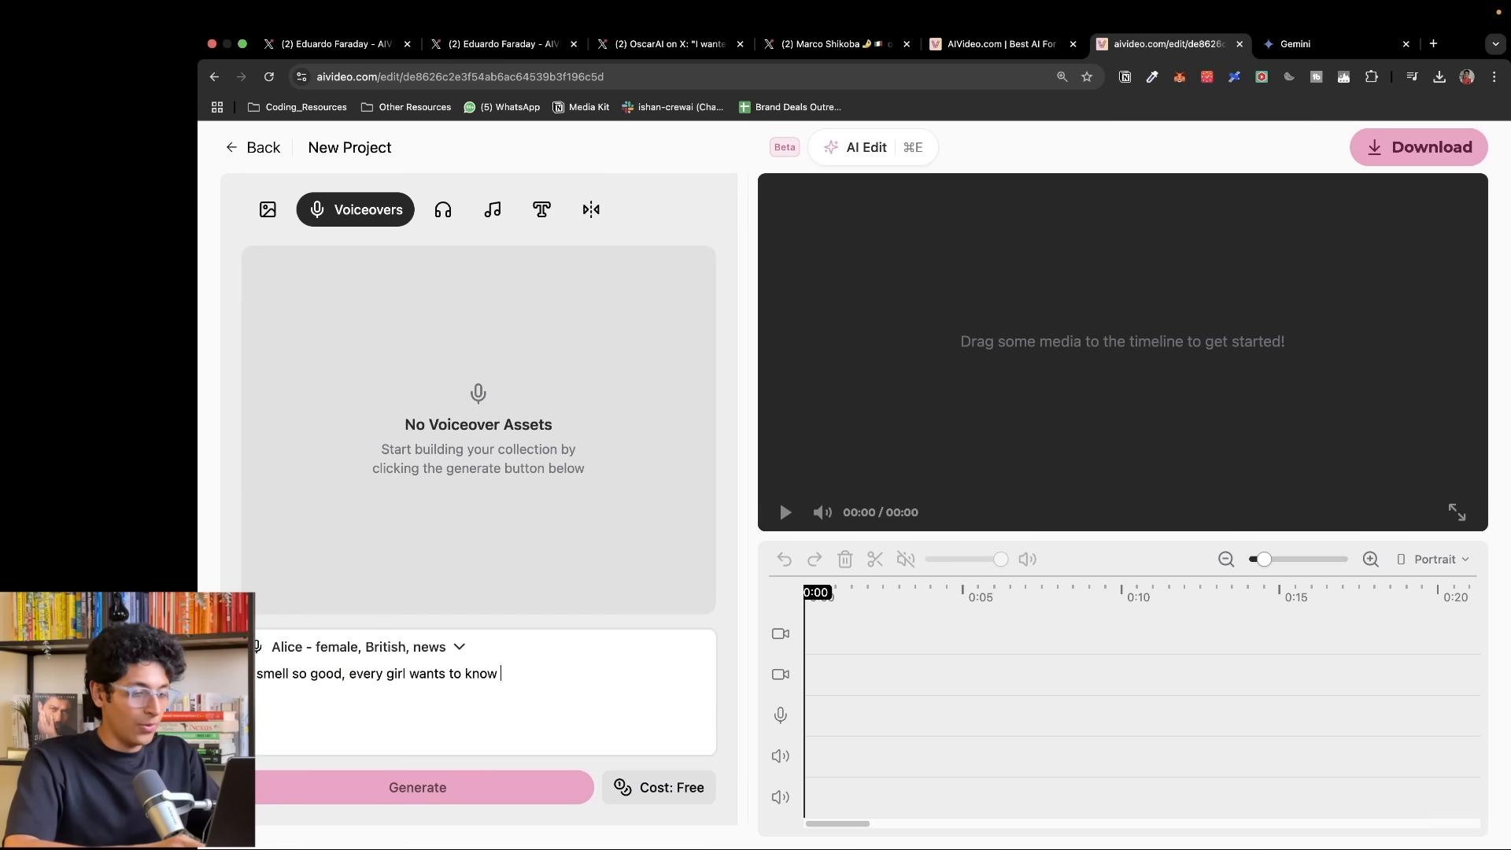
pyautogui.write('what fragrance i')
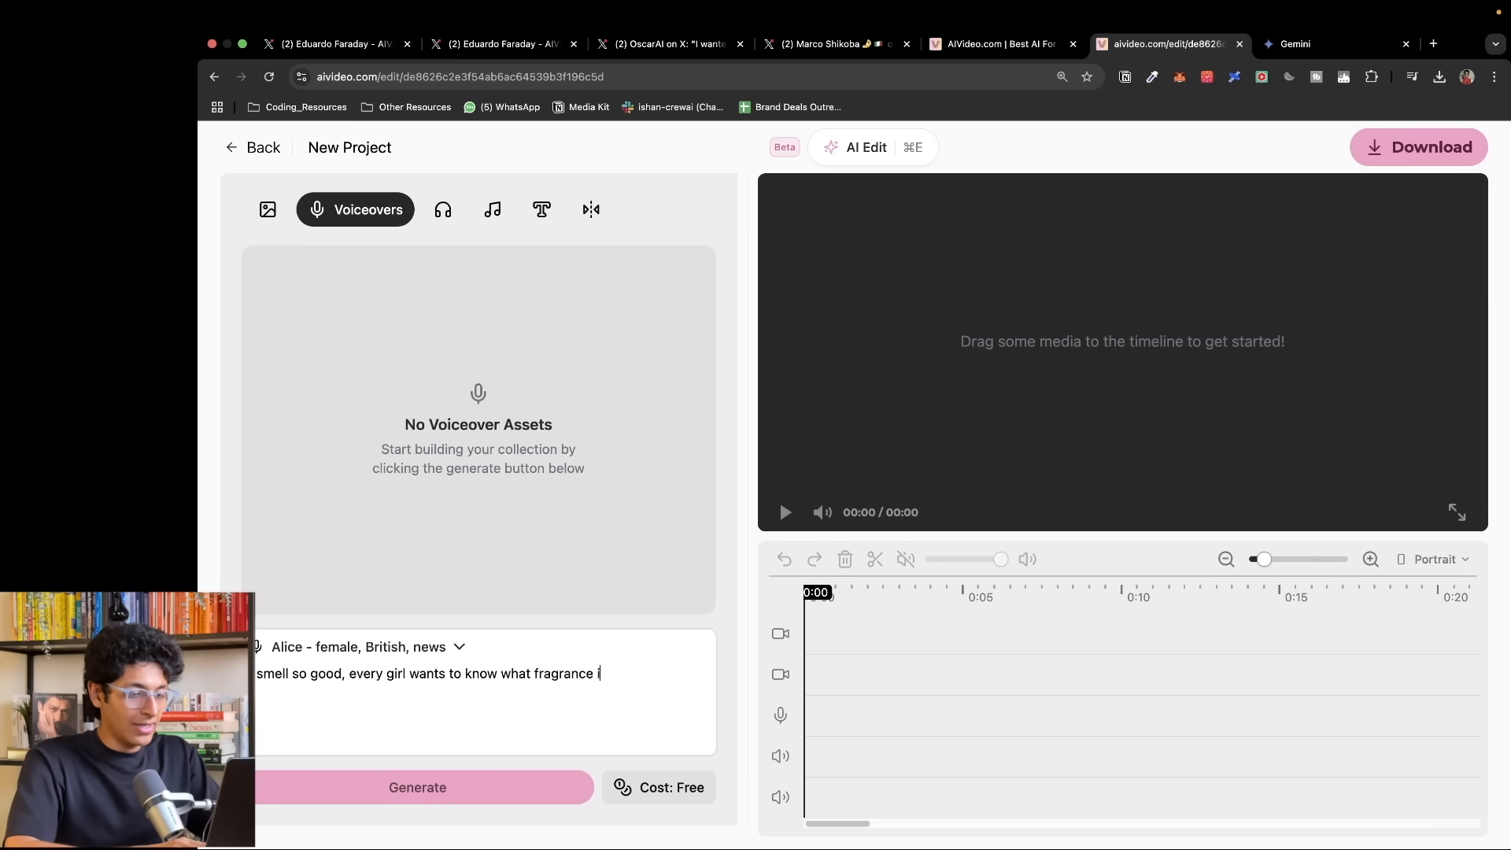
pyautogui.write('s it')
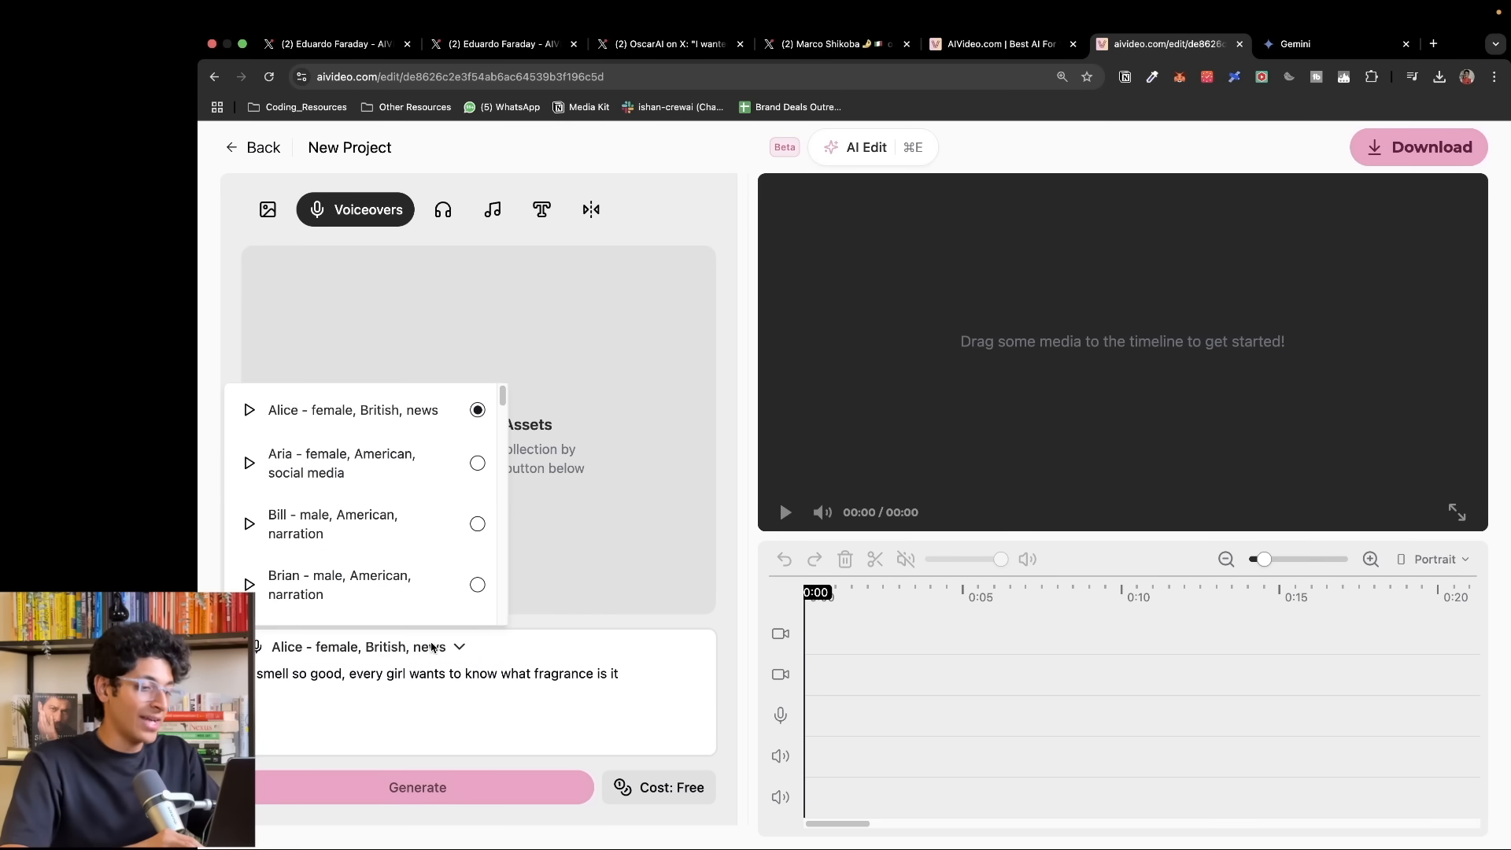
pyautogui.click(535, 642)
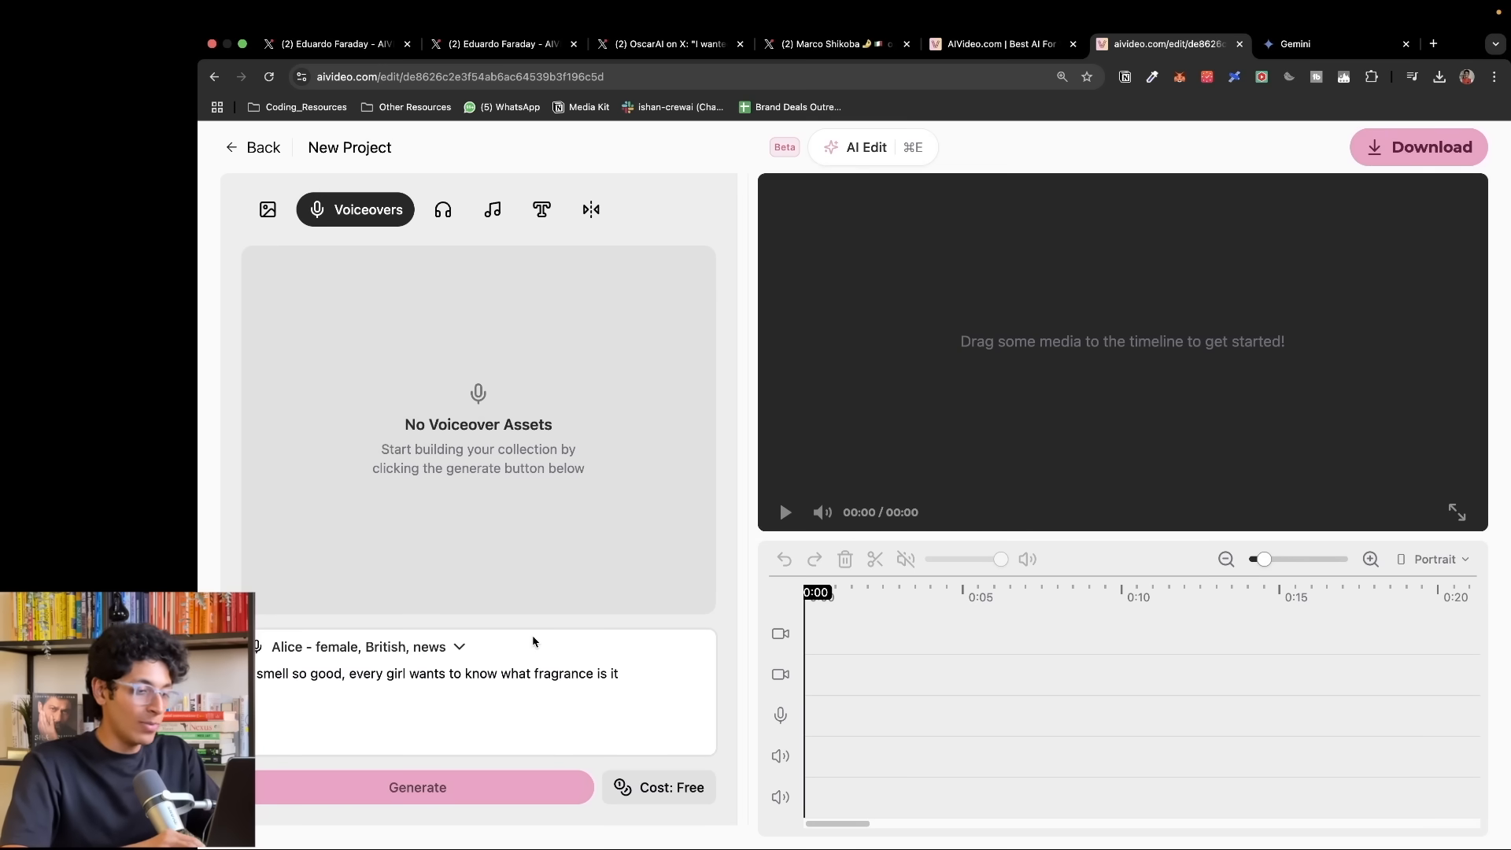
pyautogui.moveTo(472, 791)
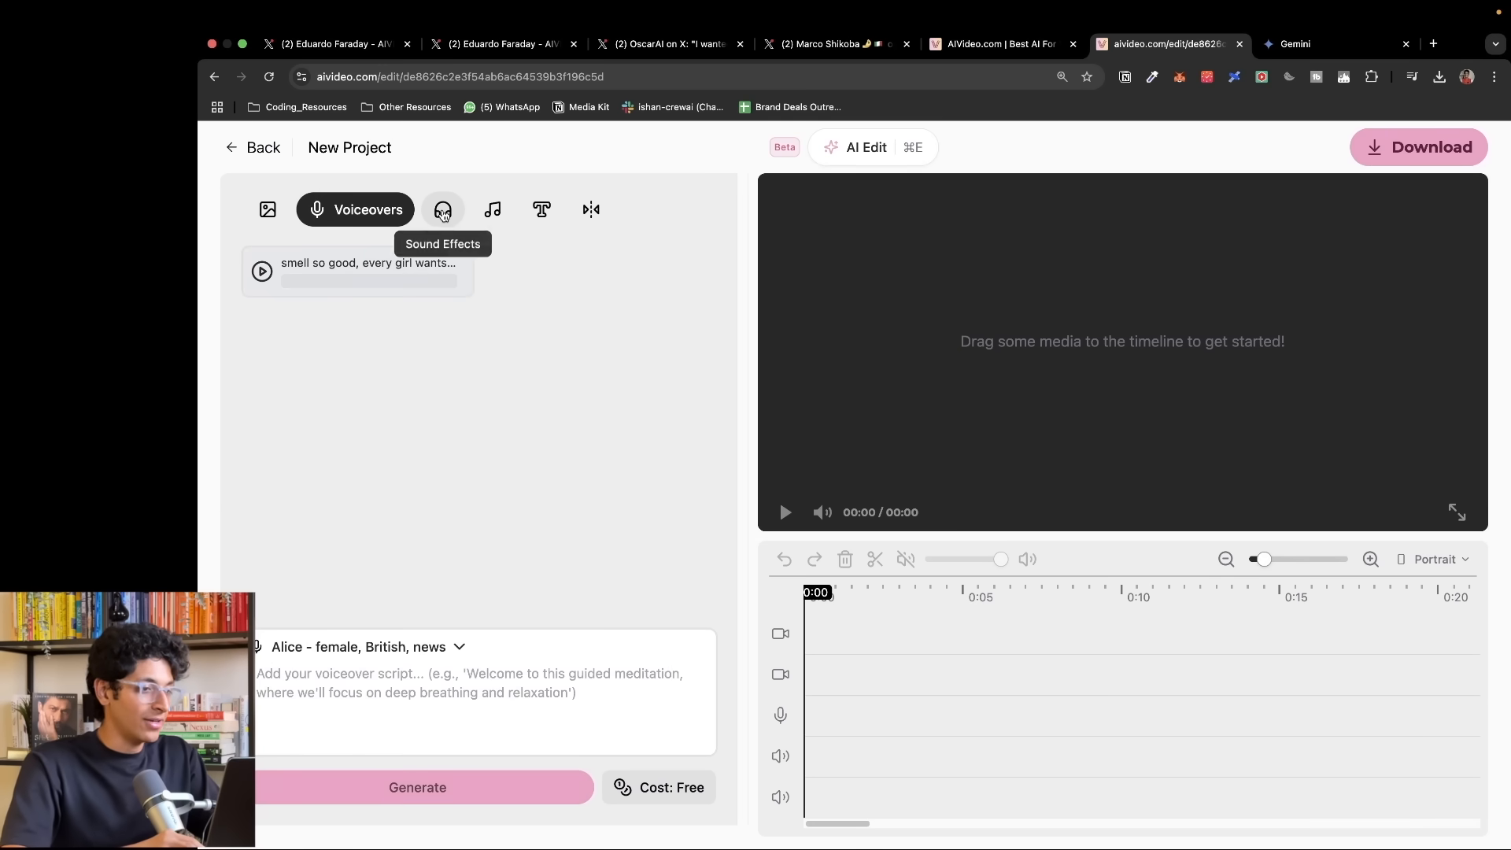
# - Search the music catalog for 'ambient floral music'
pyautogui.click(444, 209)
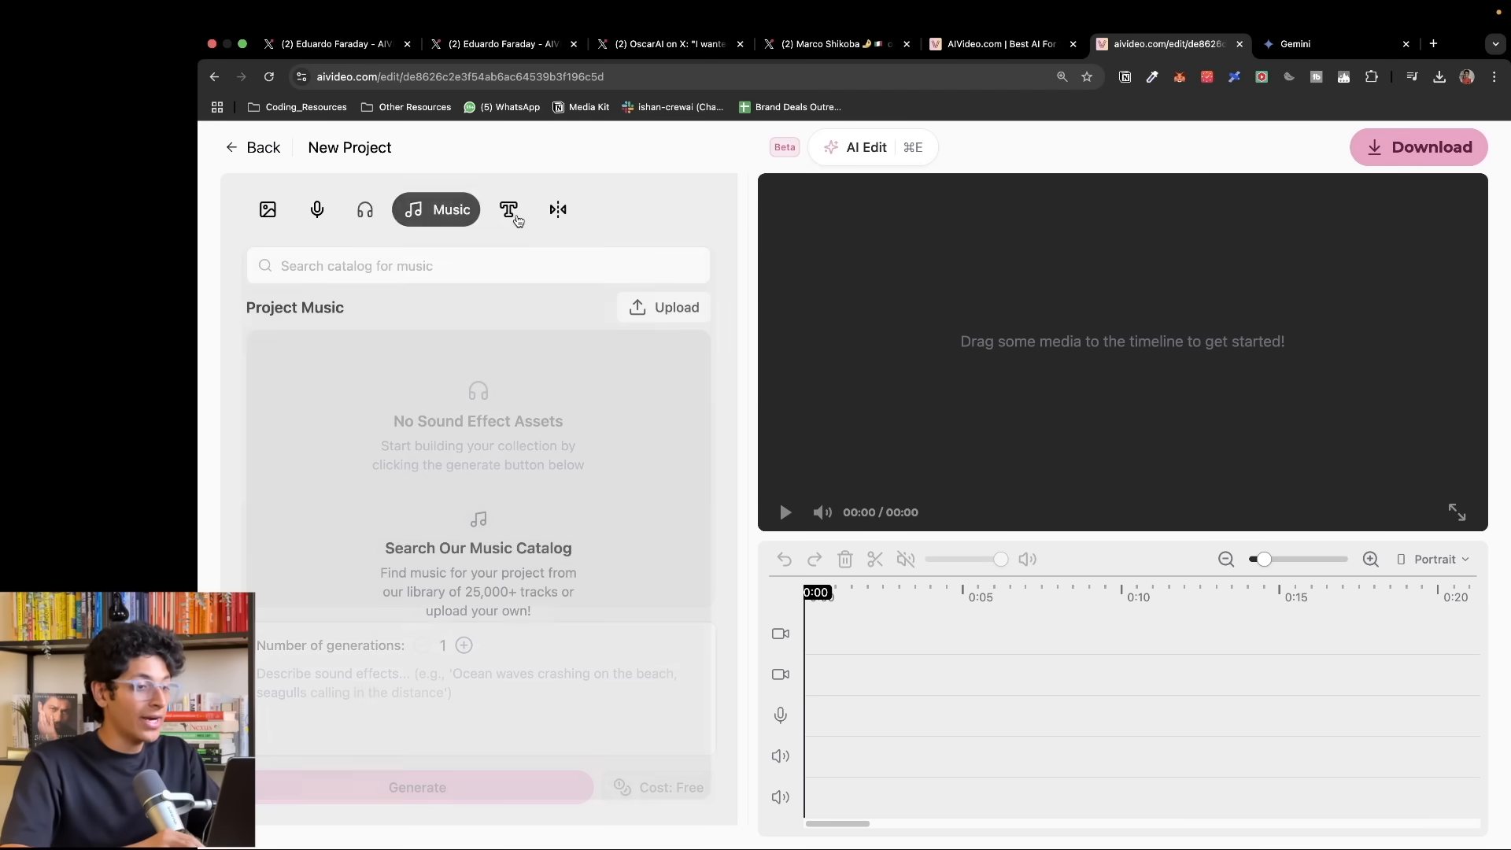
pyautogui.write('ambient floral music')
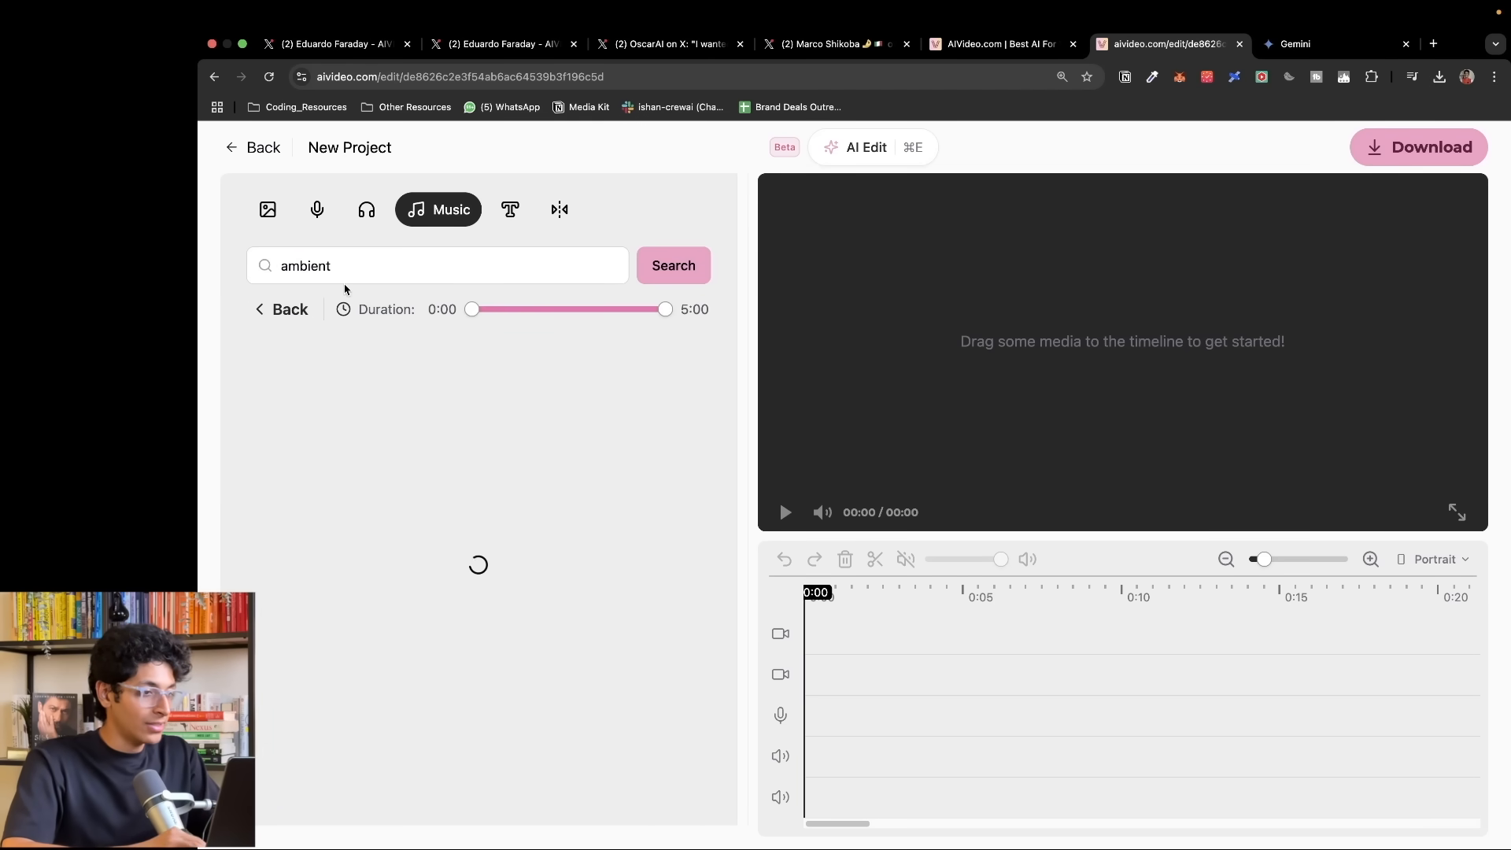
pyautogui.click(673, 264)
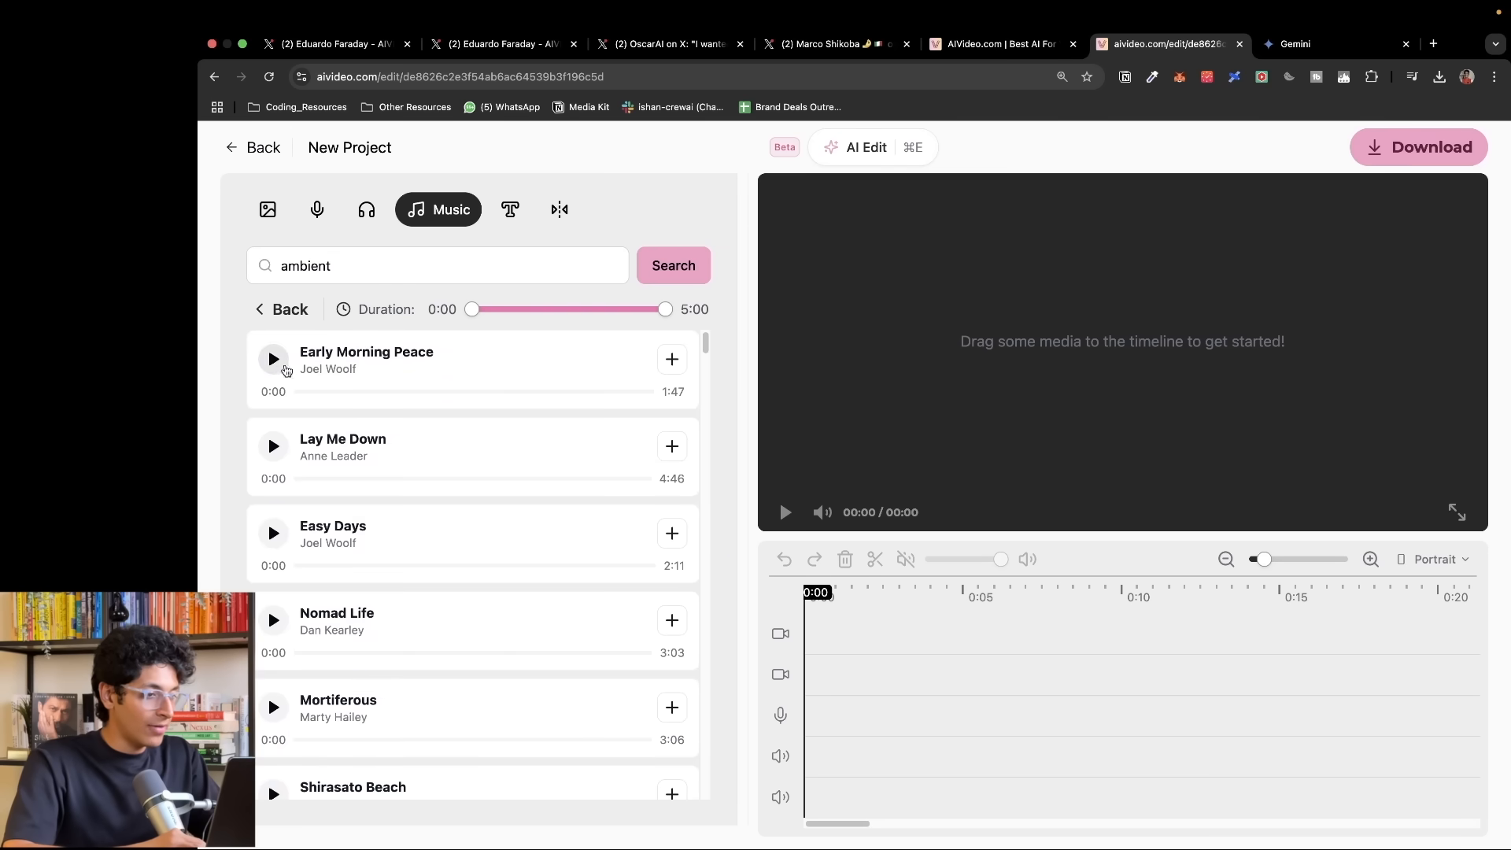
# - Preview the track Early Morning Peace and add it to the project
pyautogui.click(274, 359)
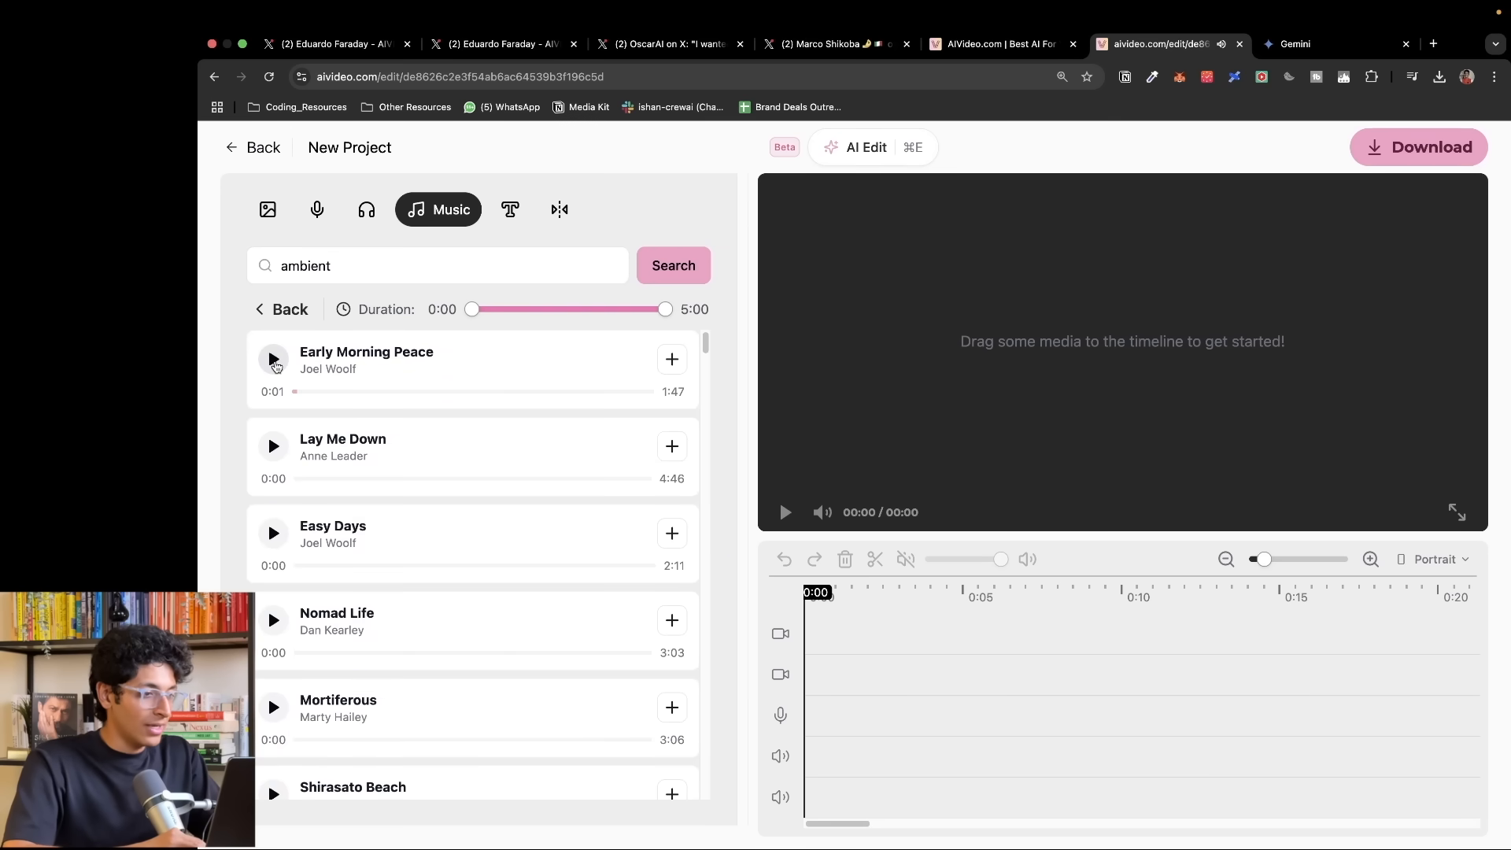
pyautogui.moveTo(672, 359)
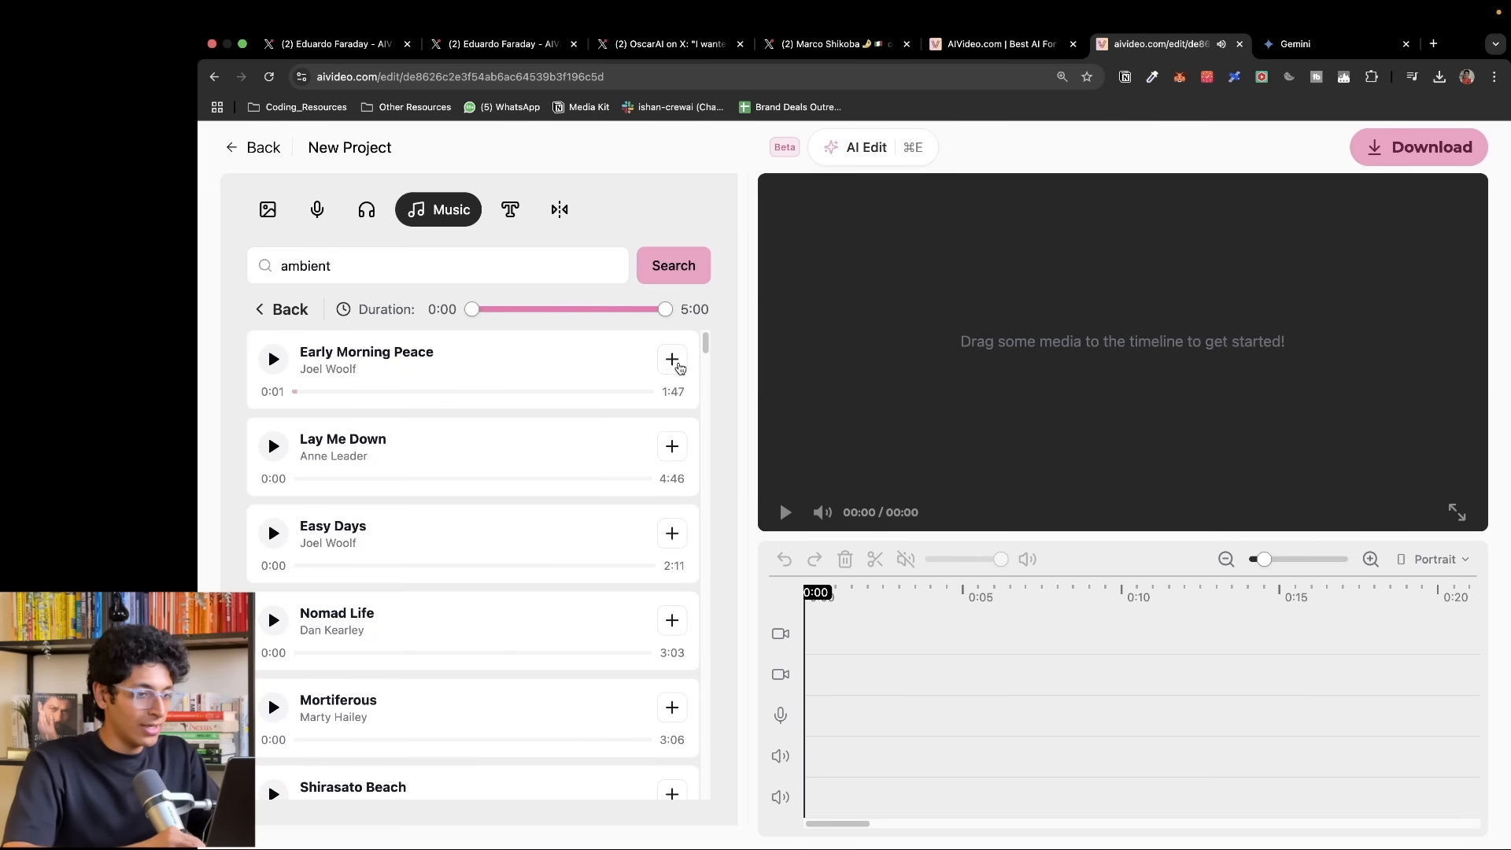
pyautogui.click(510, 209)
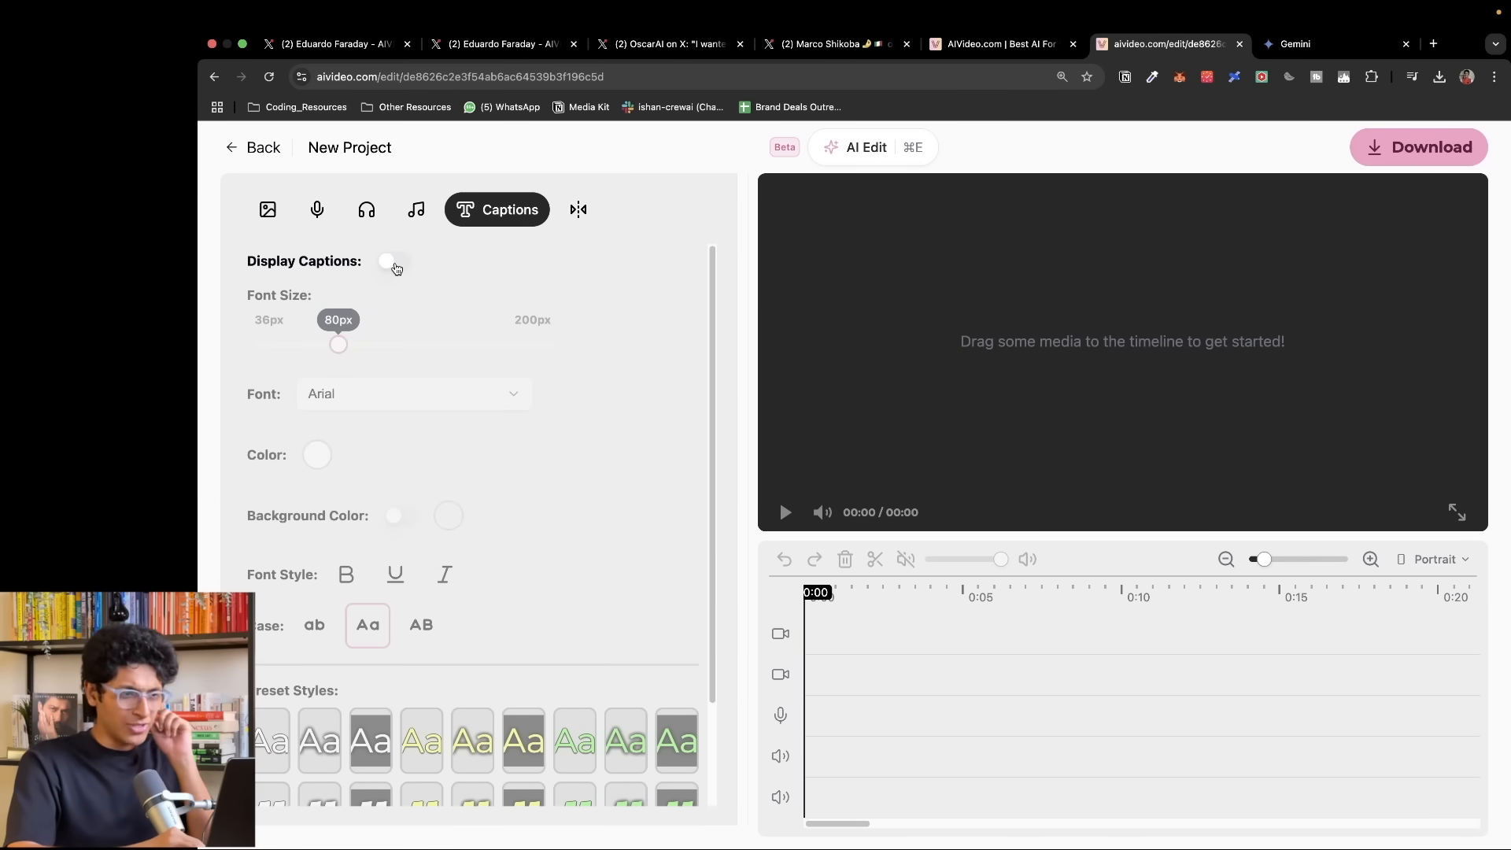
pyautogui.click(579, 209)
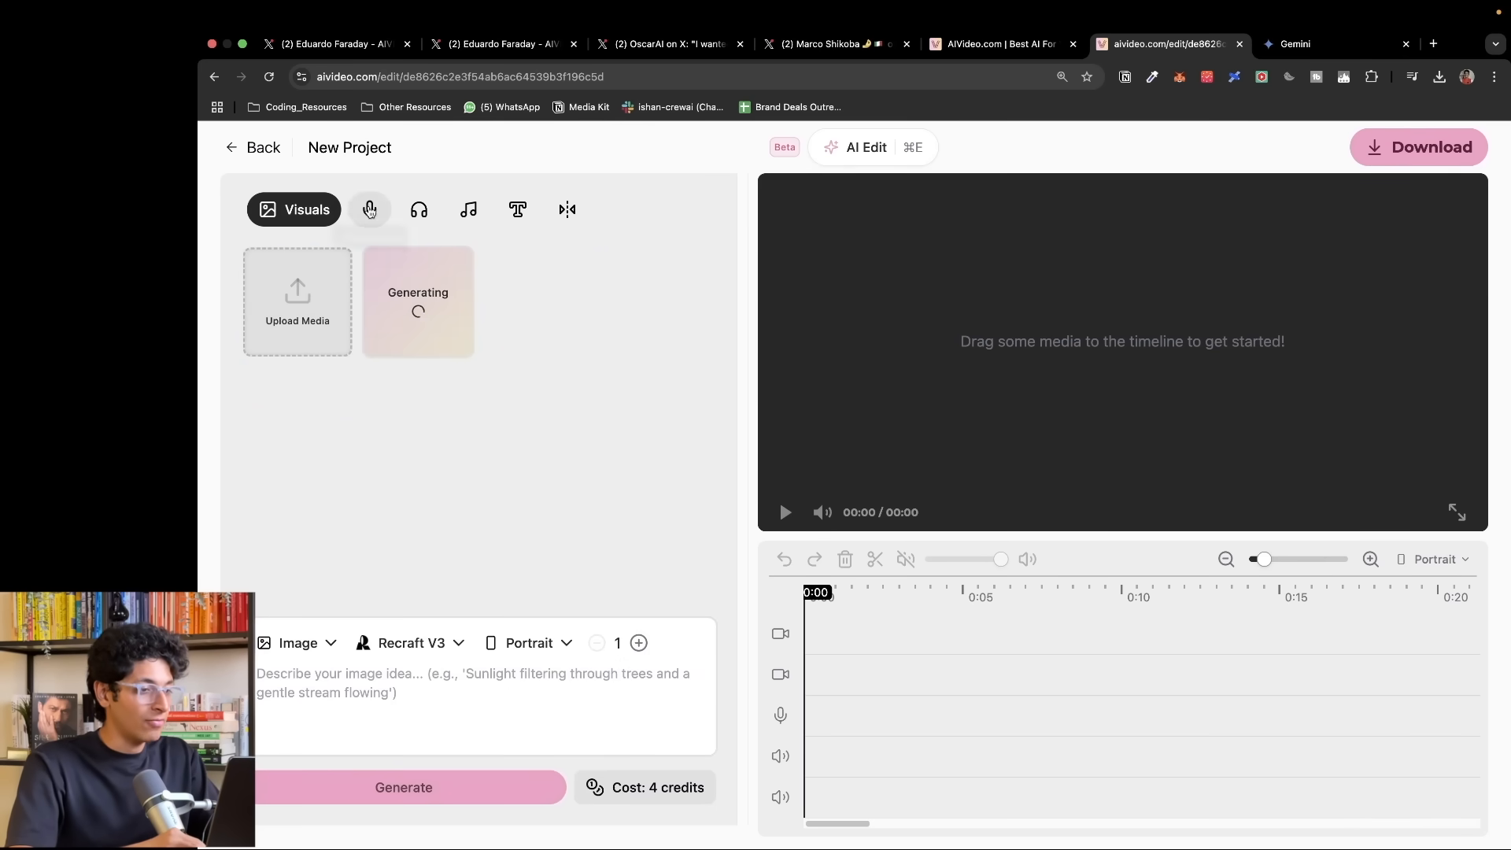
# - Play back the generated fragrance voiceover from the Voiceovers list
pyautogui.click(370, 210)
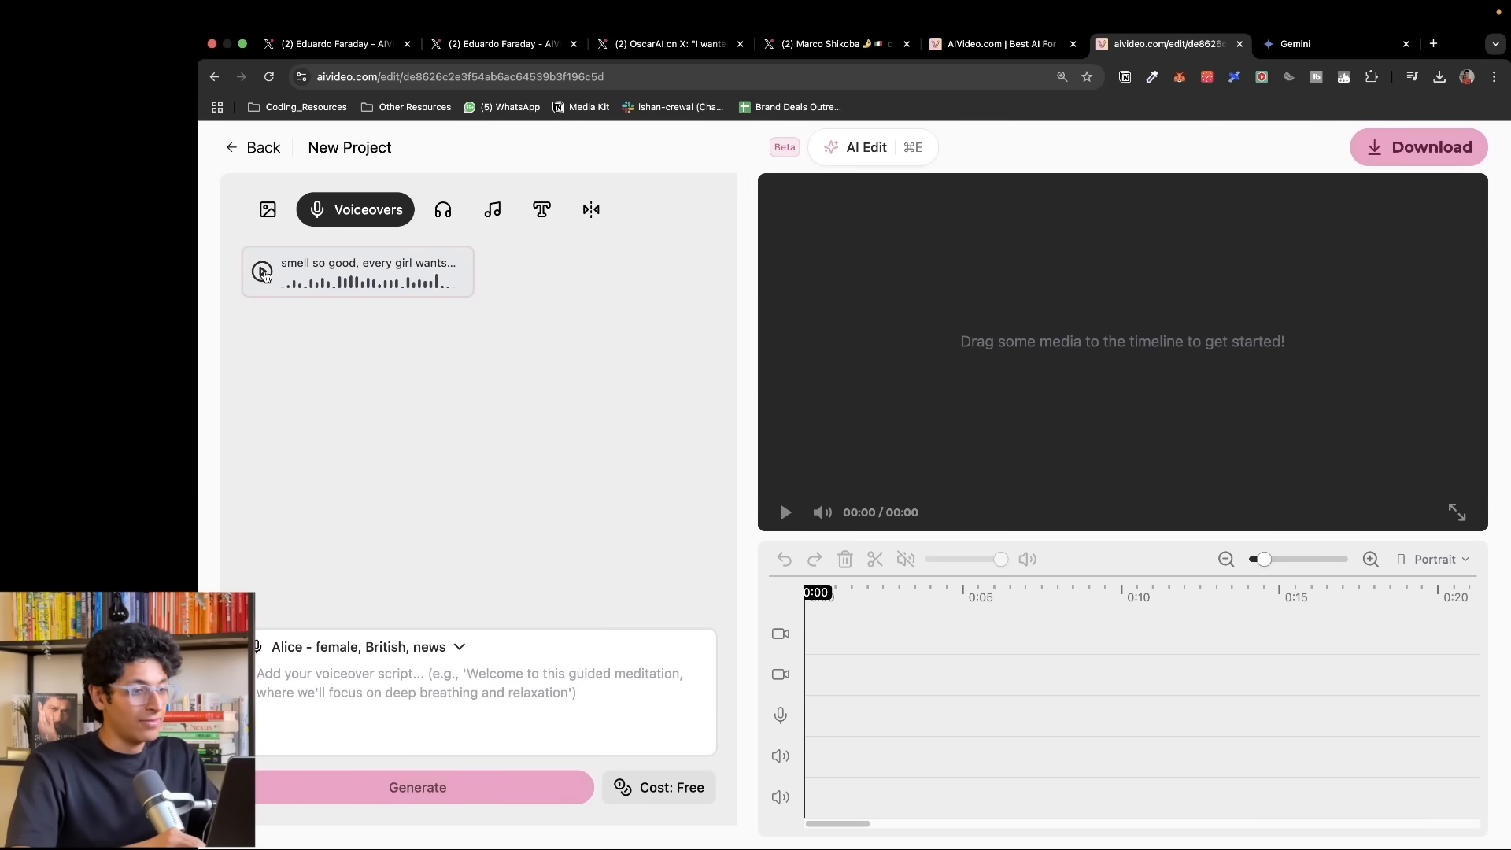
pyautogui.click(261, 271)
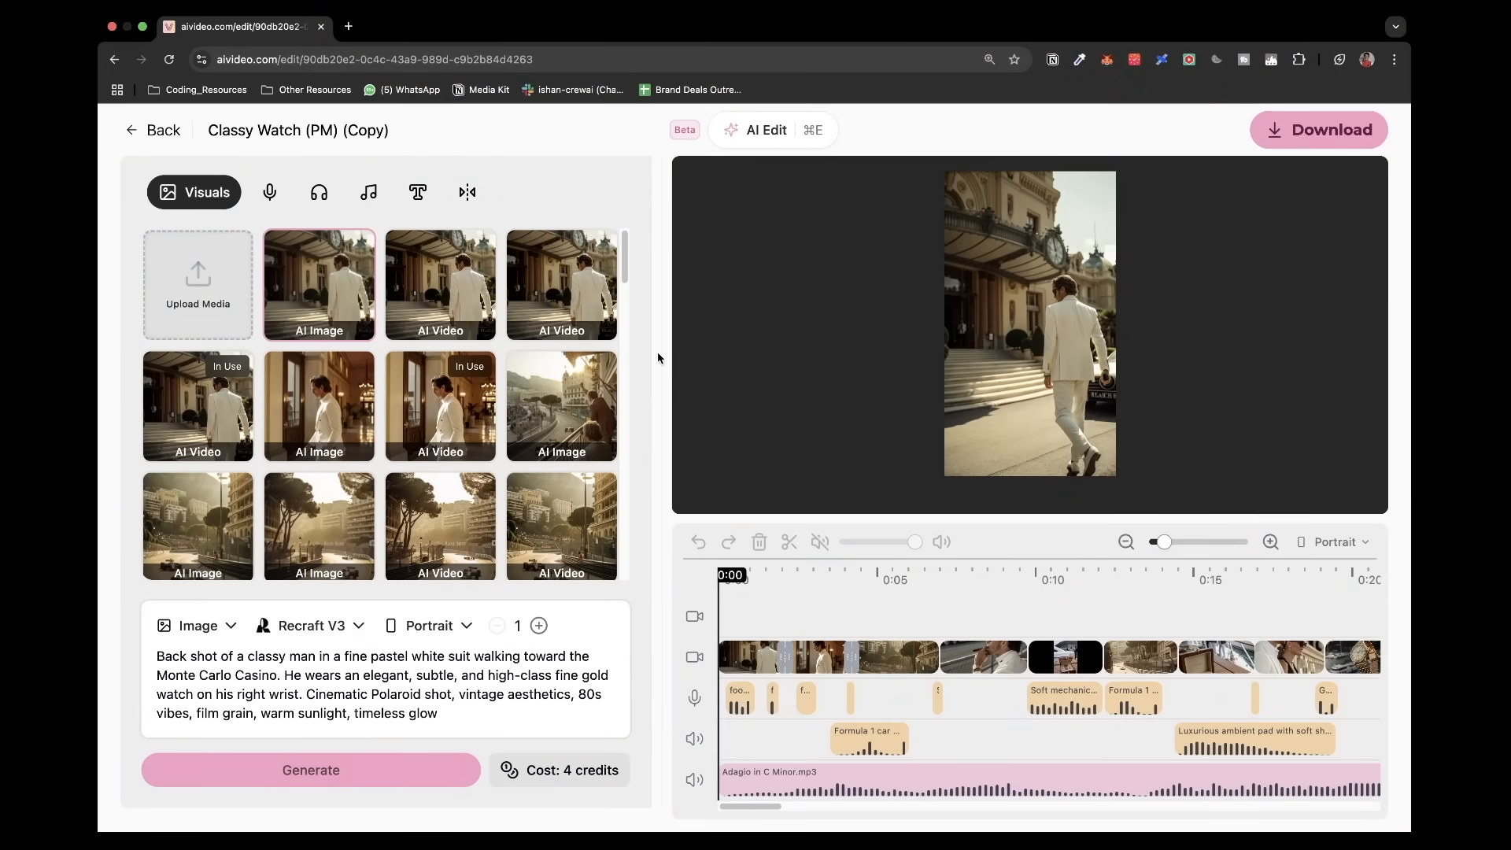
# - Preview two Classy Watch clips of the man in the white suit from the Visuals library
pyautogui.click(441, 283)
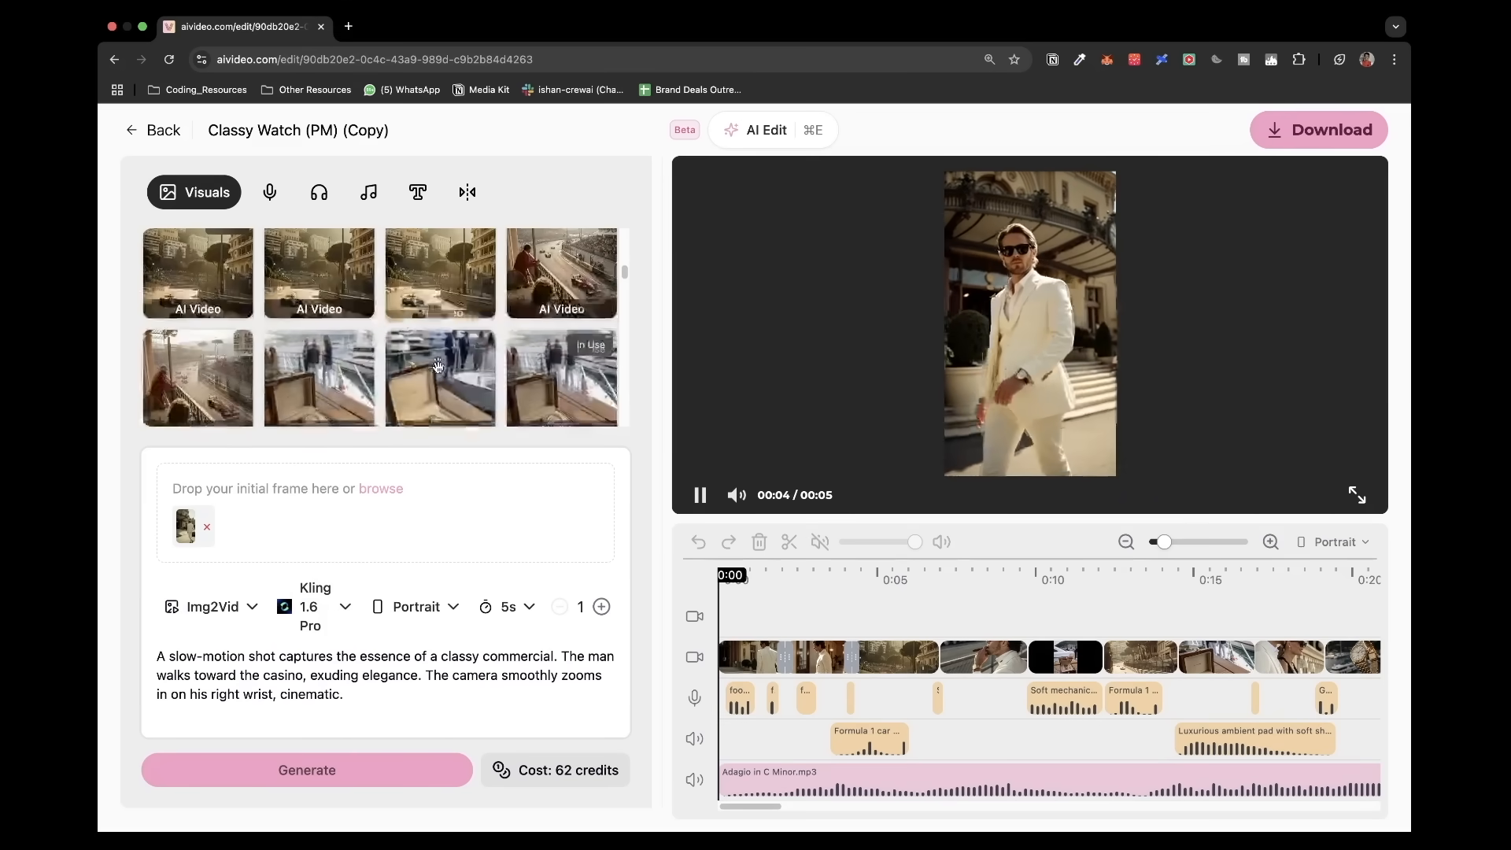
pyautogui.scroll(-3)
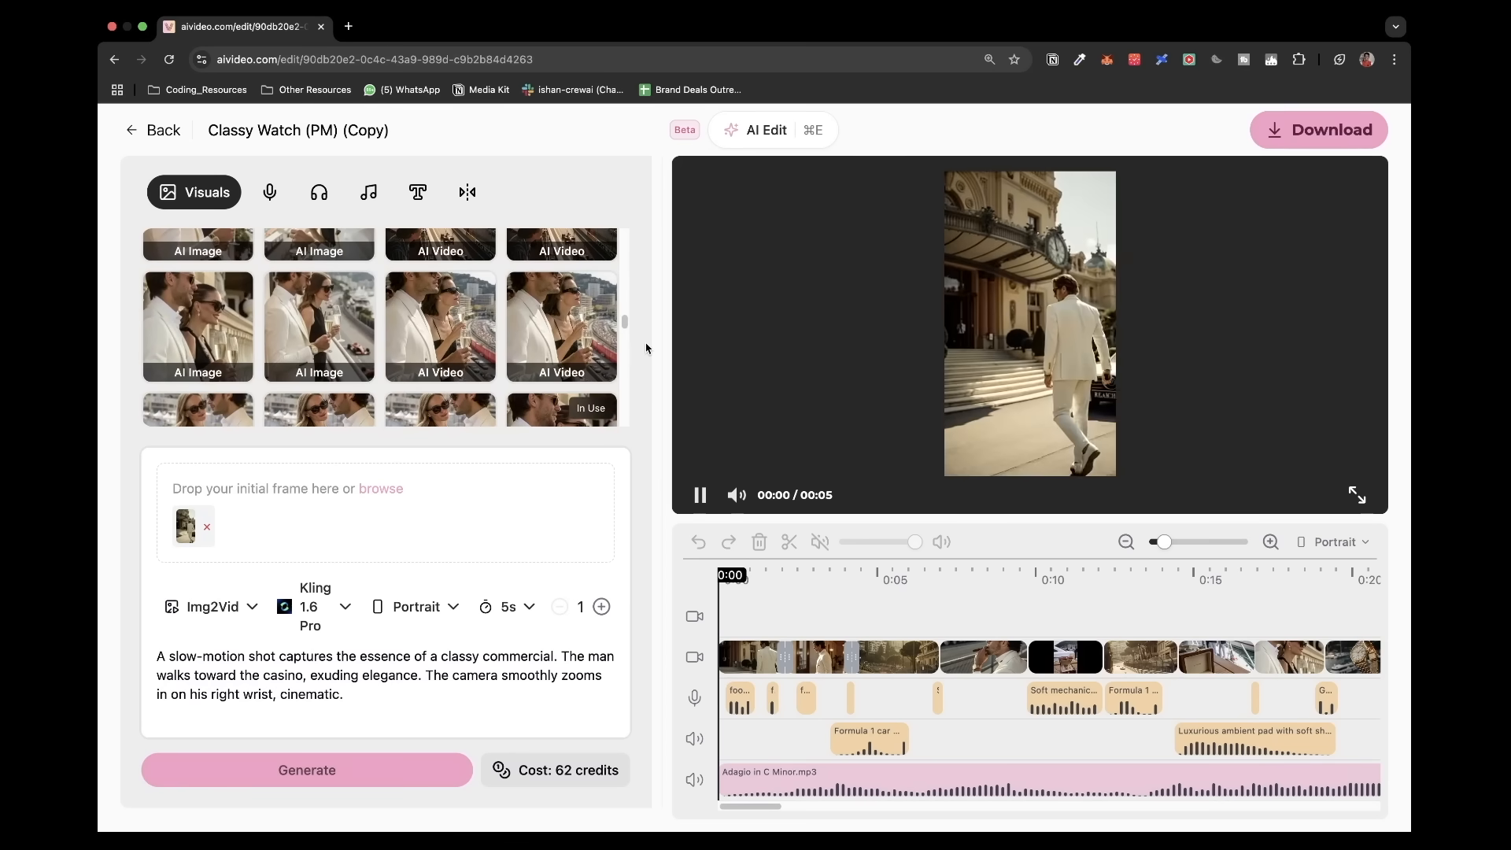
pyautogui.click(699, 494)
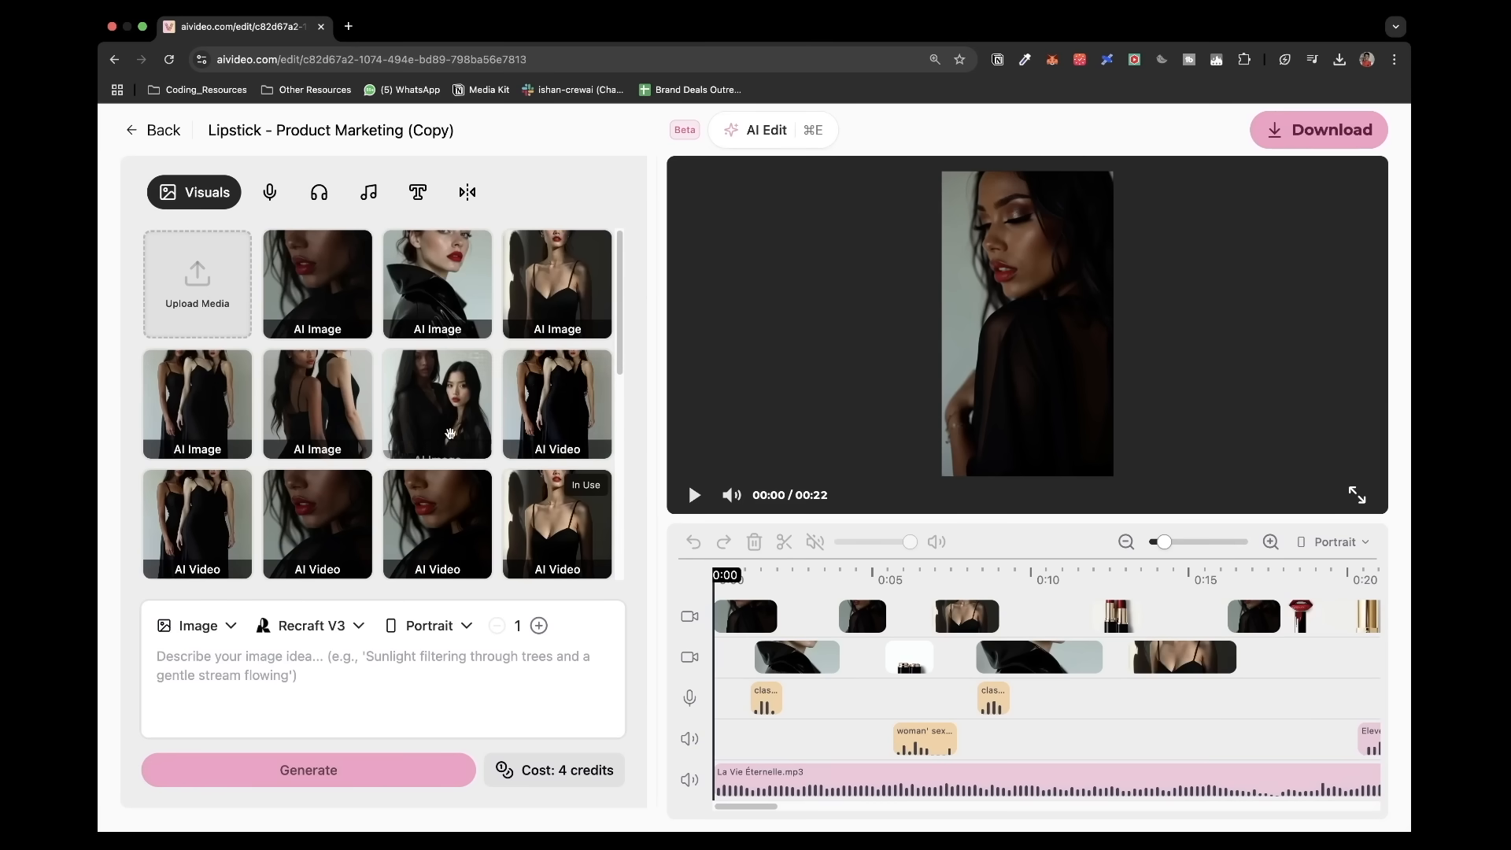
# - Browse the Lipstick project's clips of the woman and the prompt behind a portrait image
pyautogui.scroll(-3)
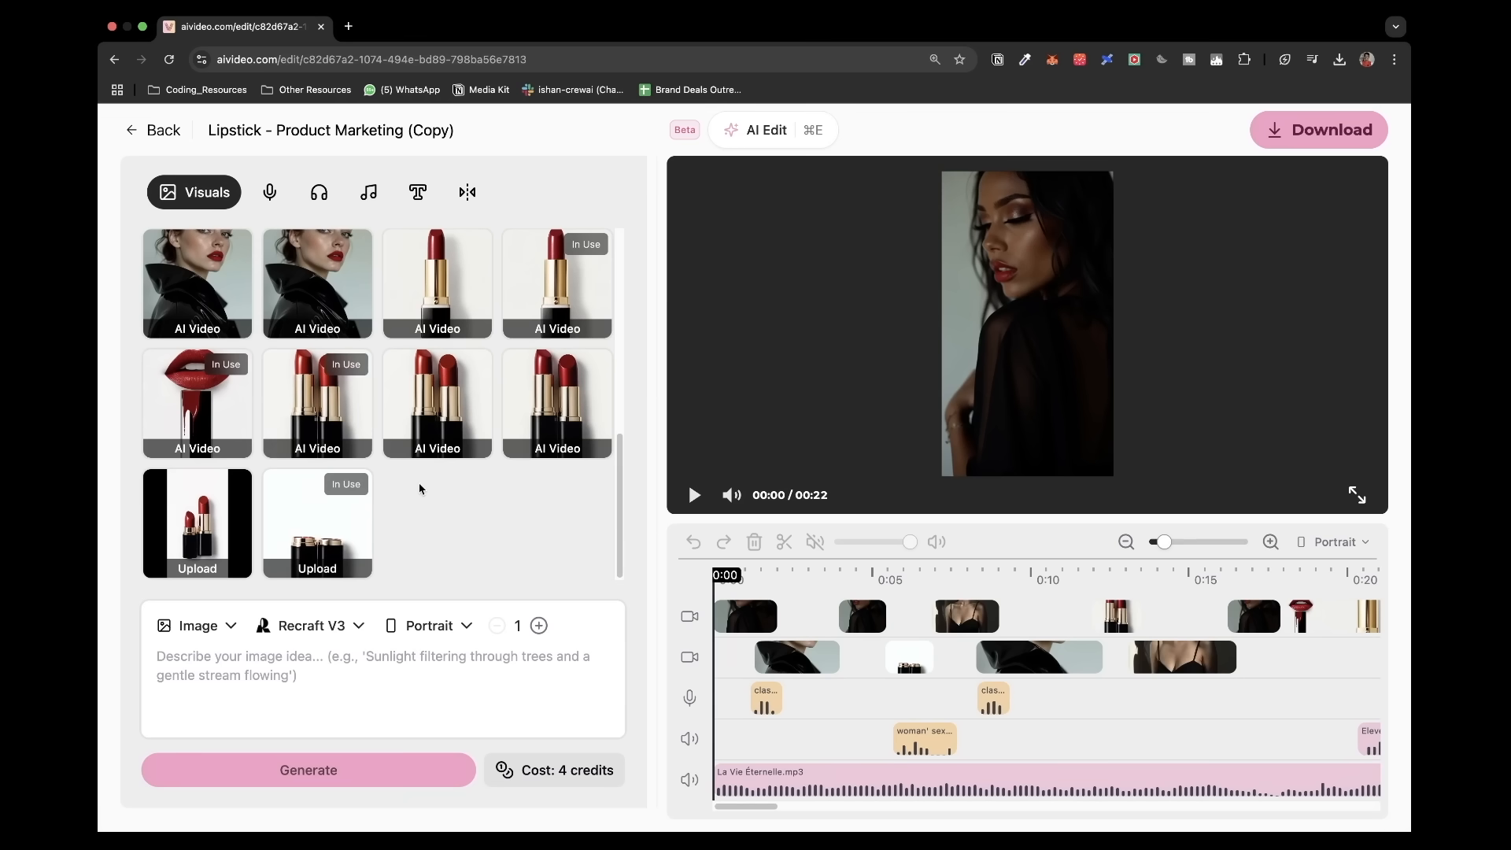
pyautogui.scroll(-3)
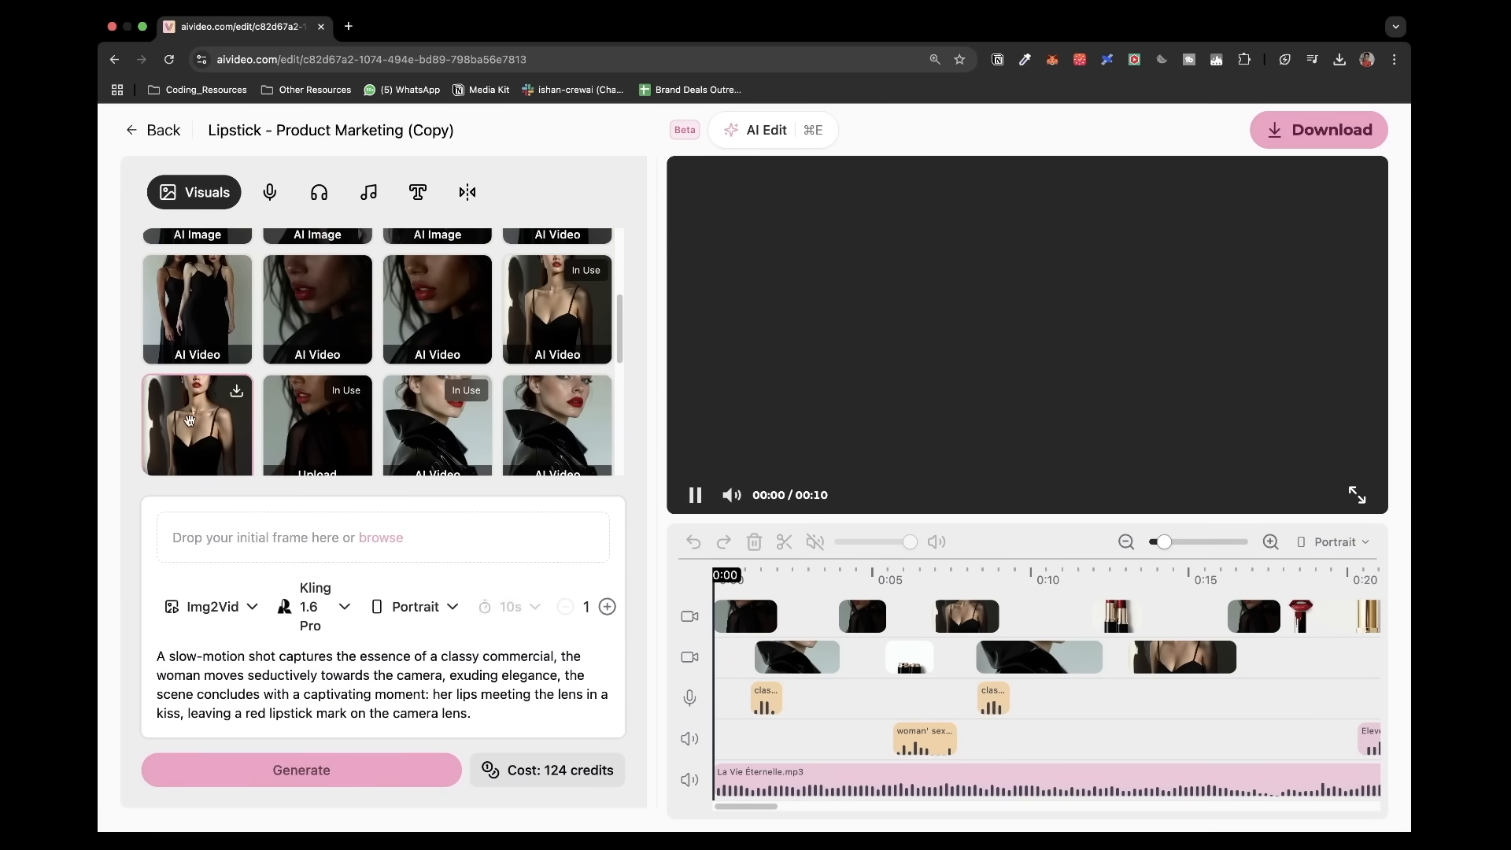
pyautogui.click(197, 423)
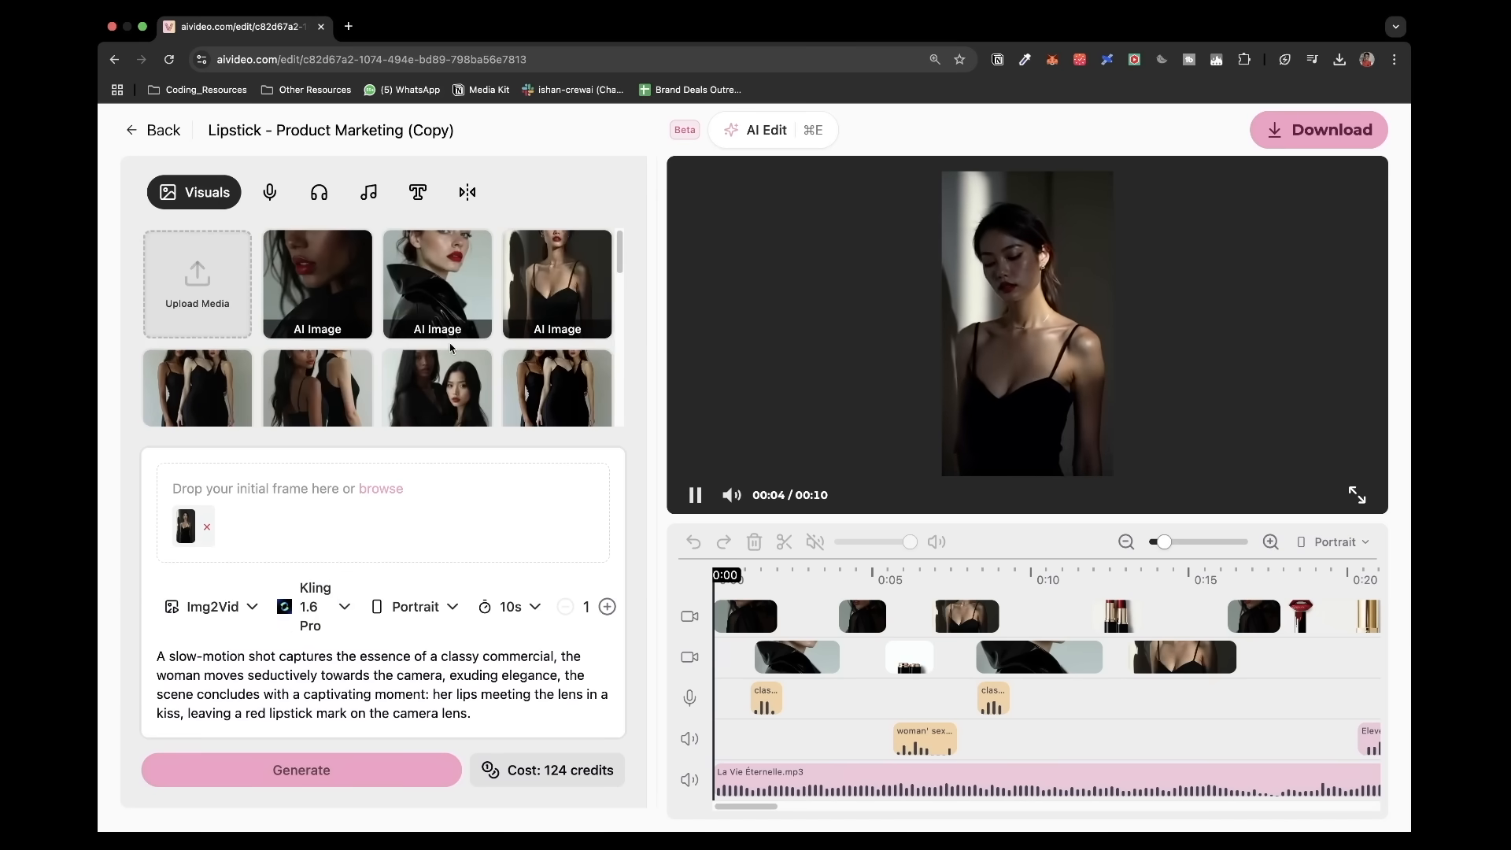
pyautogui.click(438, 283)
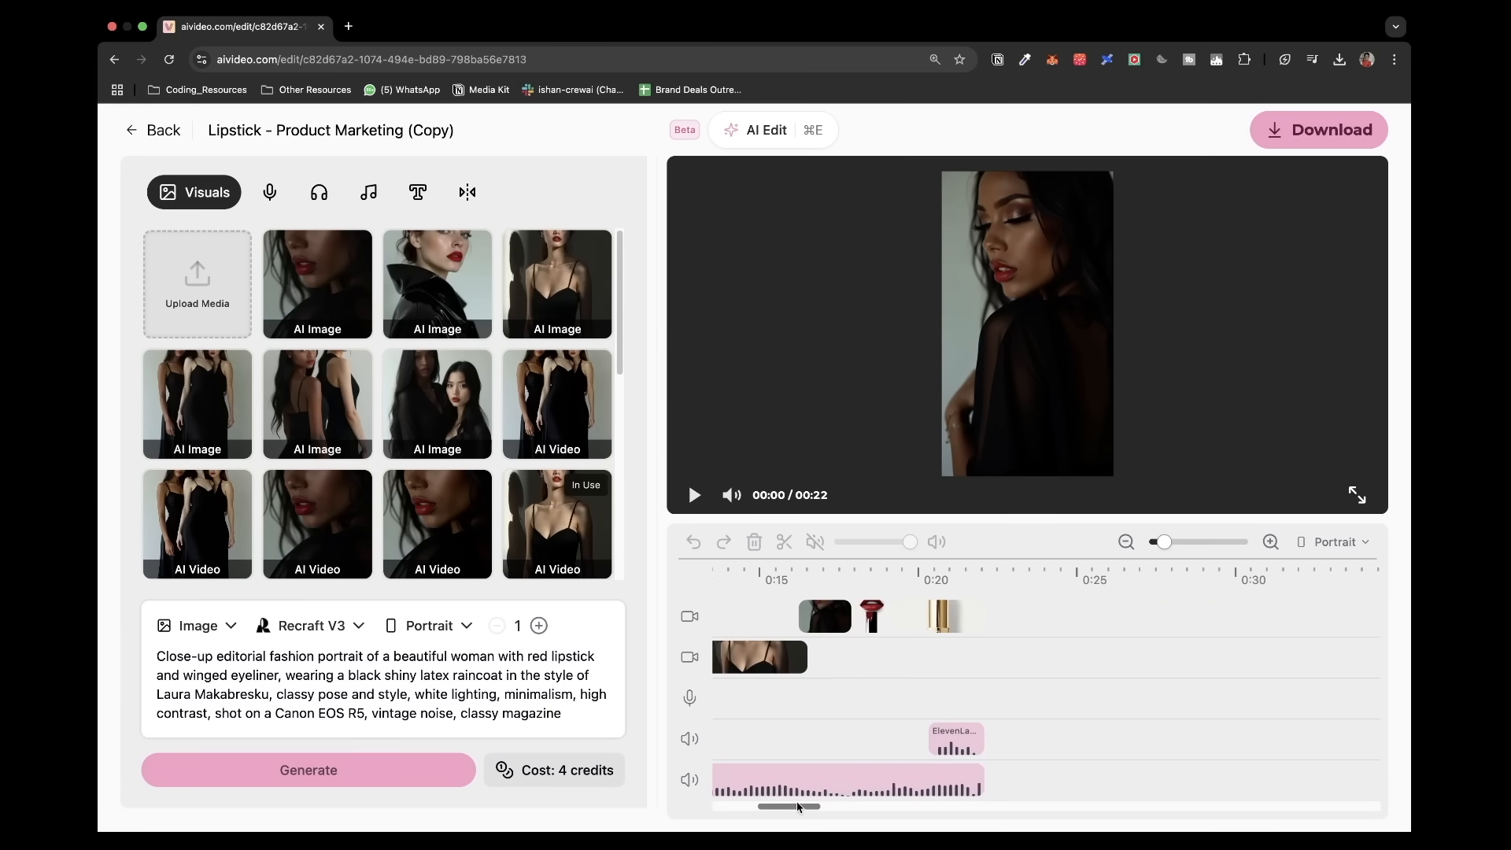
pyautogui.moveTo(786, 806); pyautogui.dragTo(809, 806)
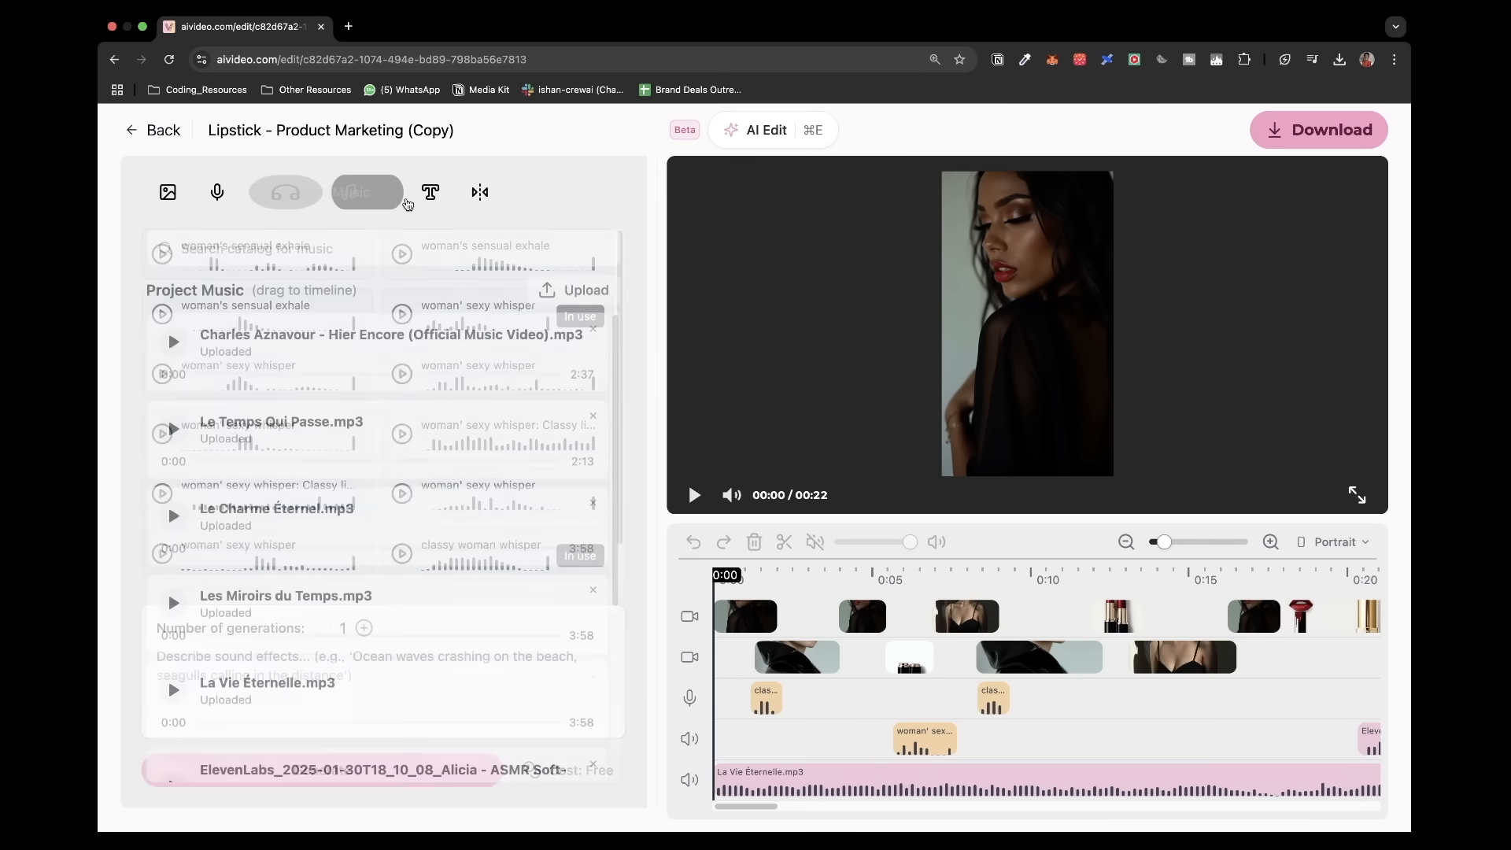
# - Review the project's uploaded music tracks and available transition effects
pyautogui.click(337, 192)
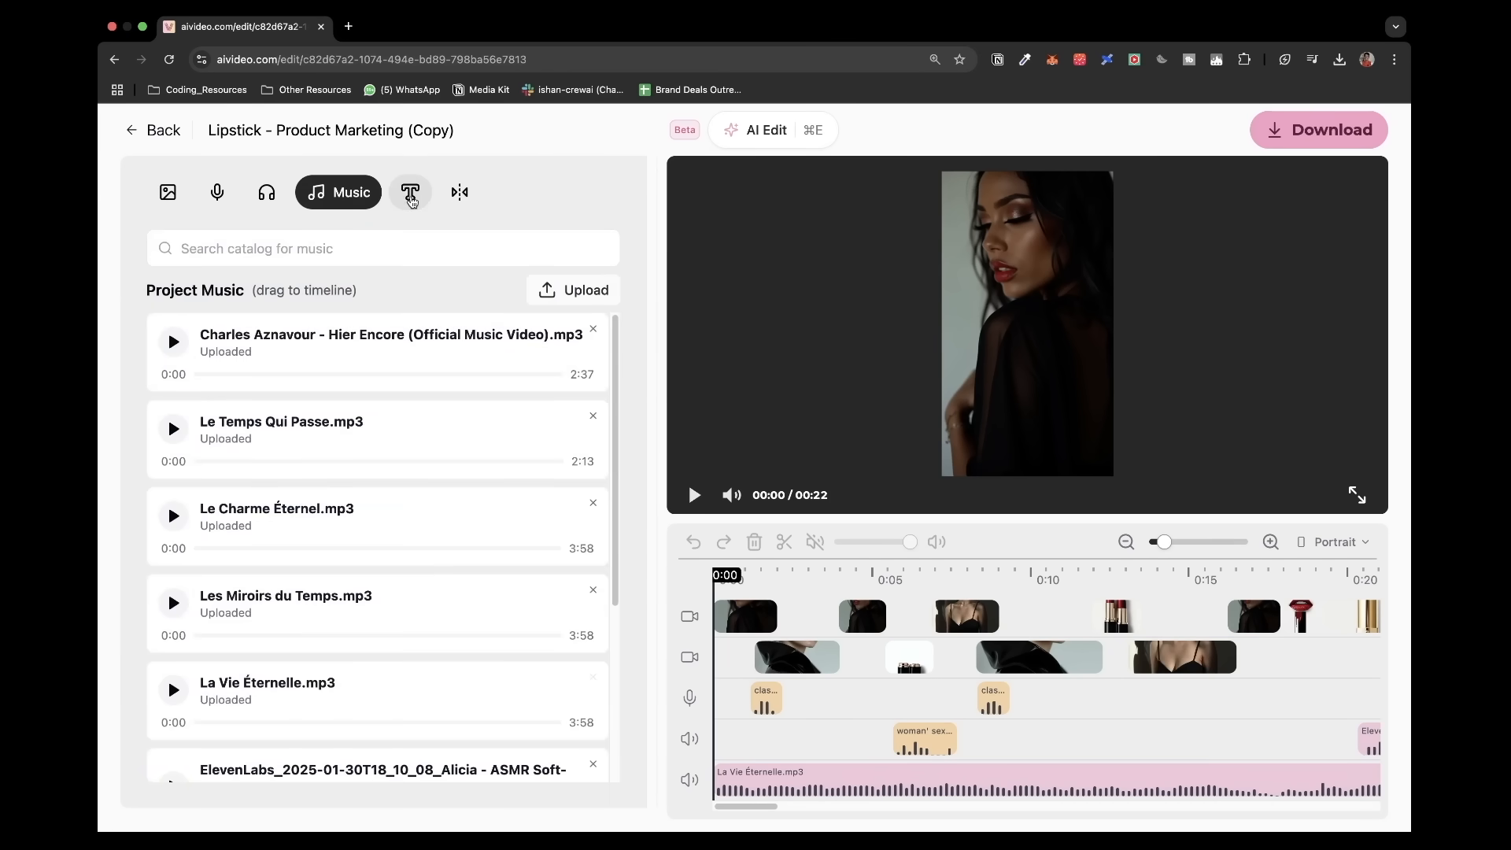
pyautogui.click(411, 192)
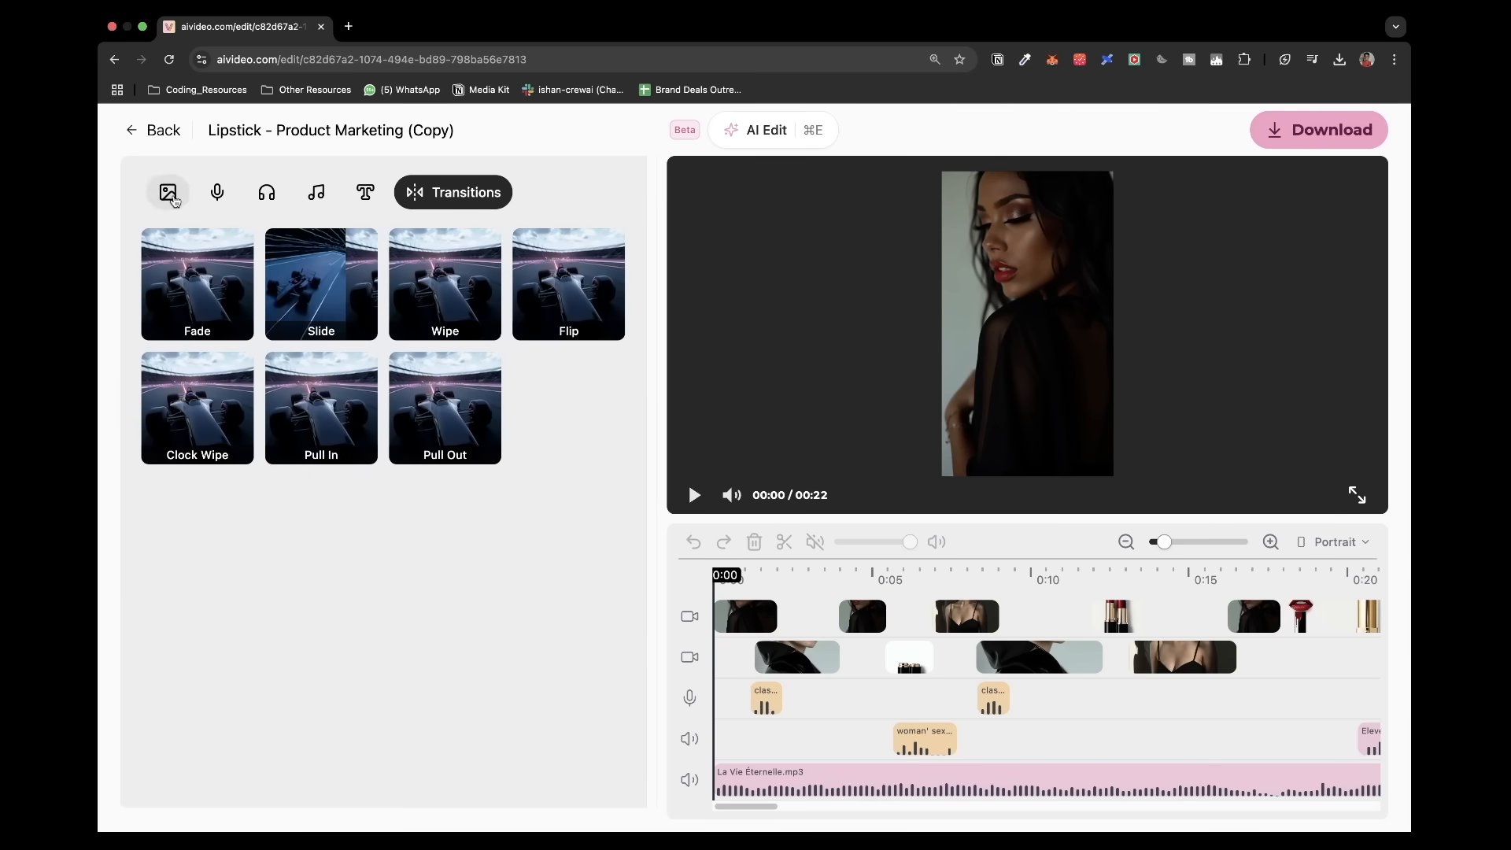
pyautogui.click(167, 192)
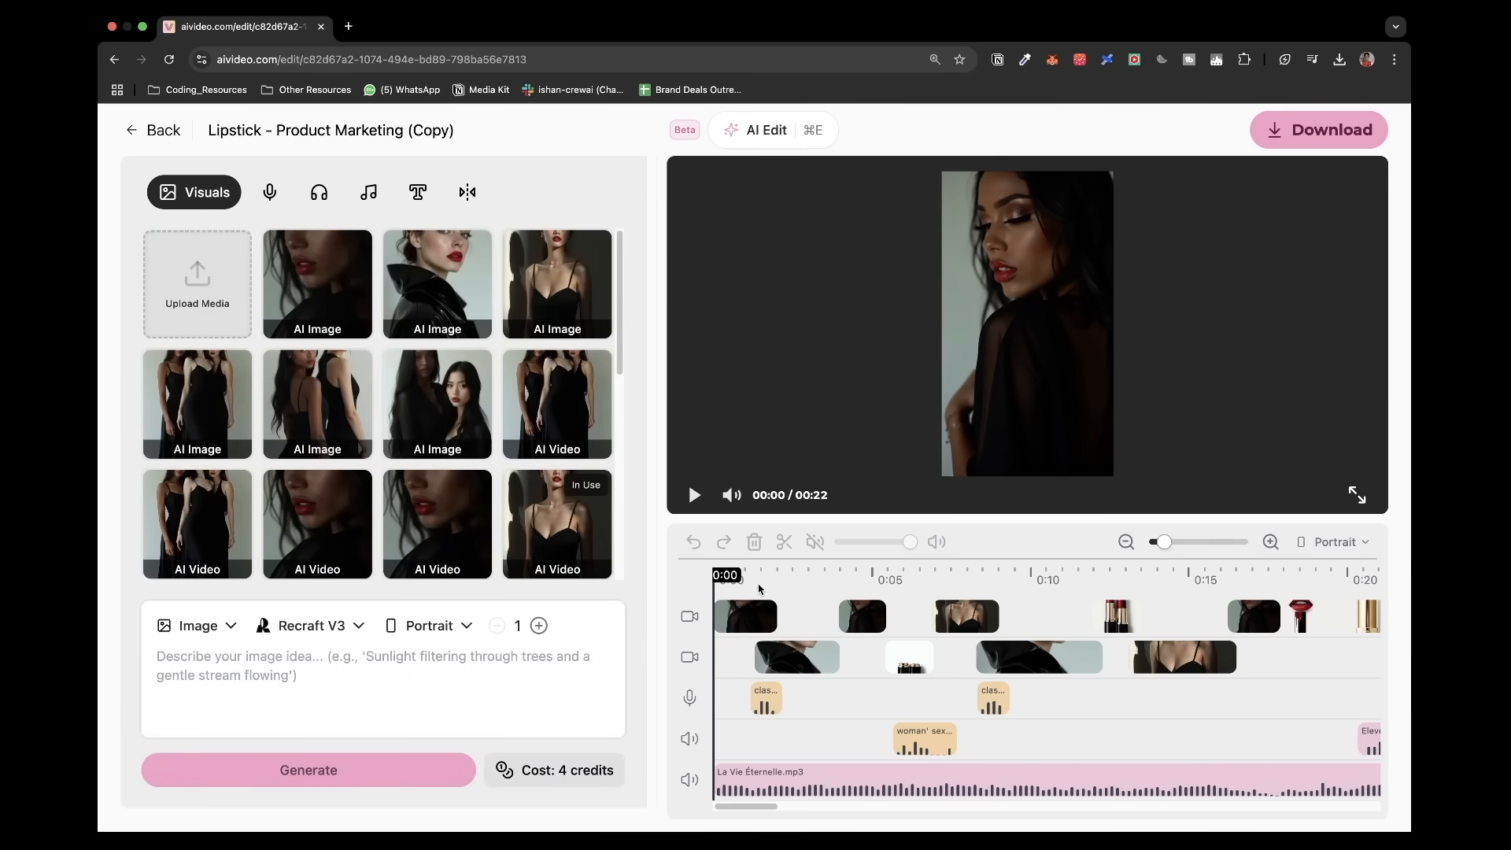